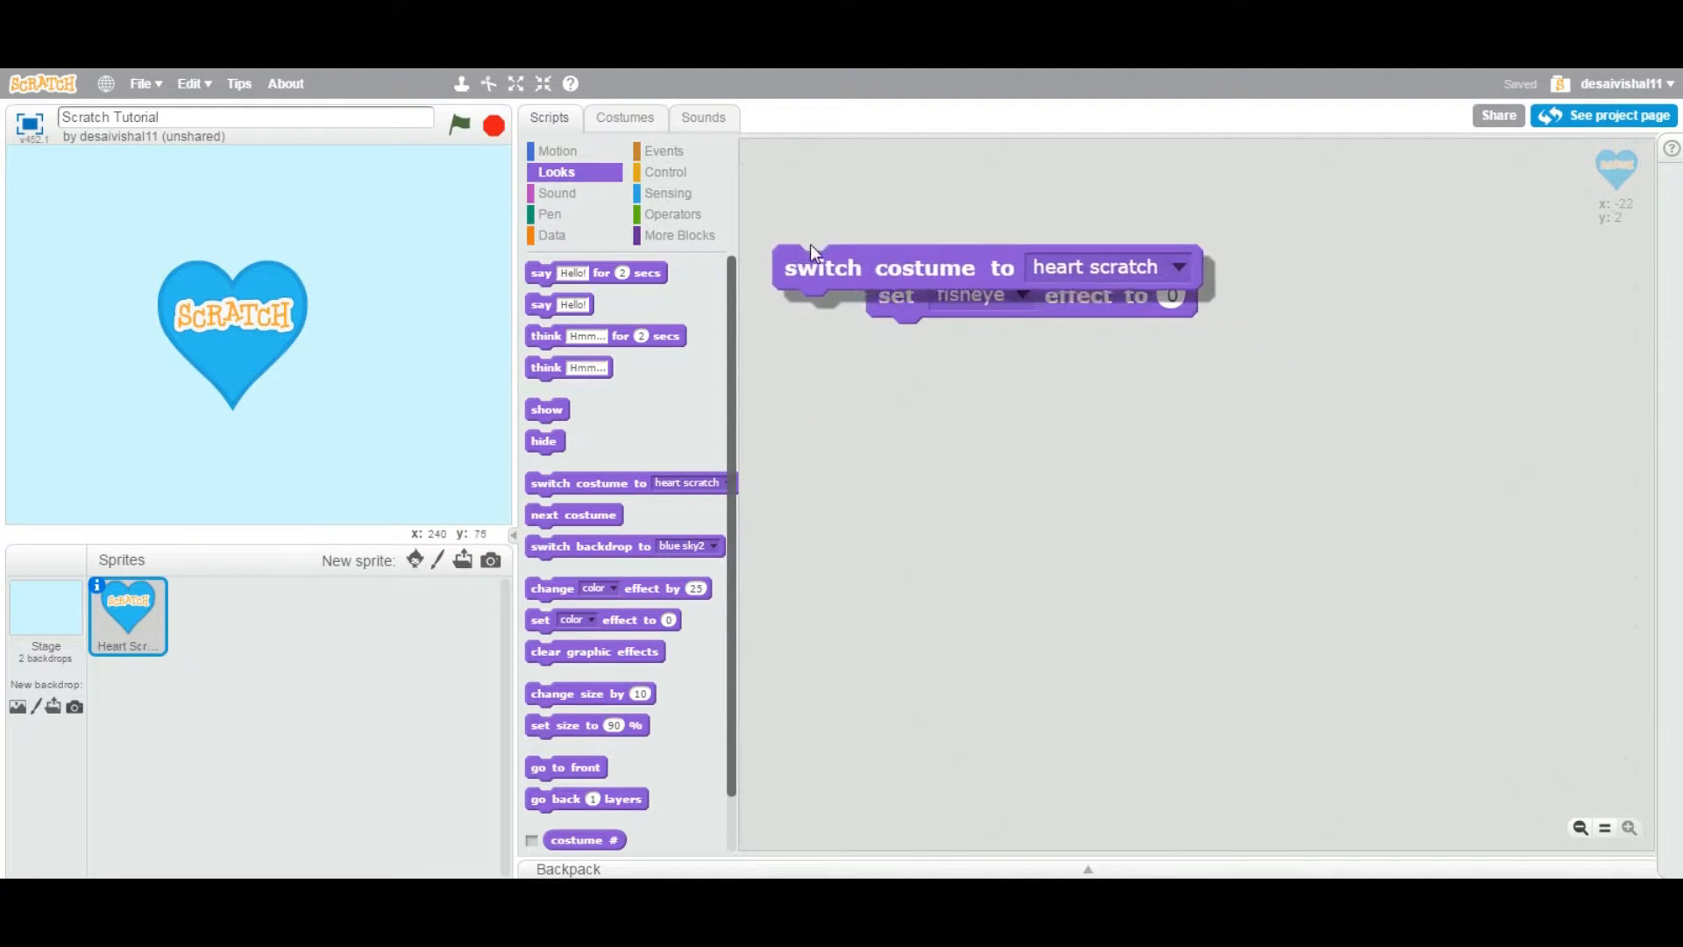
# Delete the switch costume block, leaving the set fisheye effect block in place.
pyautogui.moveTo(823, 267); pyautogui.dragTo(907, 238)
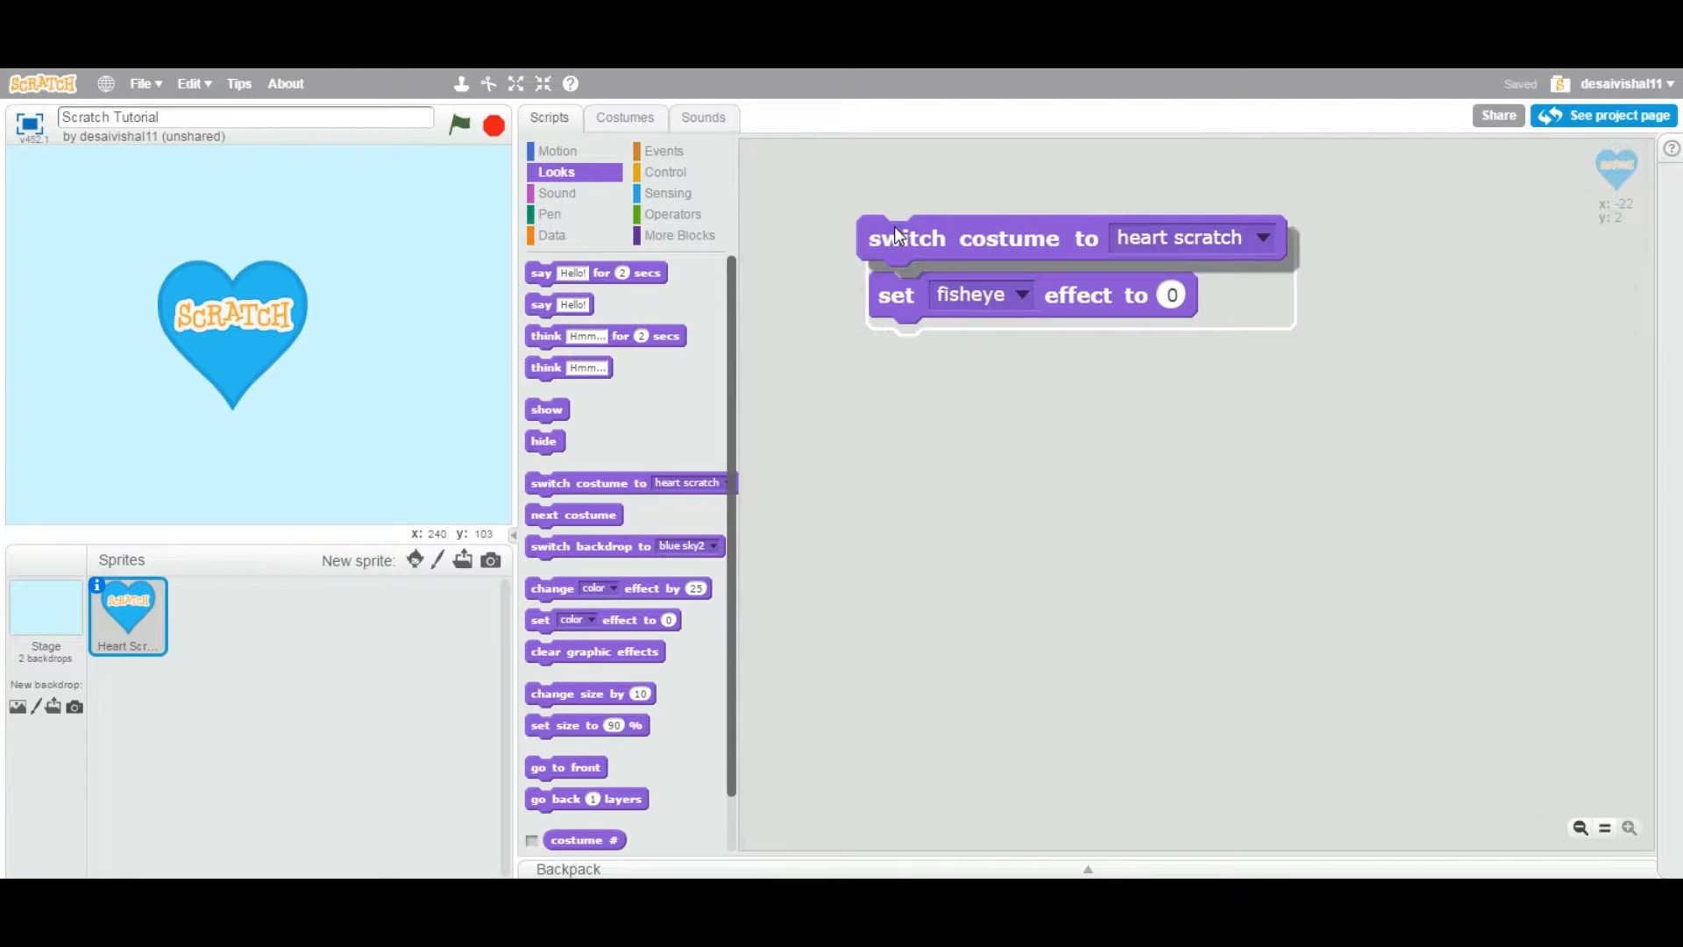
pyautogui.moveTo(907, 239); pyautogui.dragTo(902, 202)
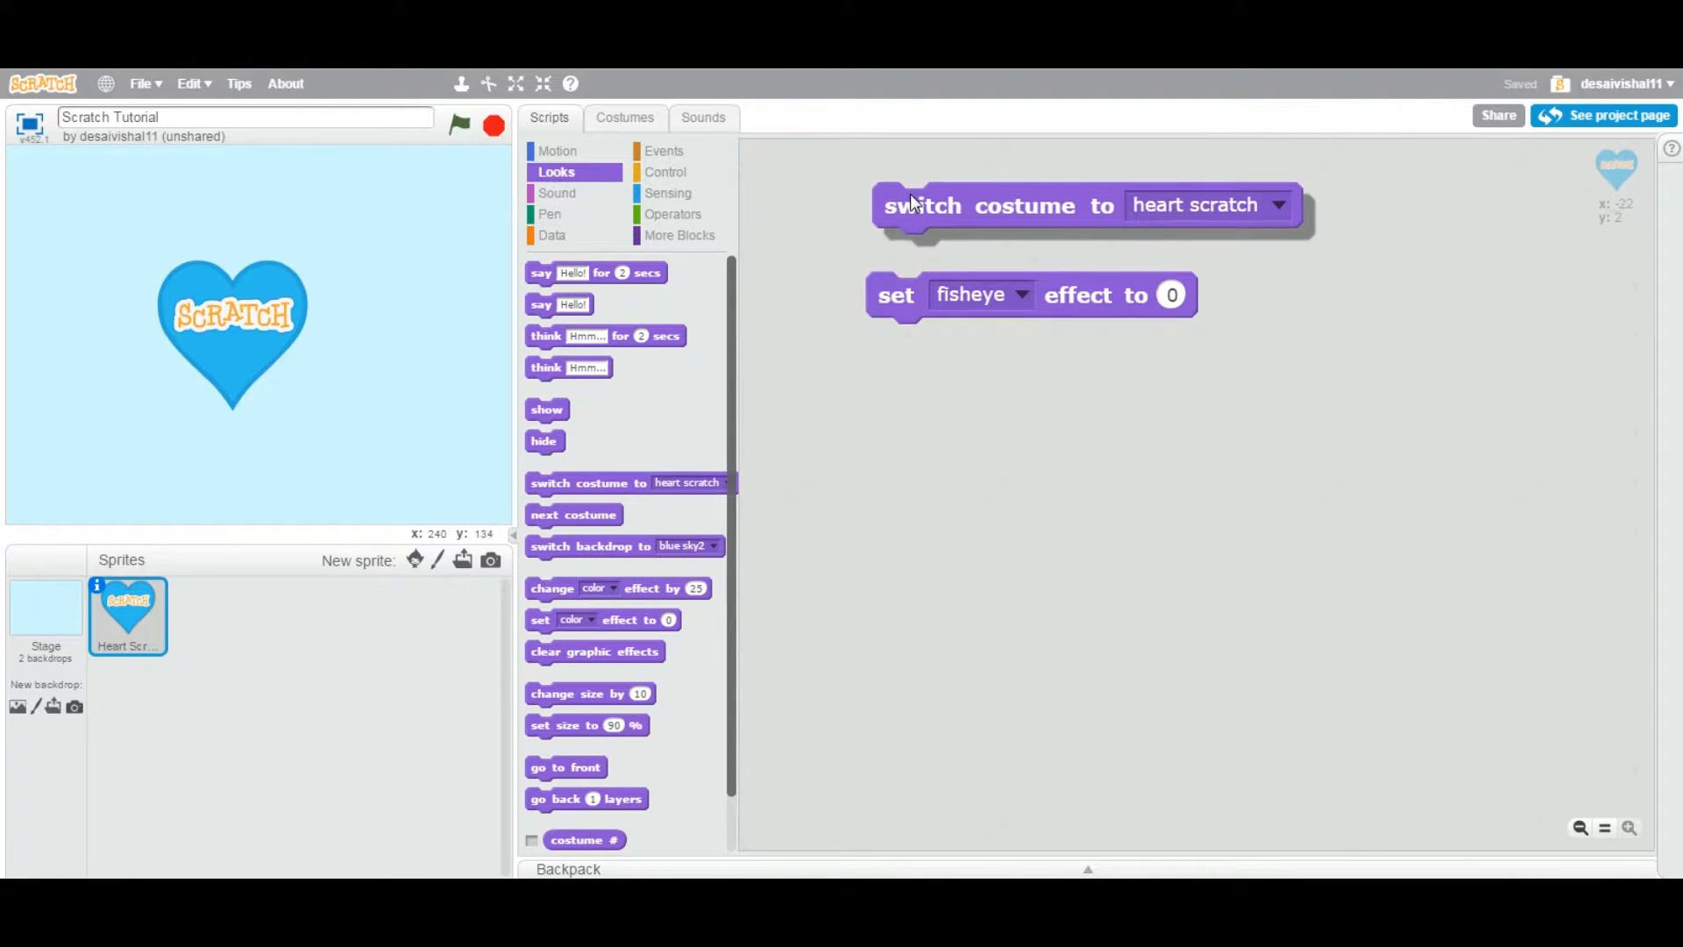
pyautogui.moveTo(912, 204); pyautogui.dragTo(896, 215)
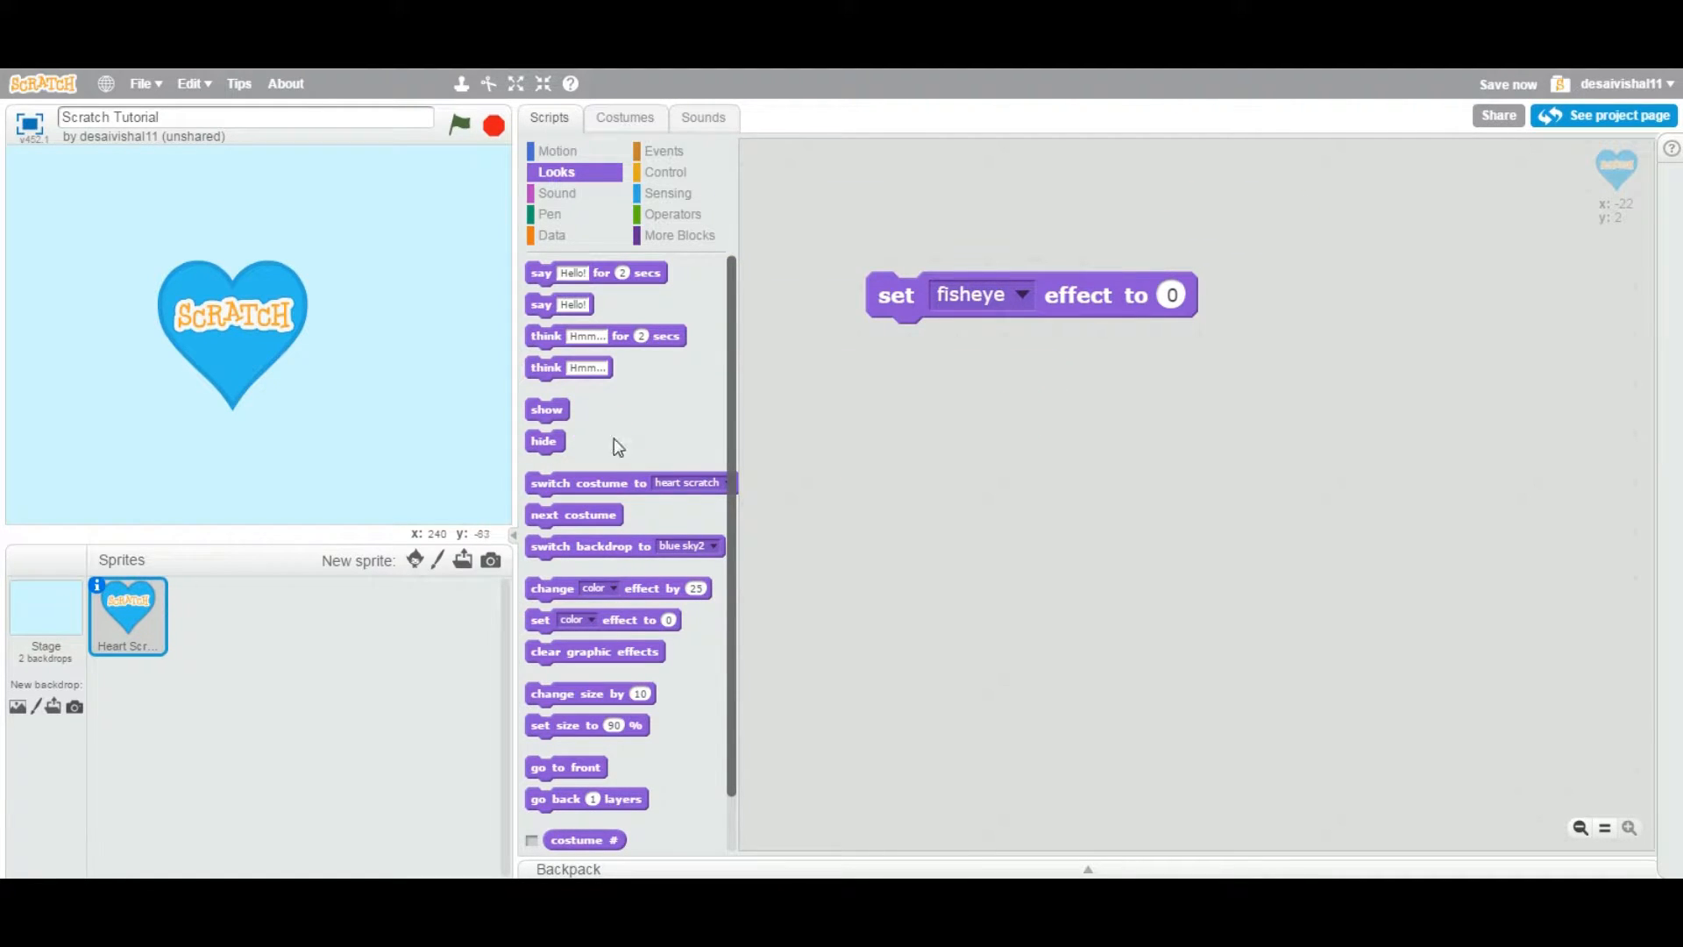
pyautogui.moveTo(895, 296); pyautogui.dragTo(879, 322)
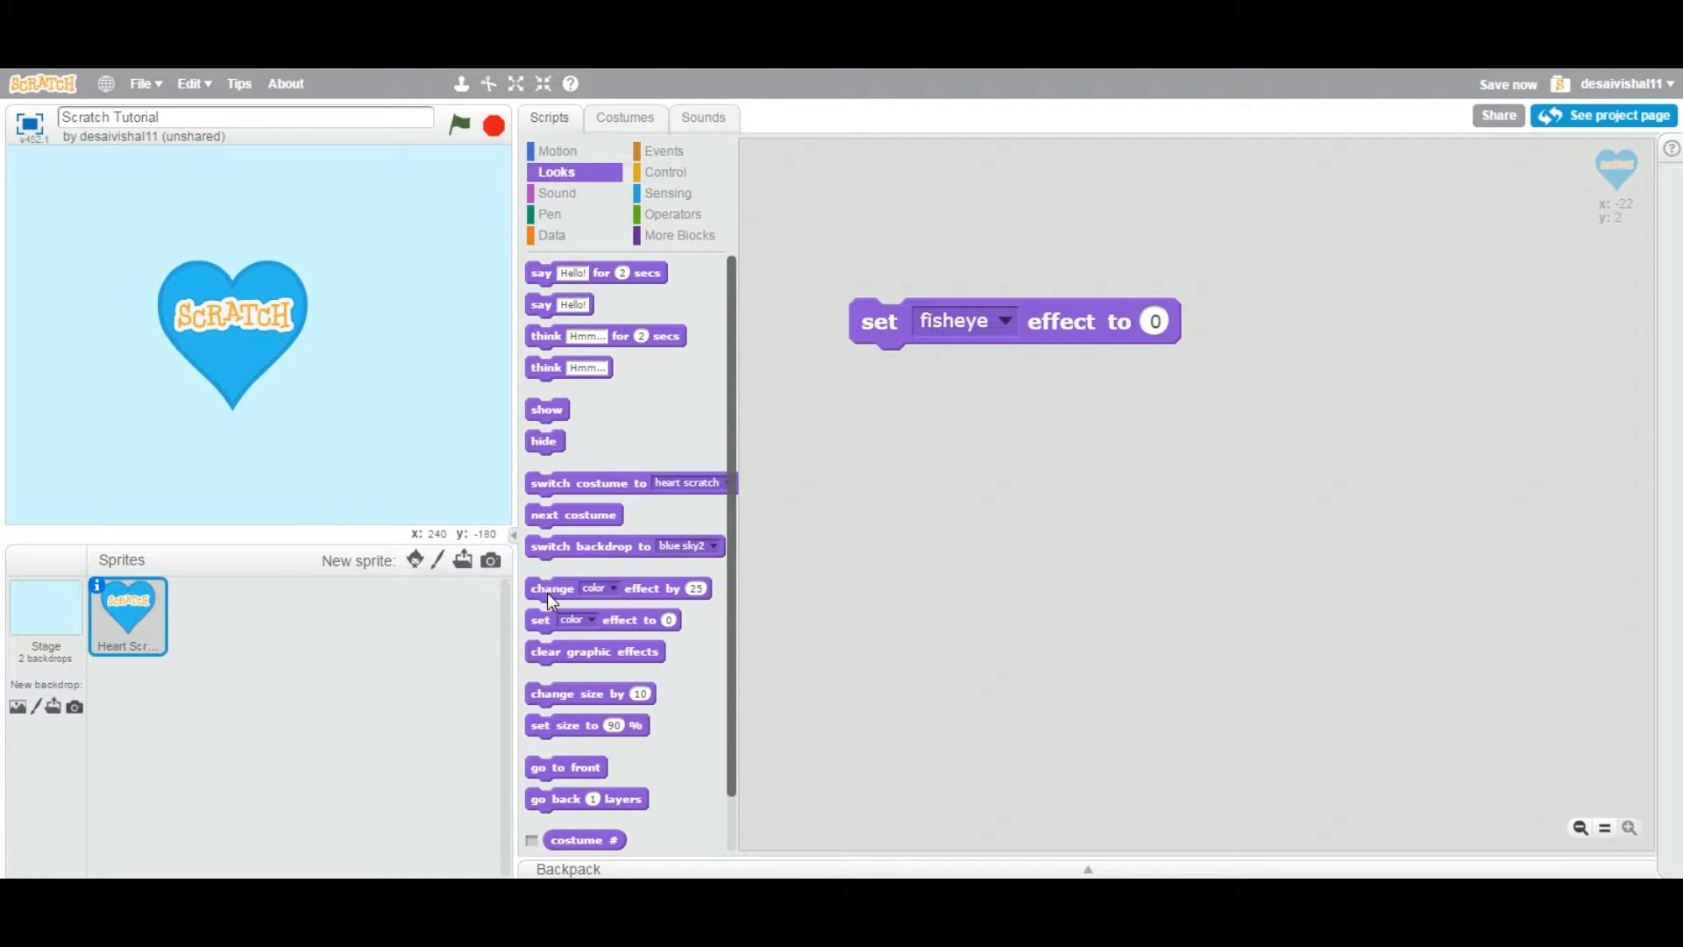
pyautogui.moveTo(549, 601)
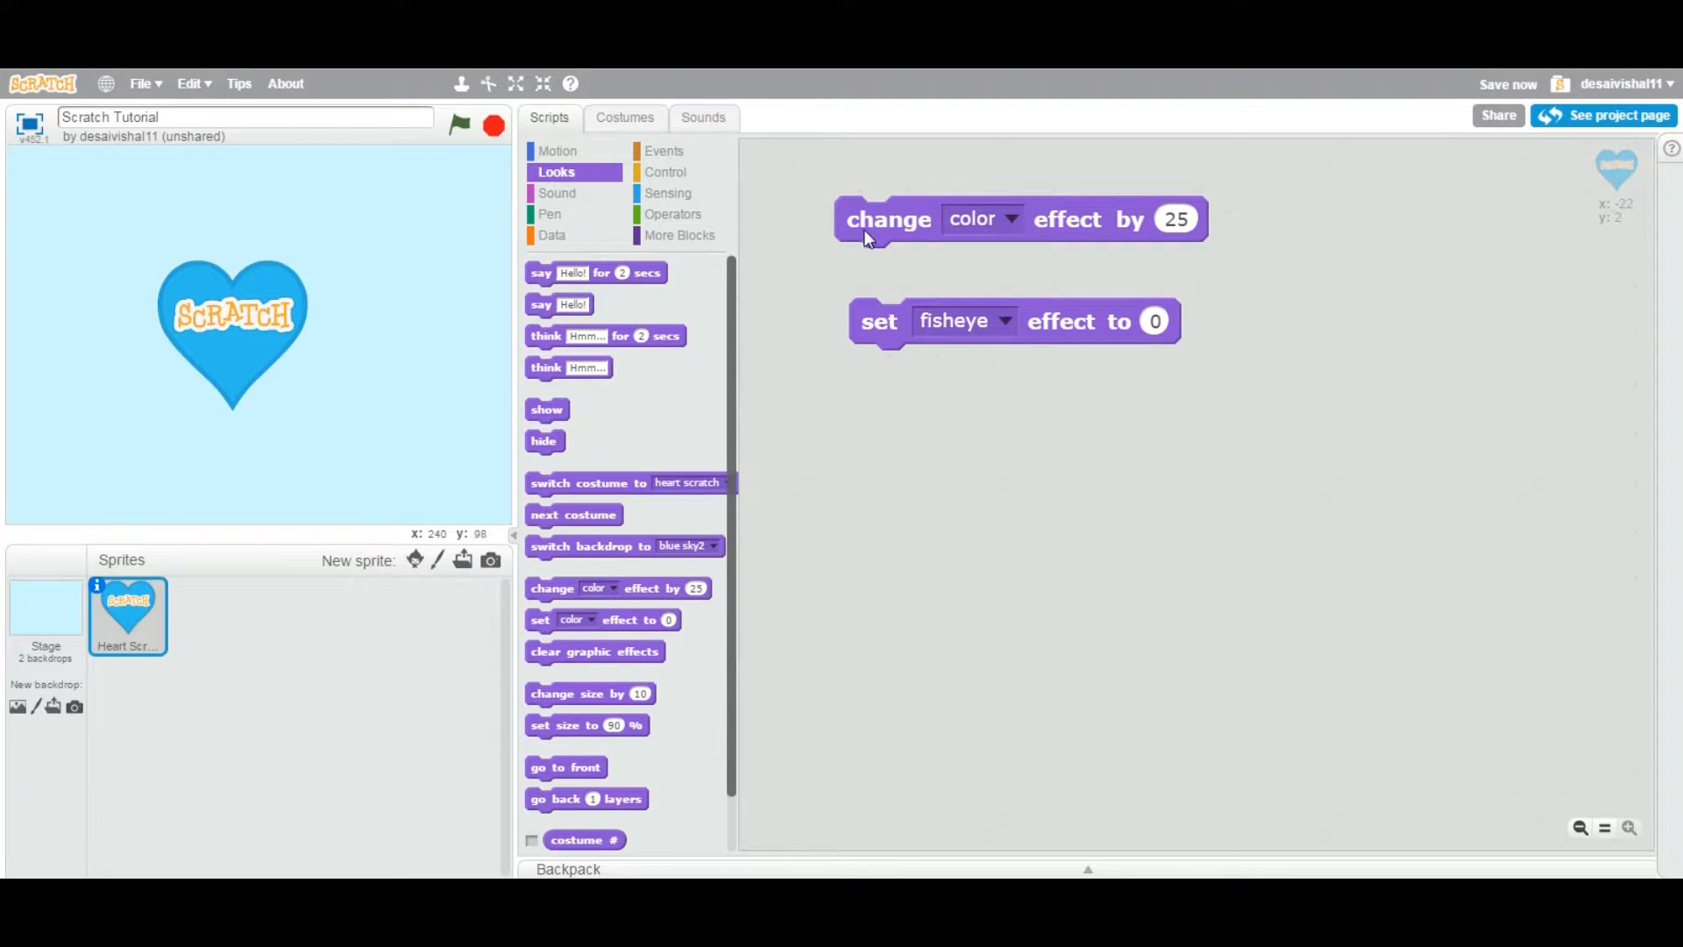
pyautogui.click(982, 219)
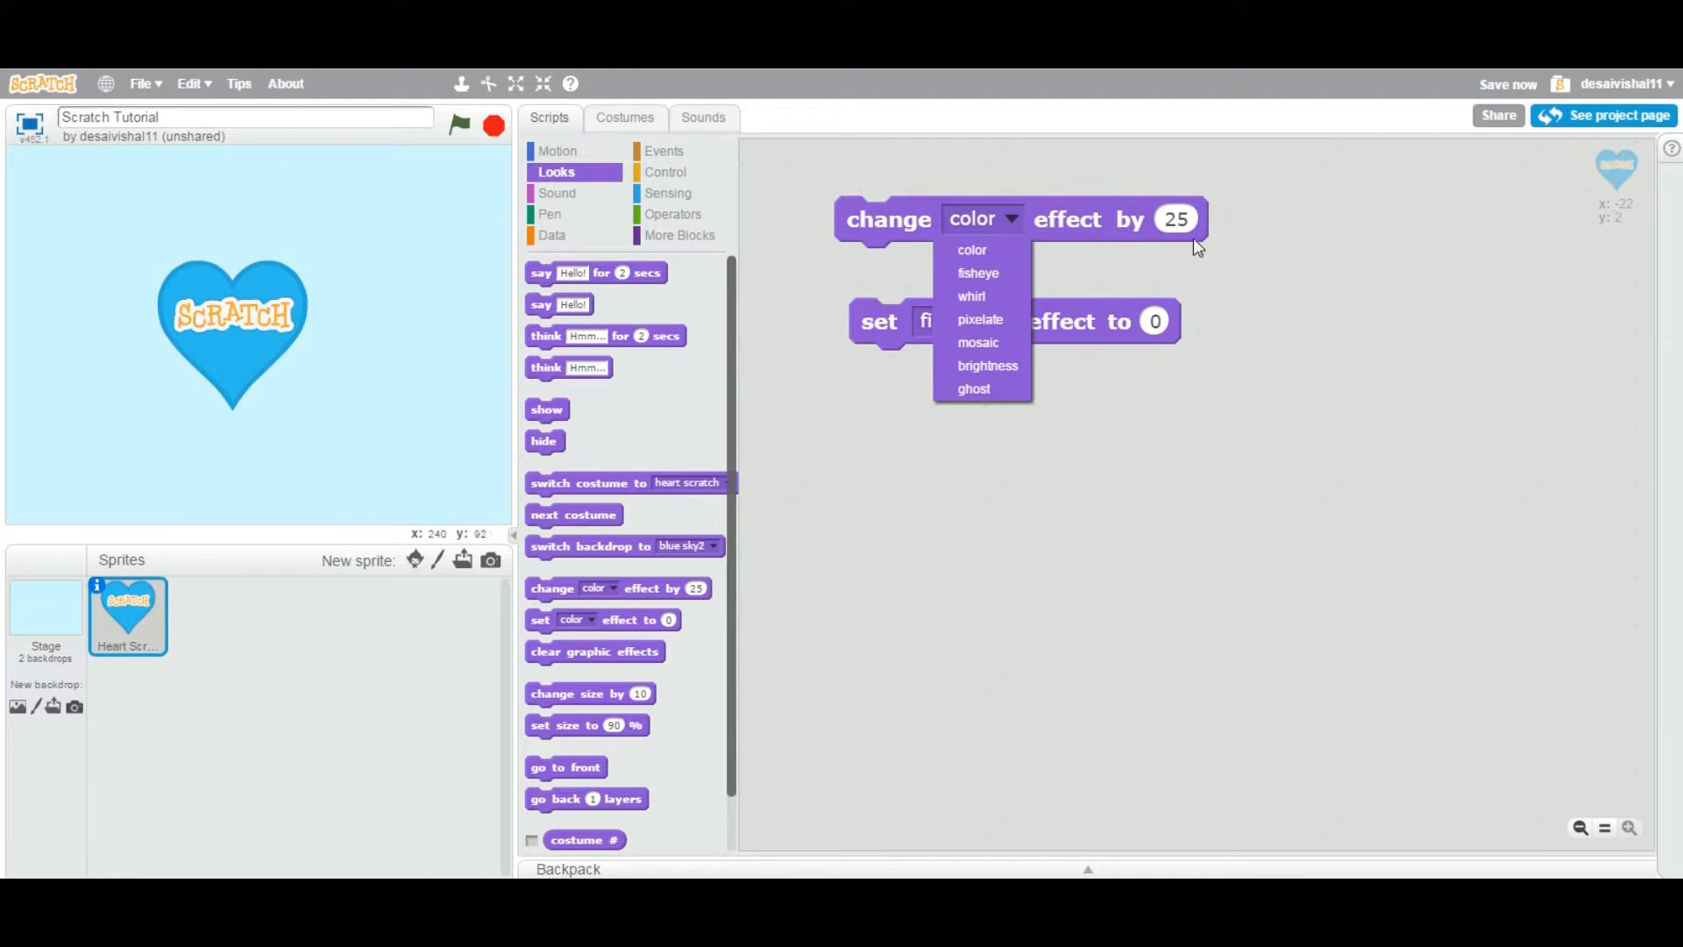
pyautogui.click(976, 272)
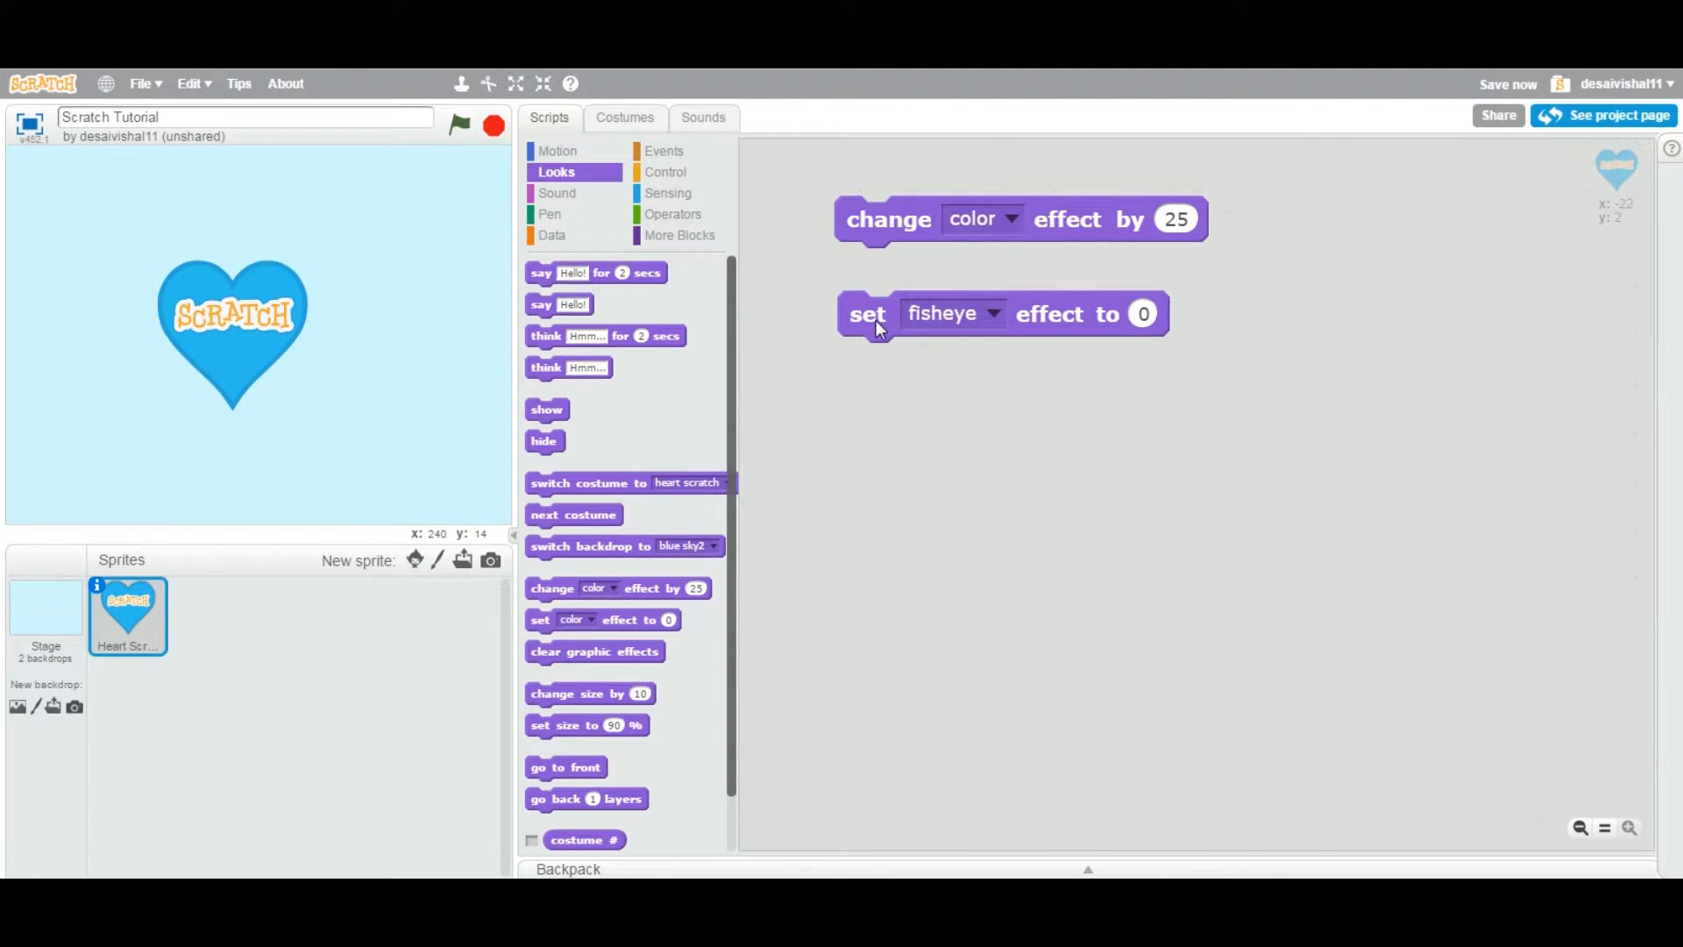
pyautogui.click(953, 313)
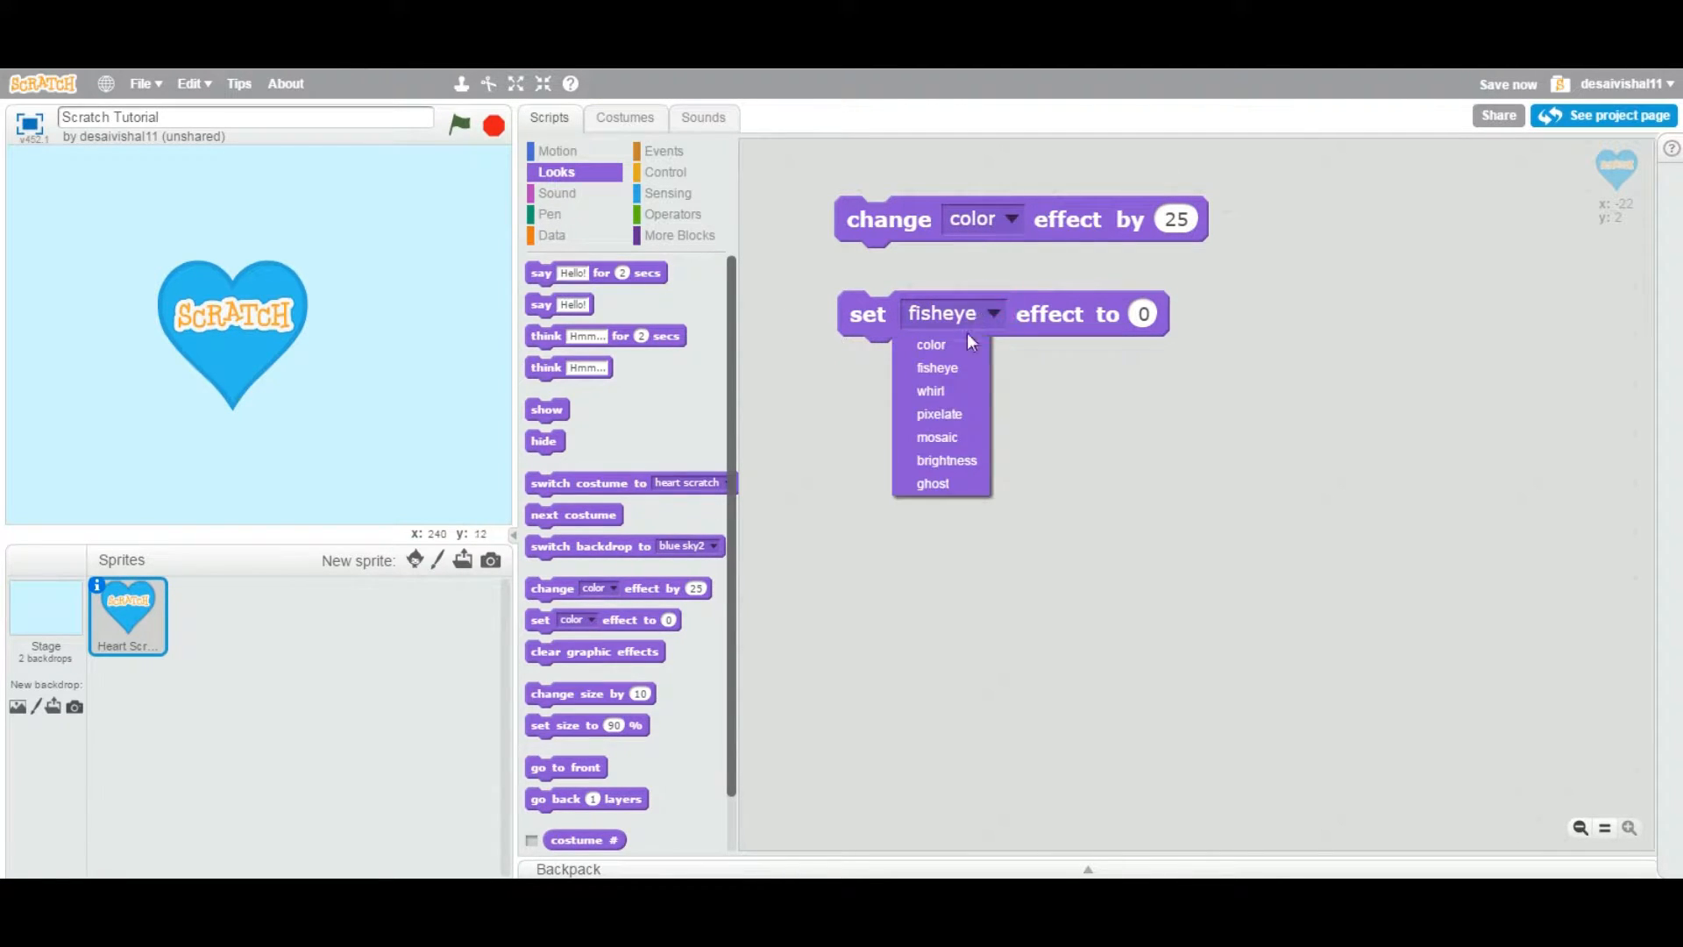
pyautogui.moveTo(1122, 330)
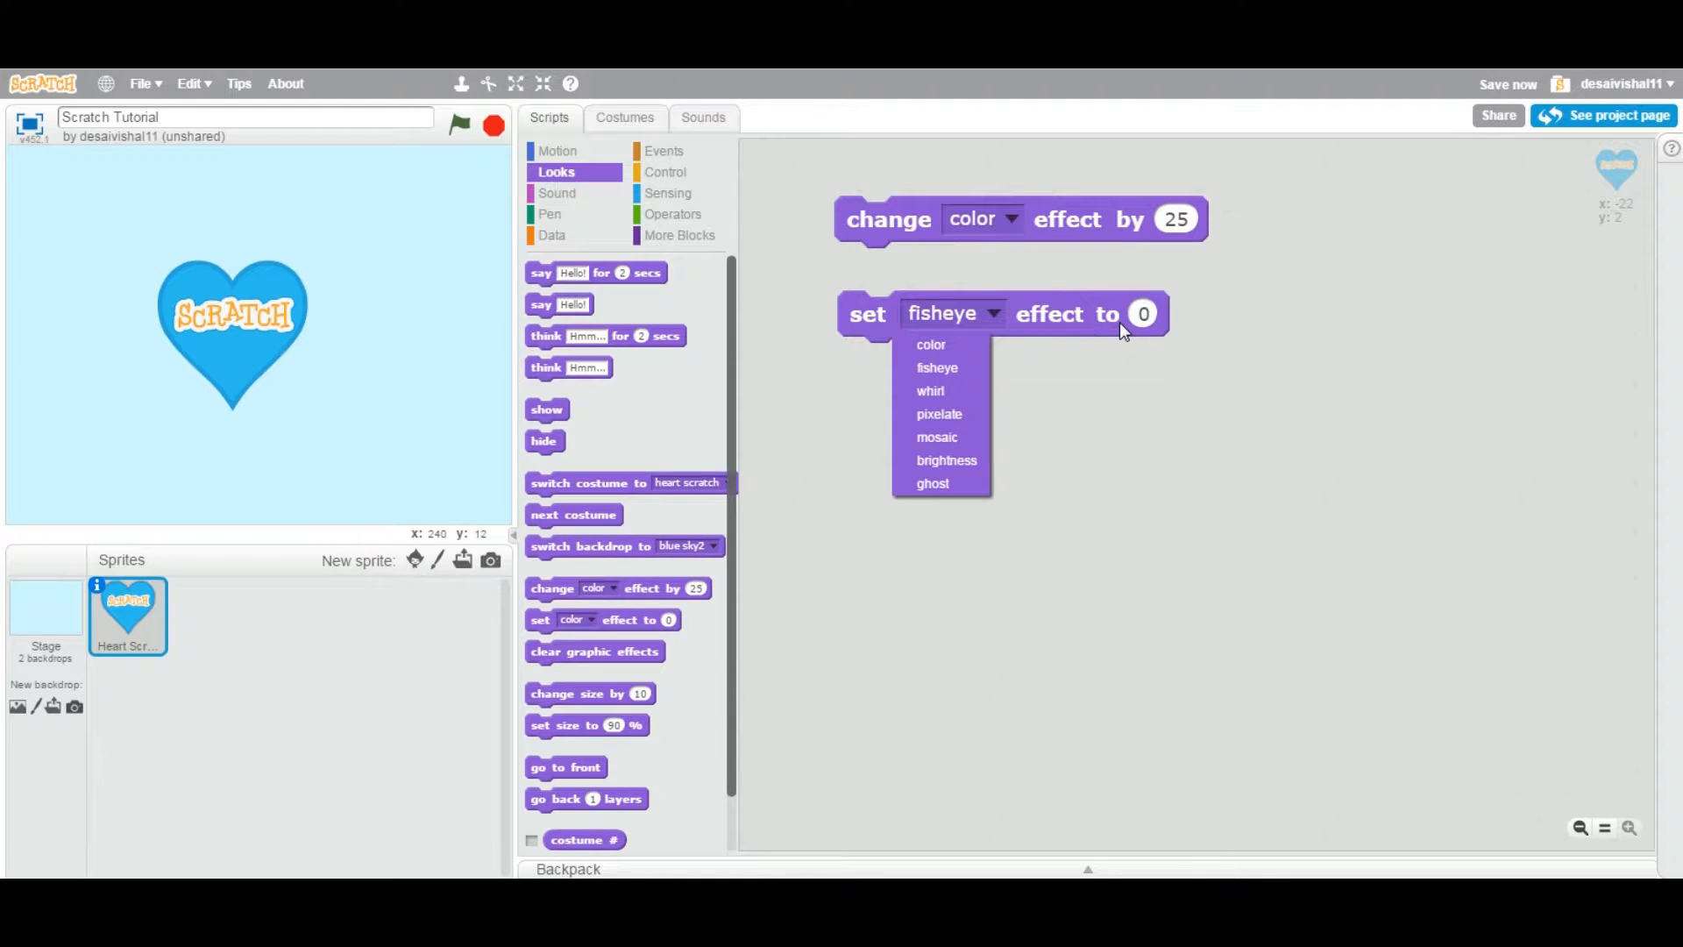
pyautogui.click(1143, 314)
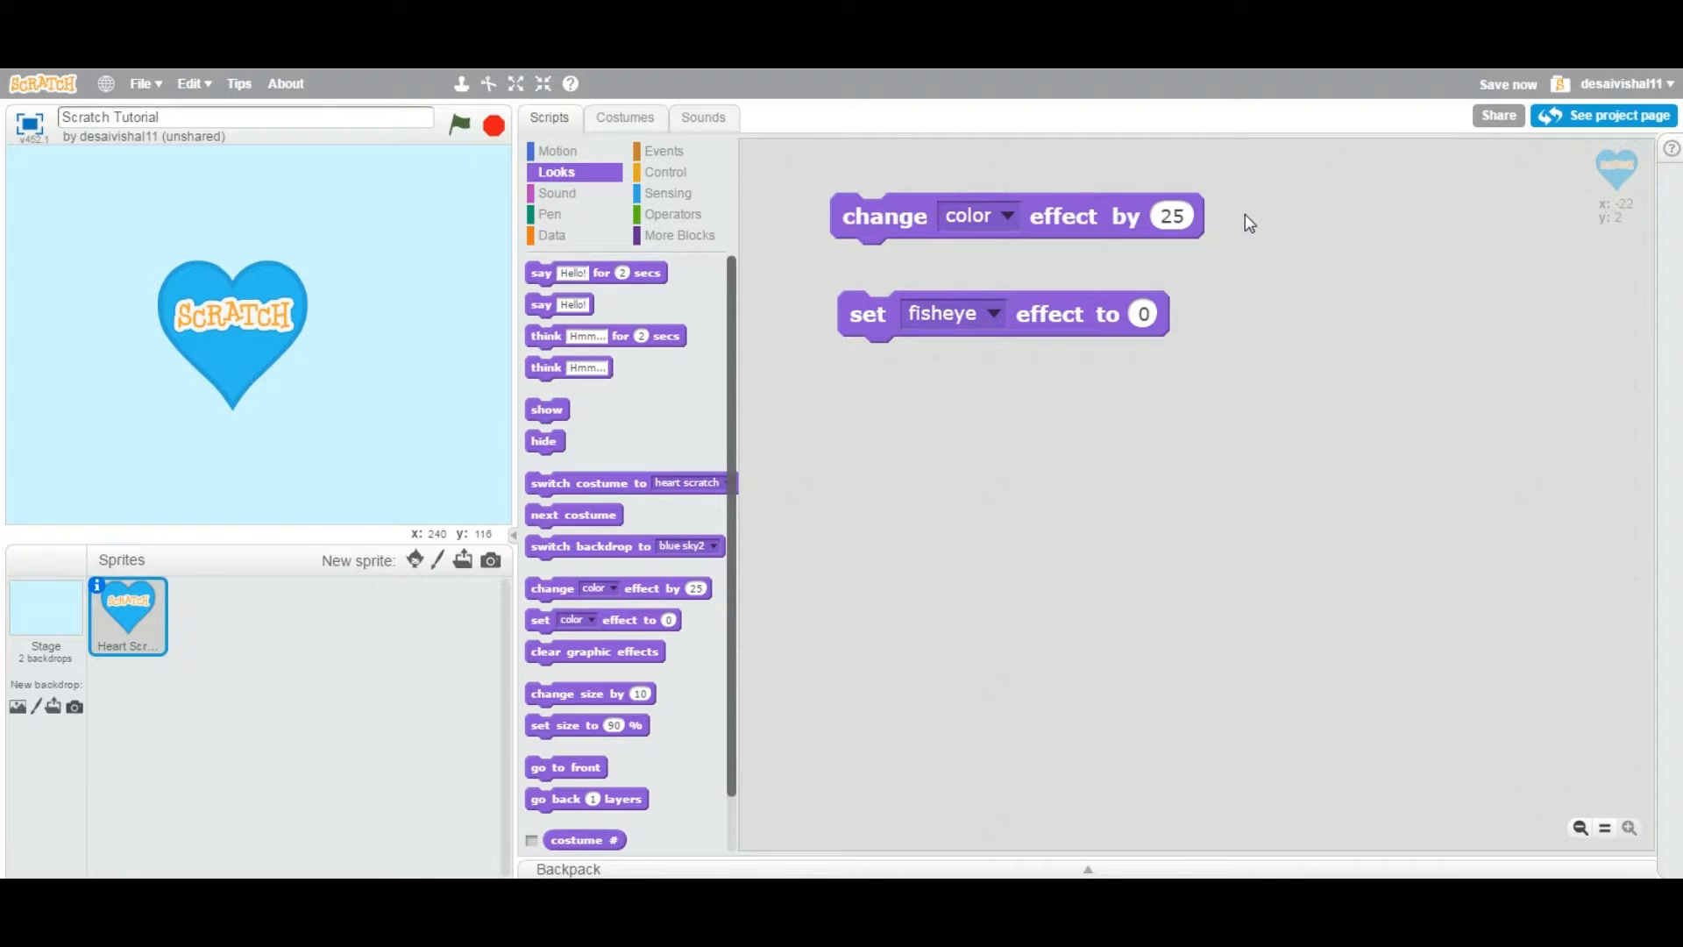
pyautogui.moveTo(1256, 224)
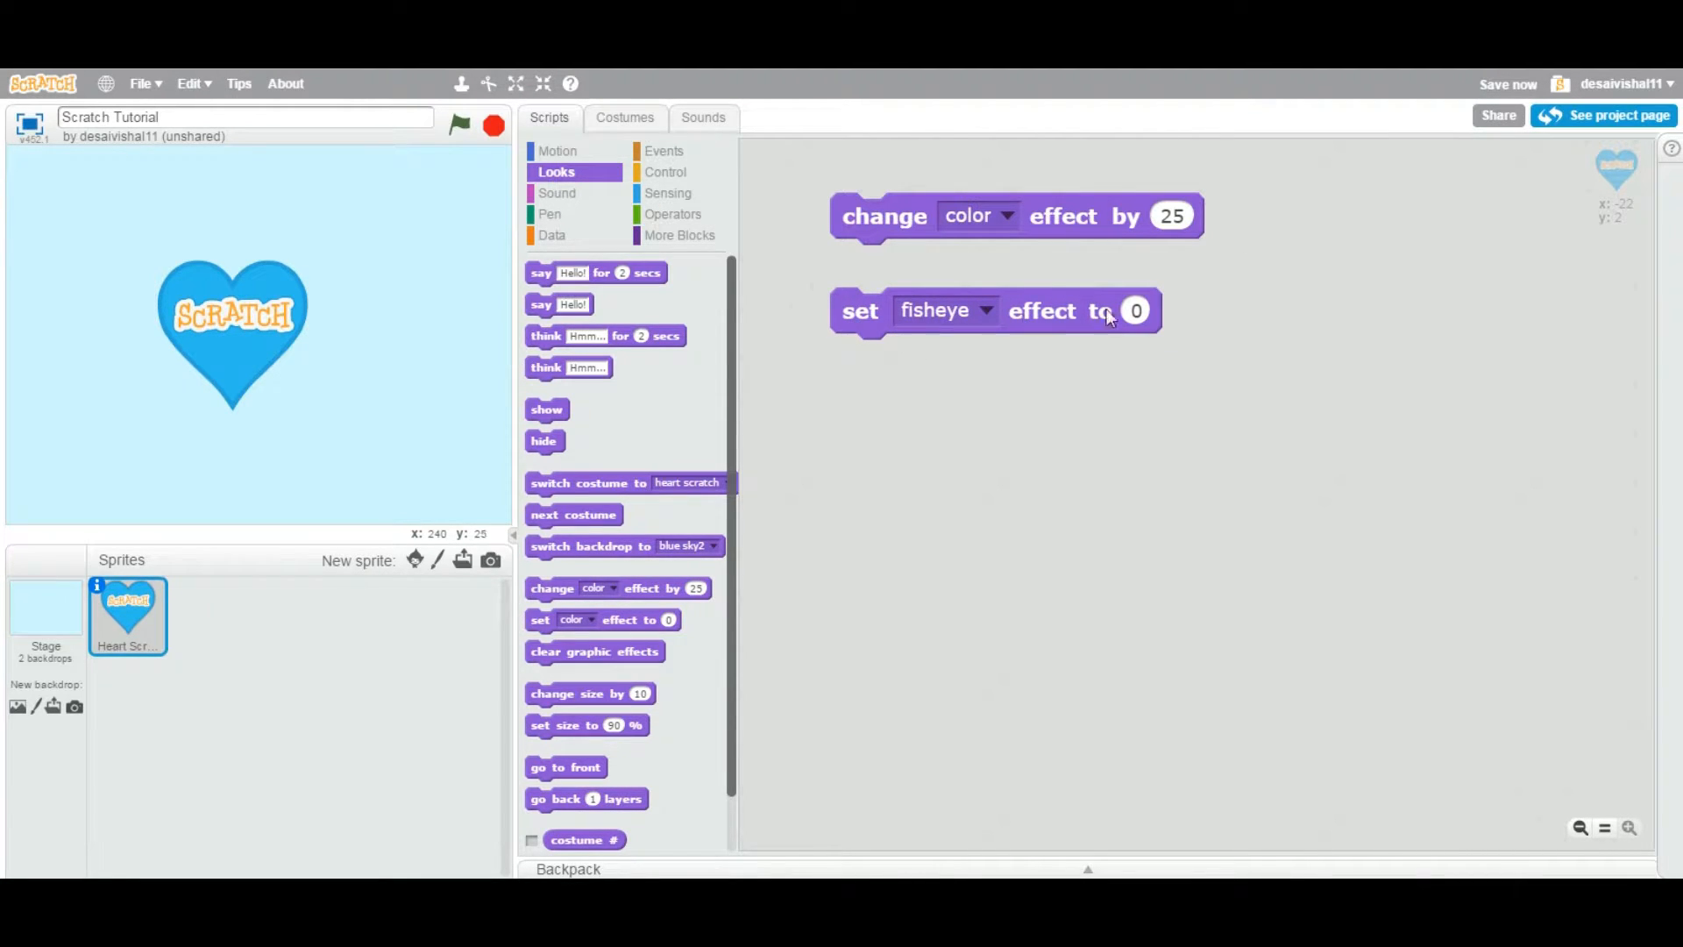
# Change the fisheye effect amount and run the block on the heart.
pyautogui.click(1135, 310)
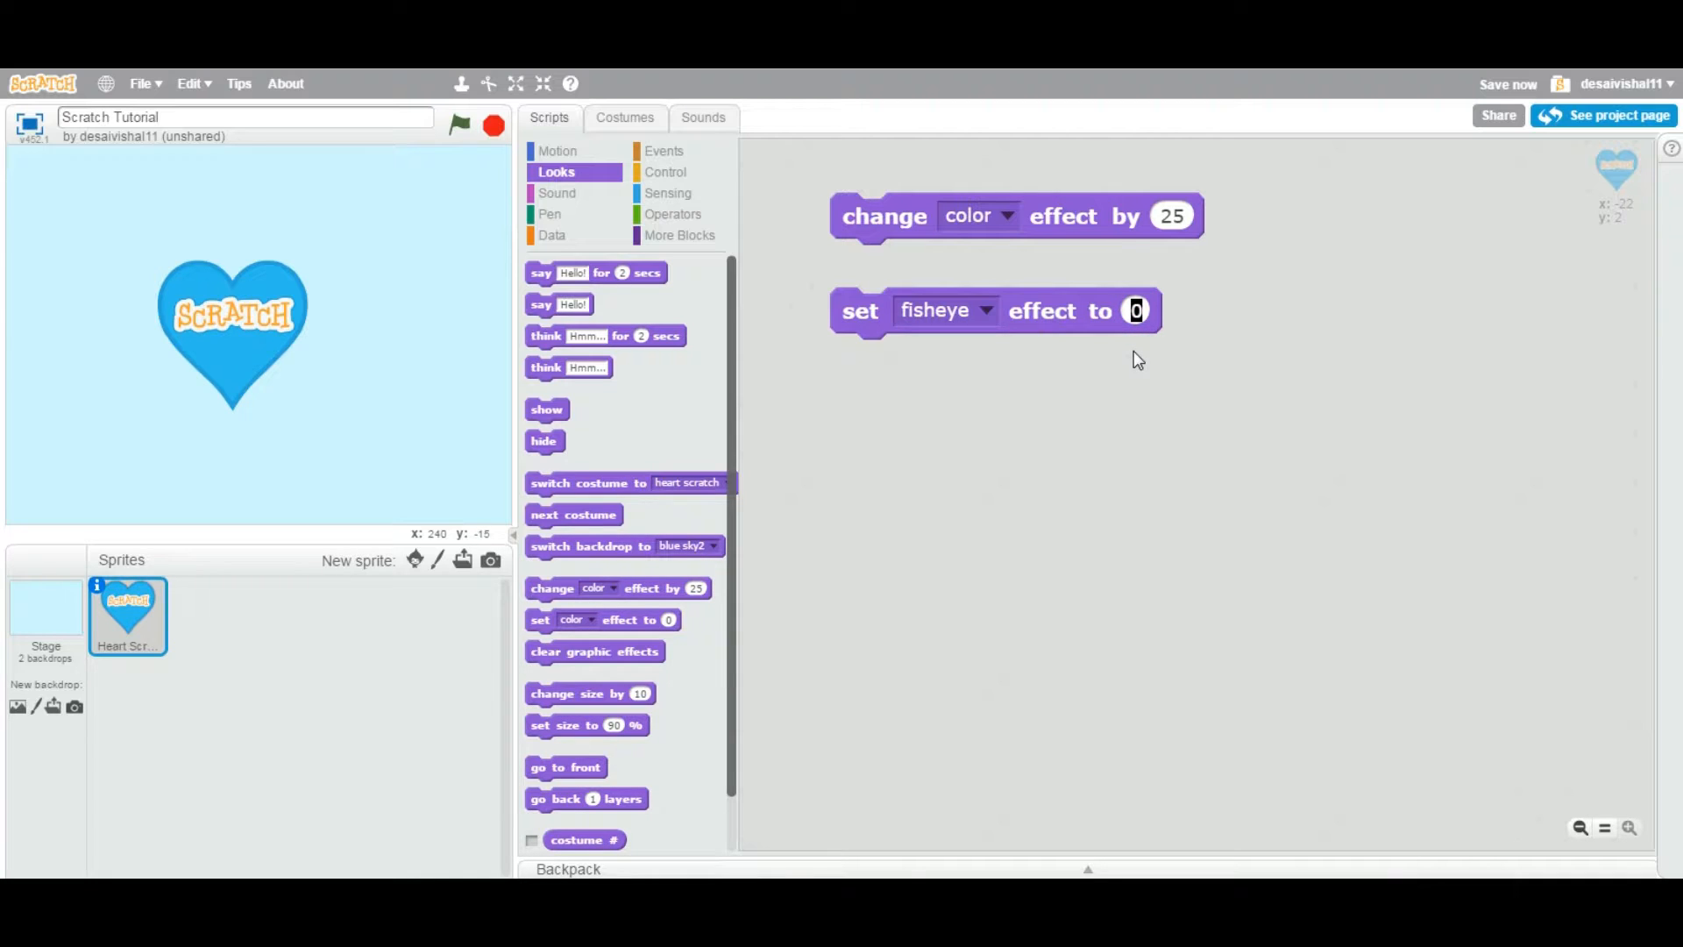
pyautogui.write('30')
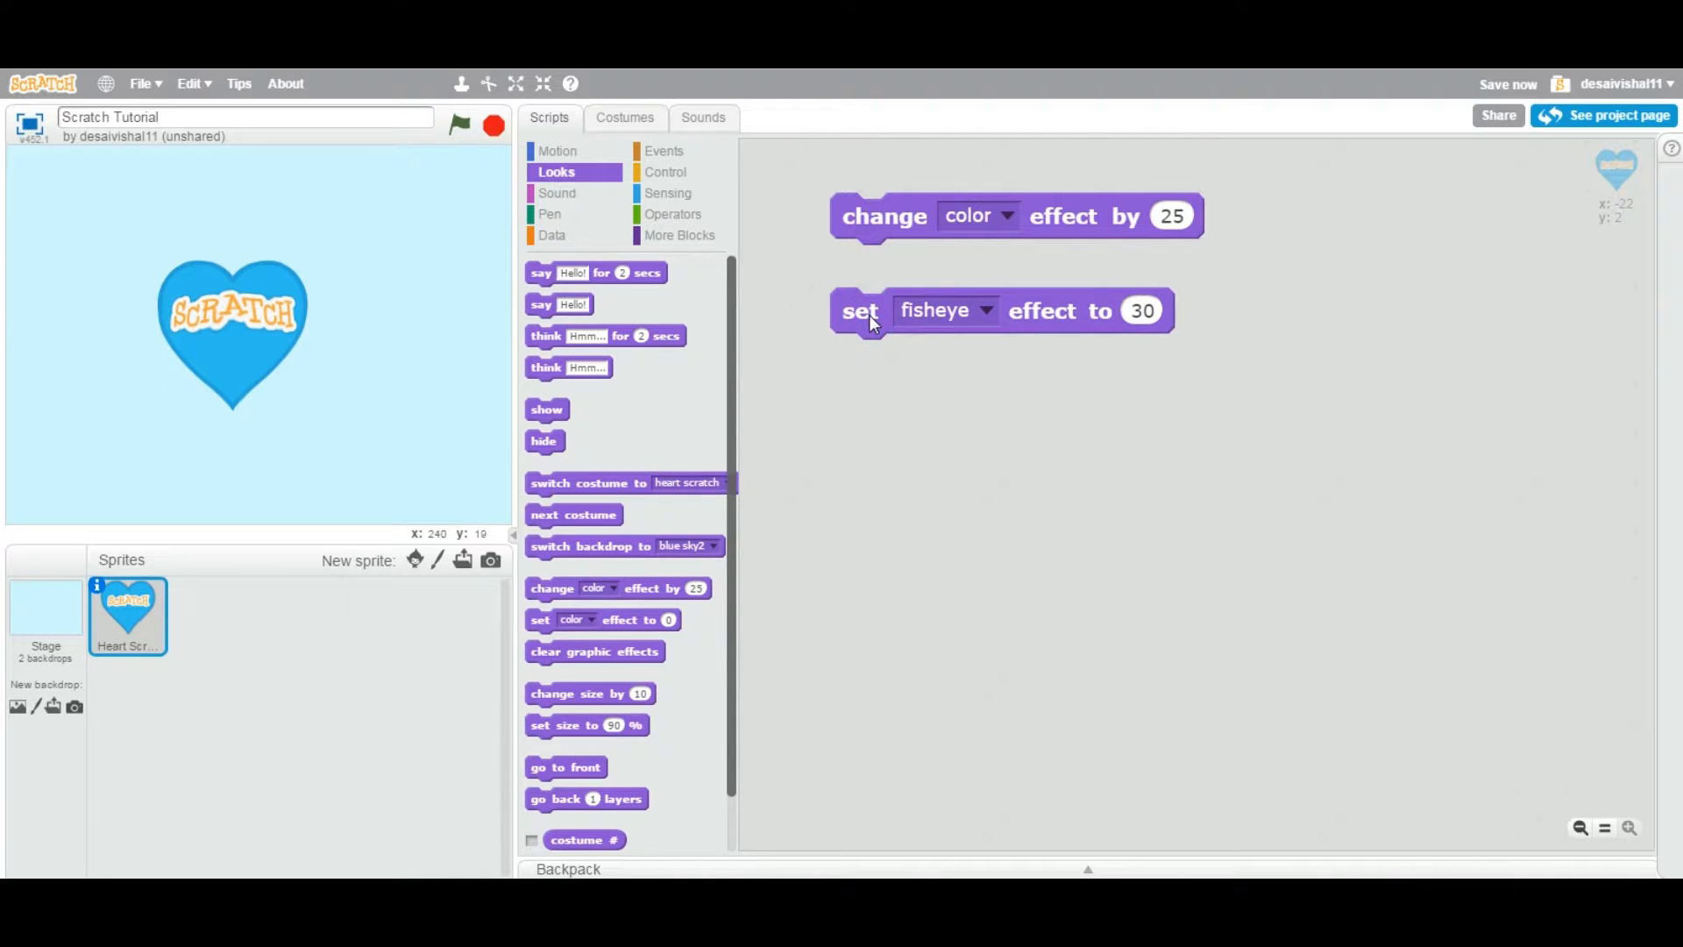
pyautogui.click(1141, 310)
pyautogui.write('12')
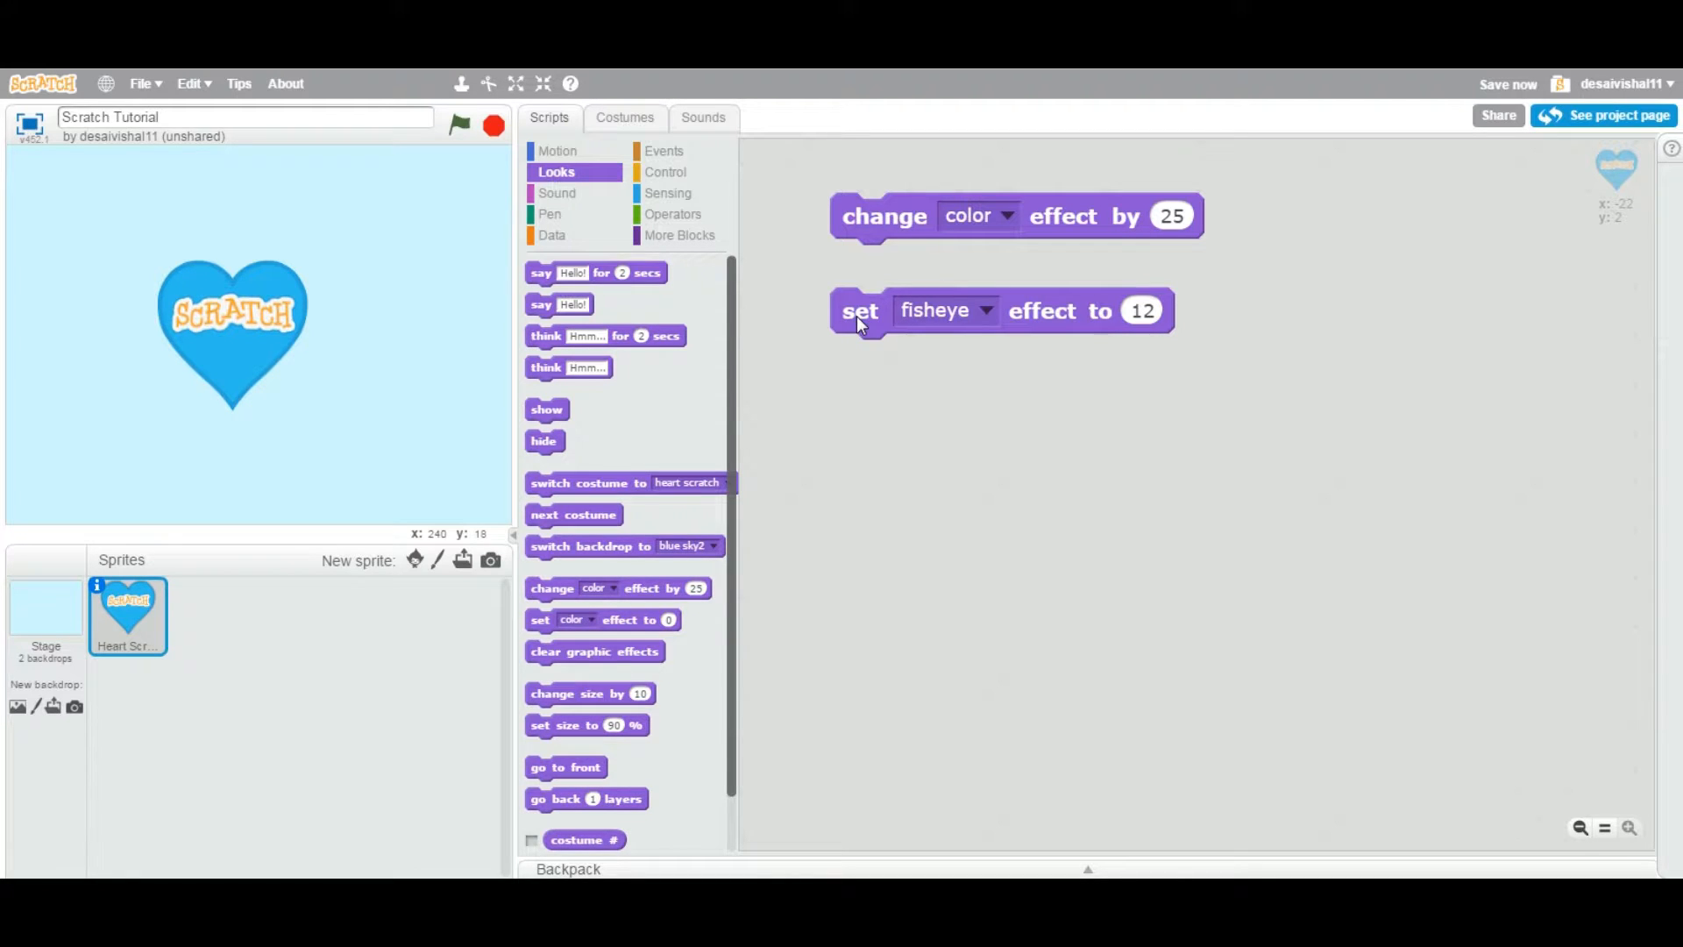
pyautogui.moveTo(896, 290)
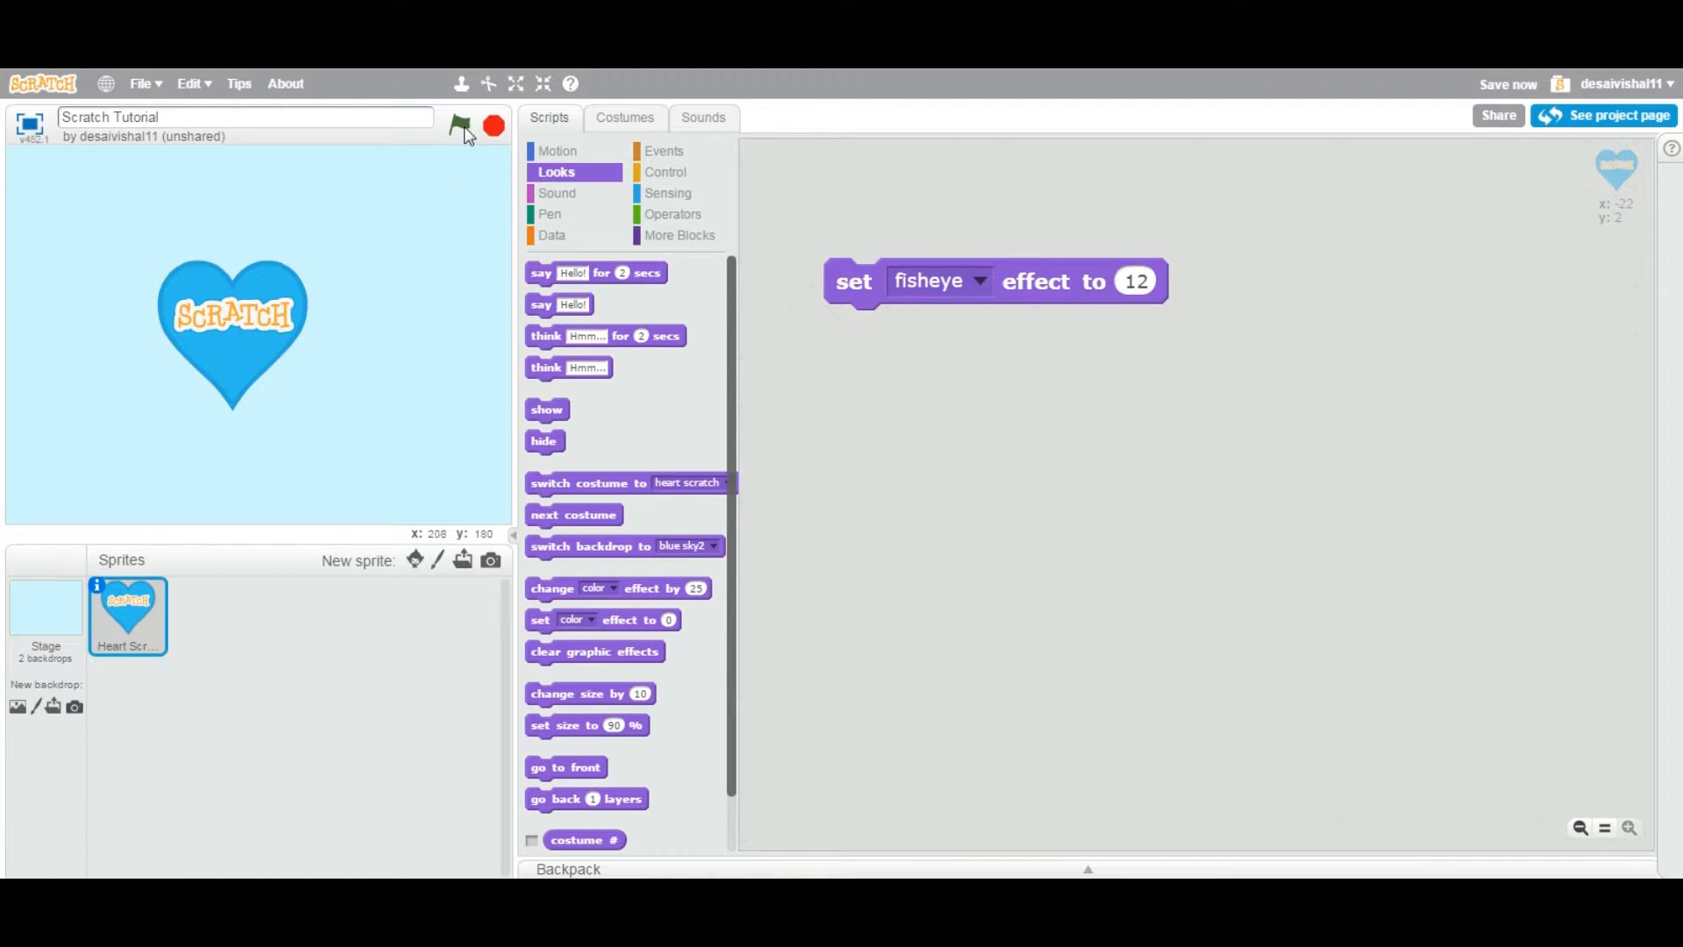
pyautogui.moveTo(324, 265)
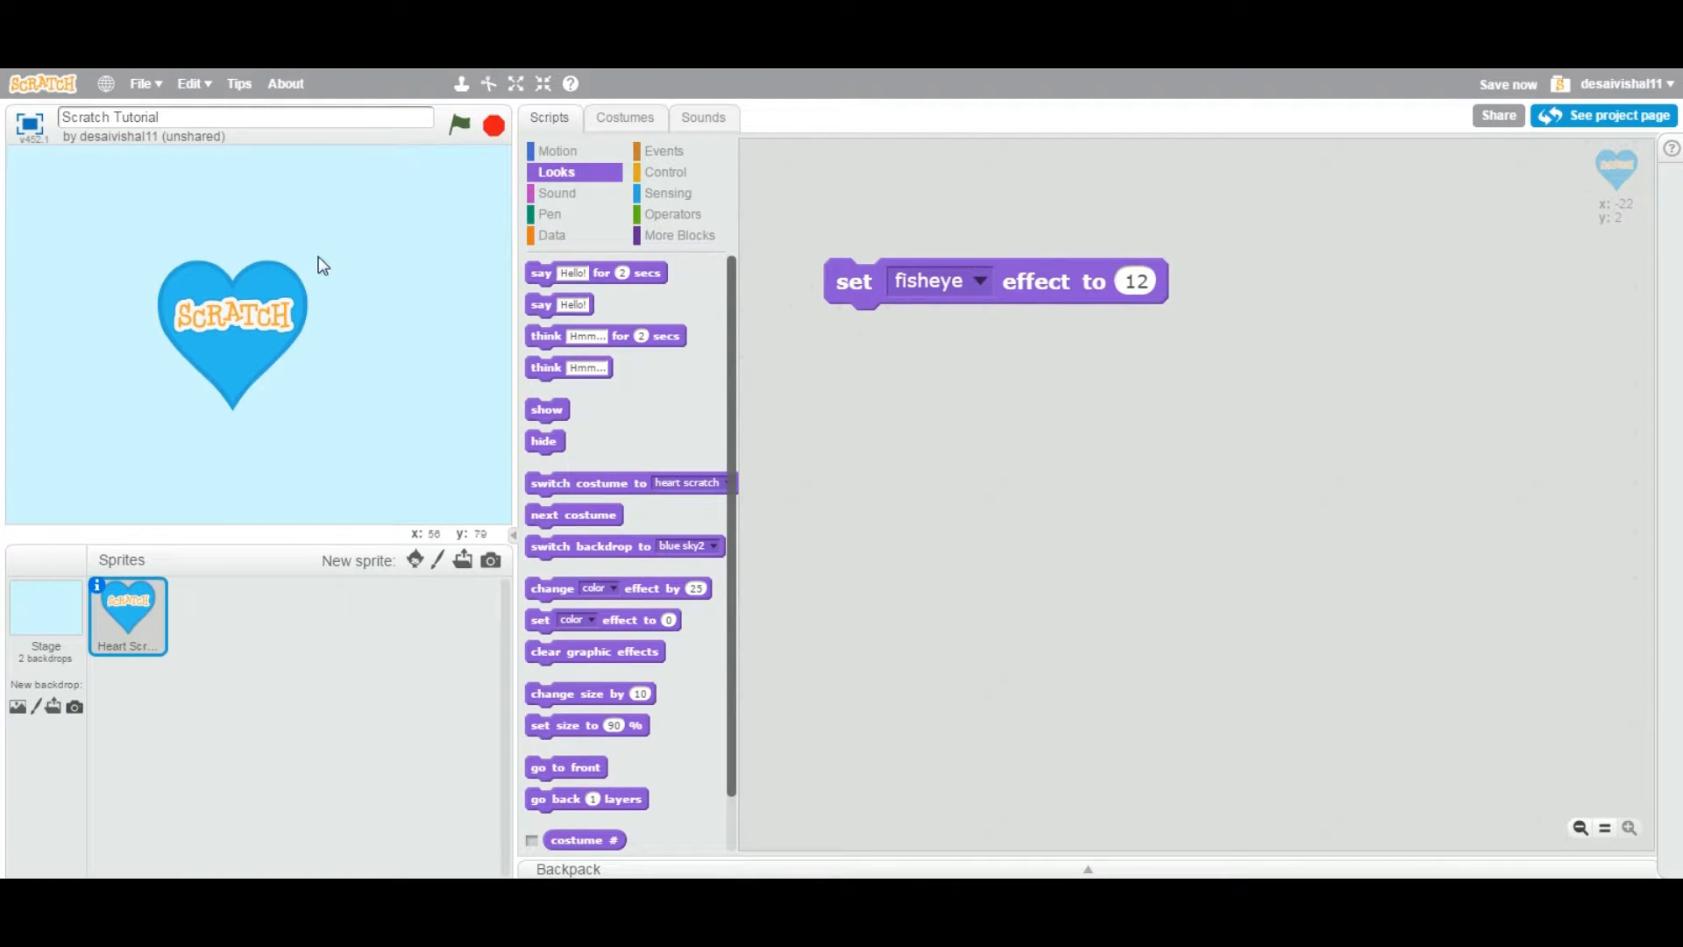
pyautogui.moveTo(266, 304)
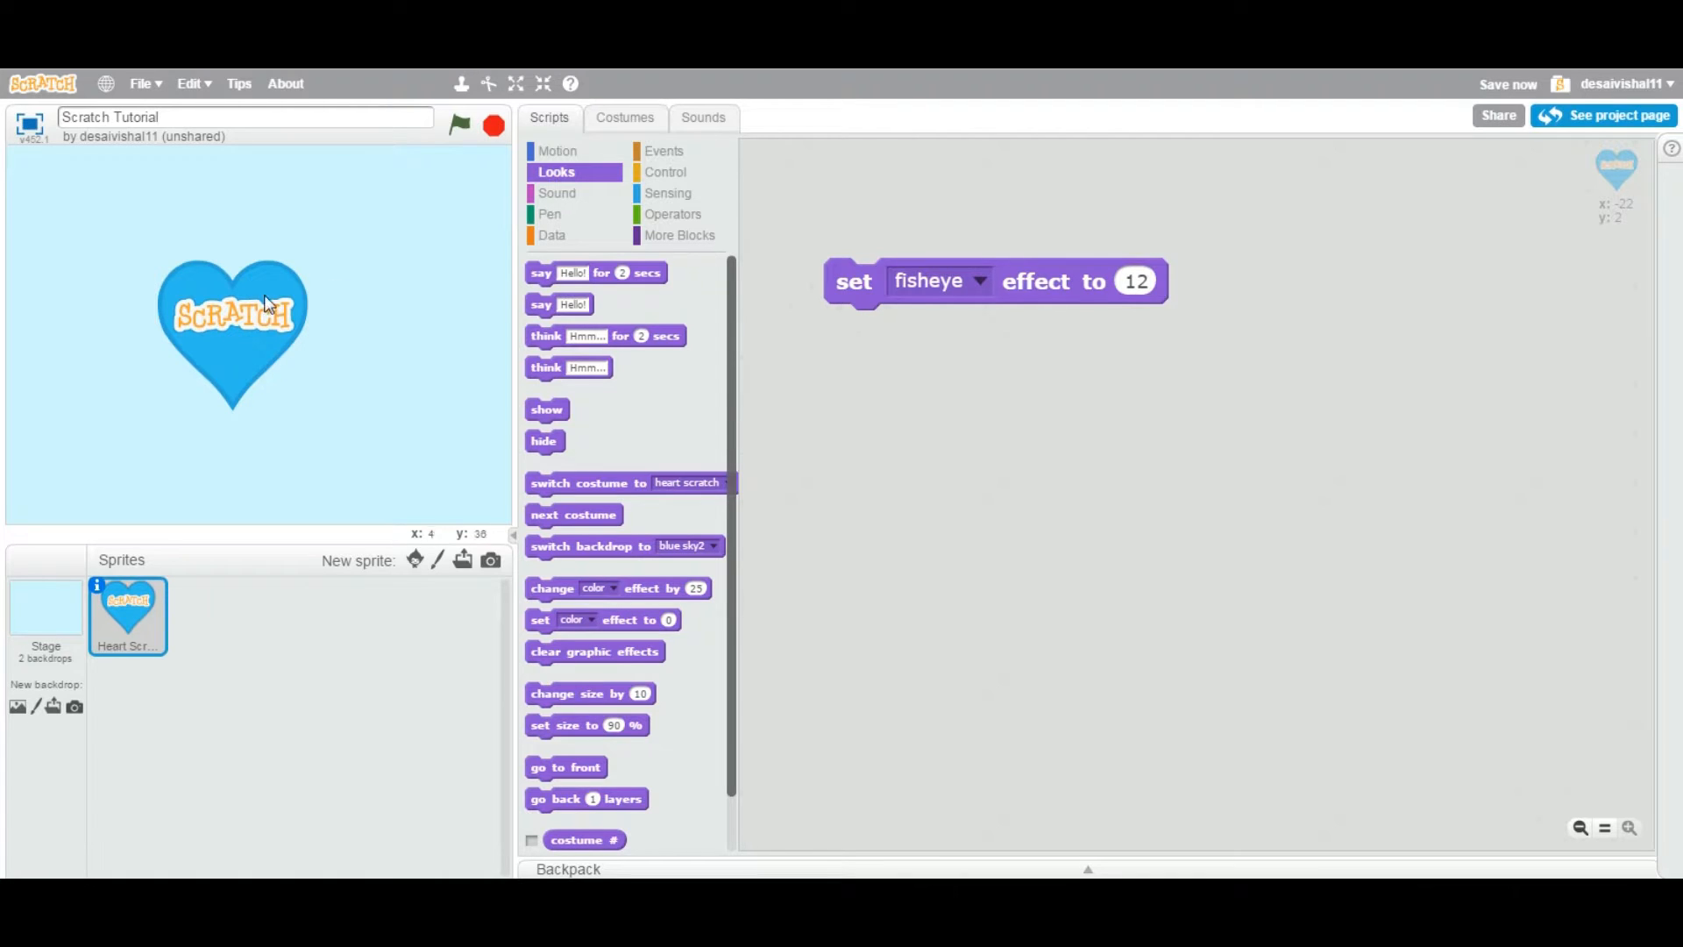
# Browse the Sprite Library and close it without adding a sprite.
pyautogui.click(415, 559)
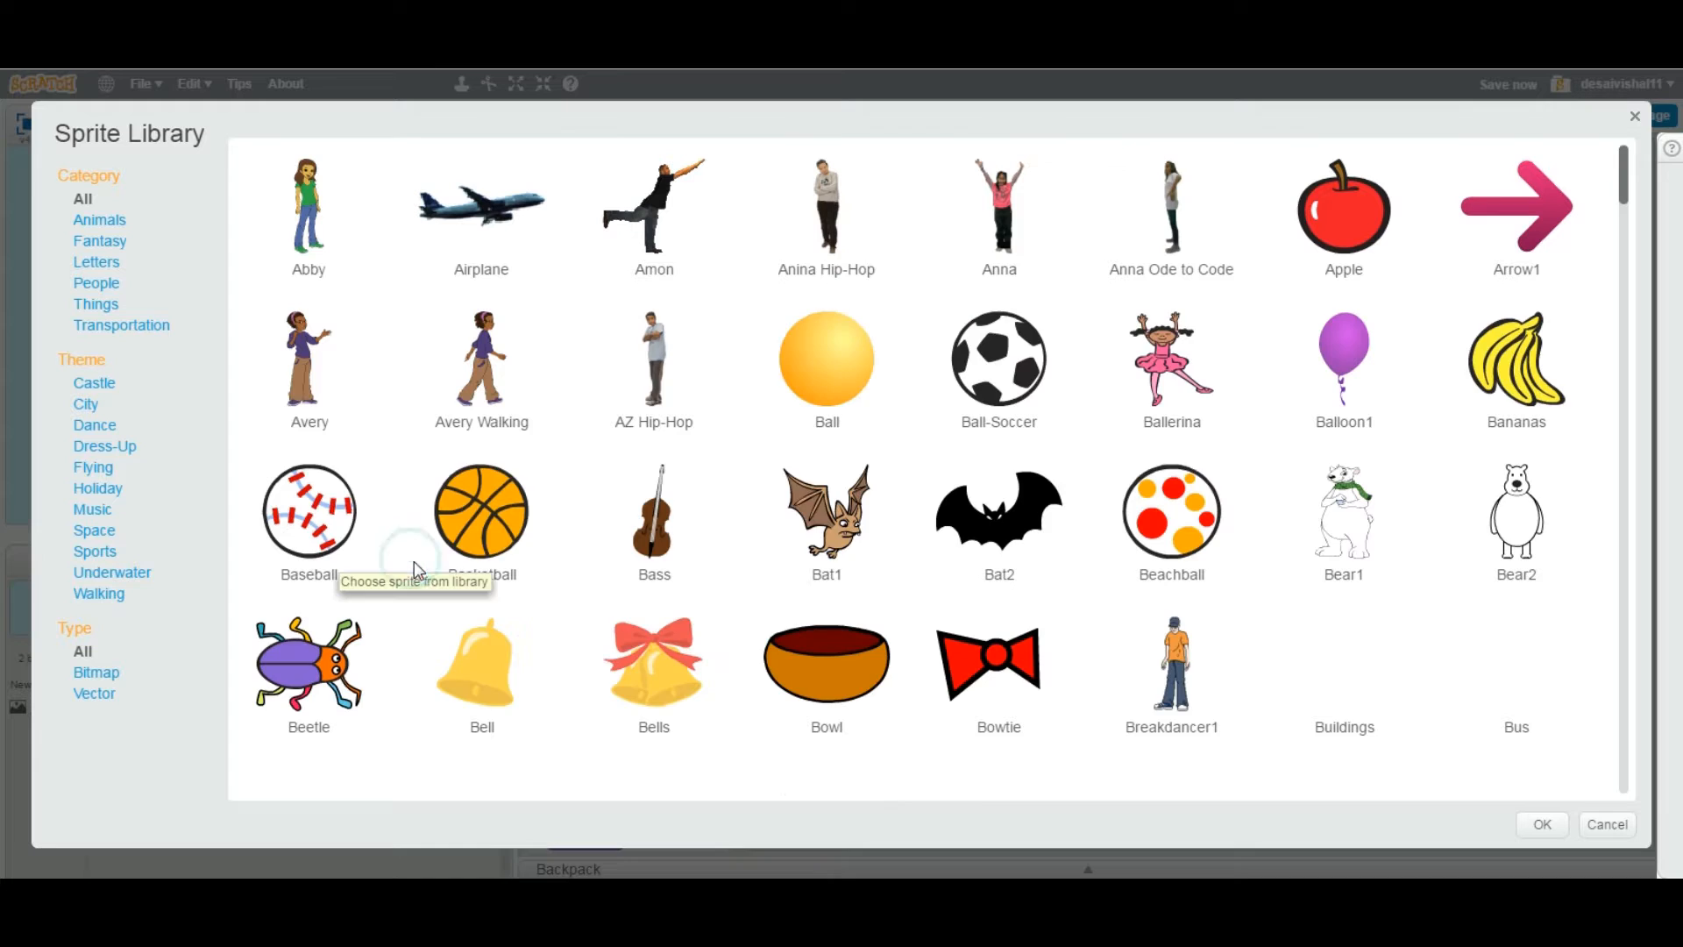
pyautogui.scroll(-3)
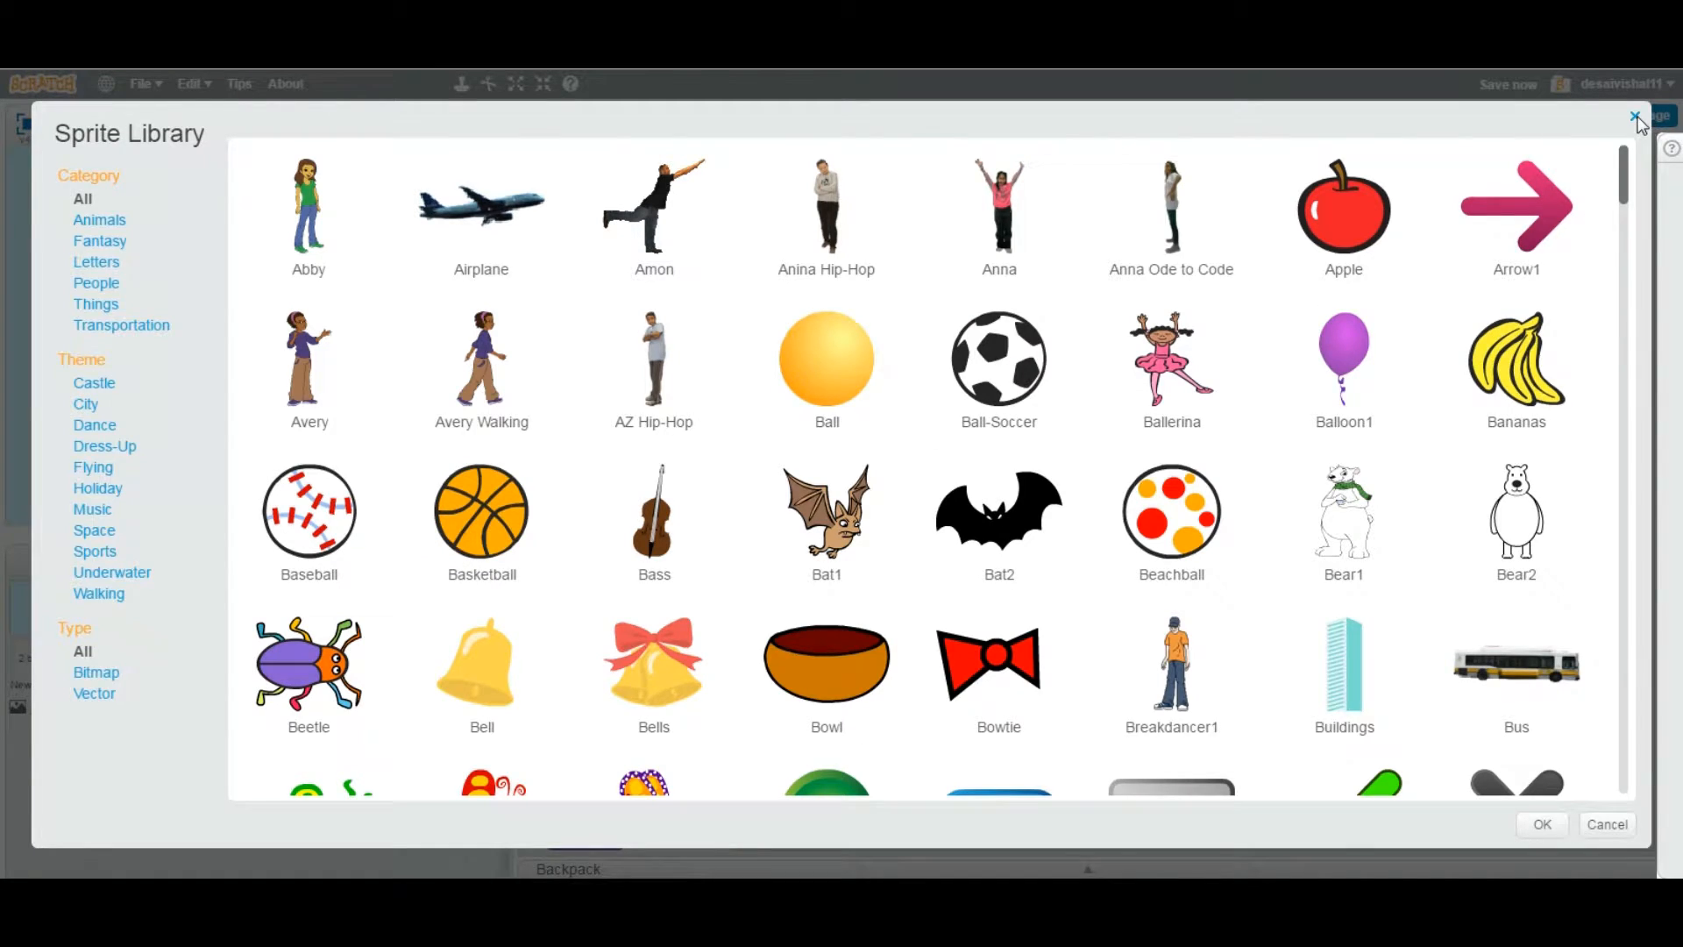
pyautogui.click(1636, 116)
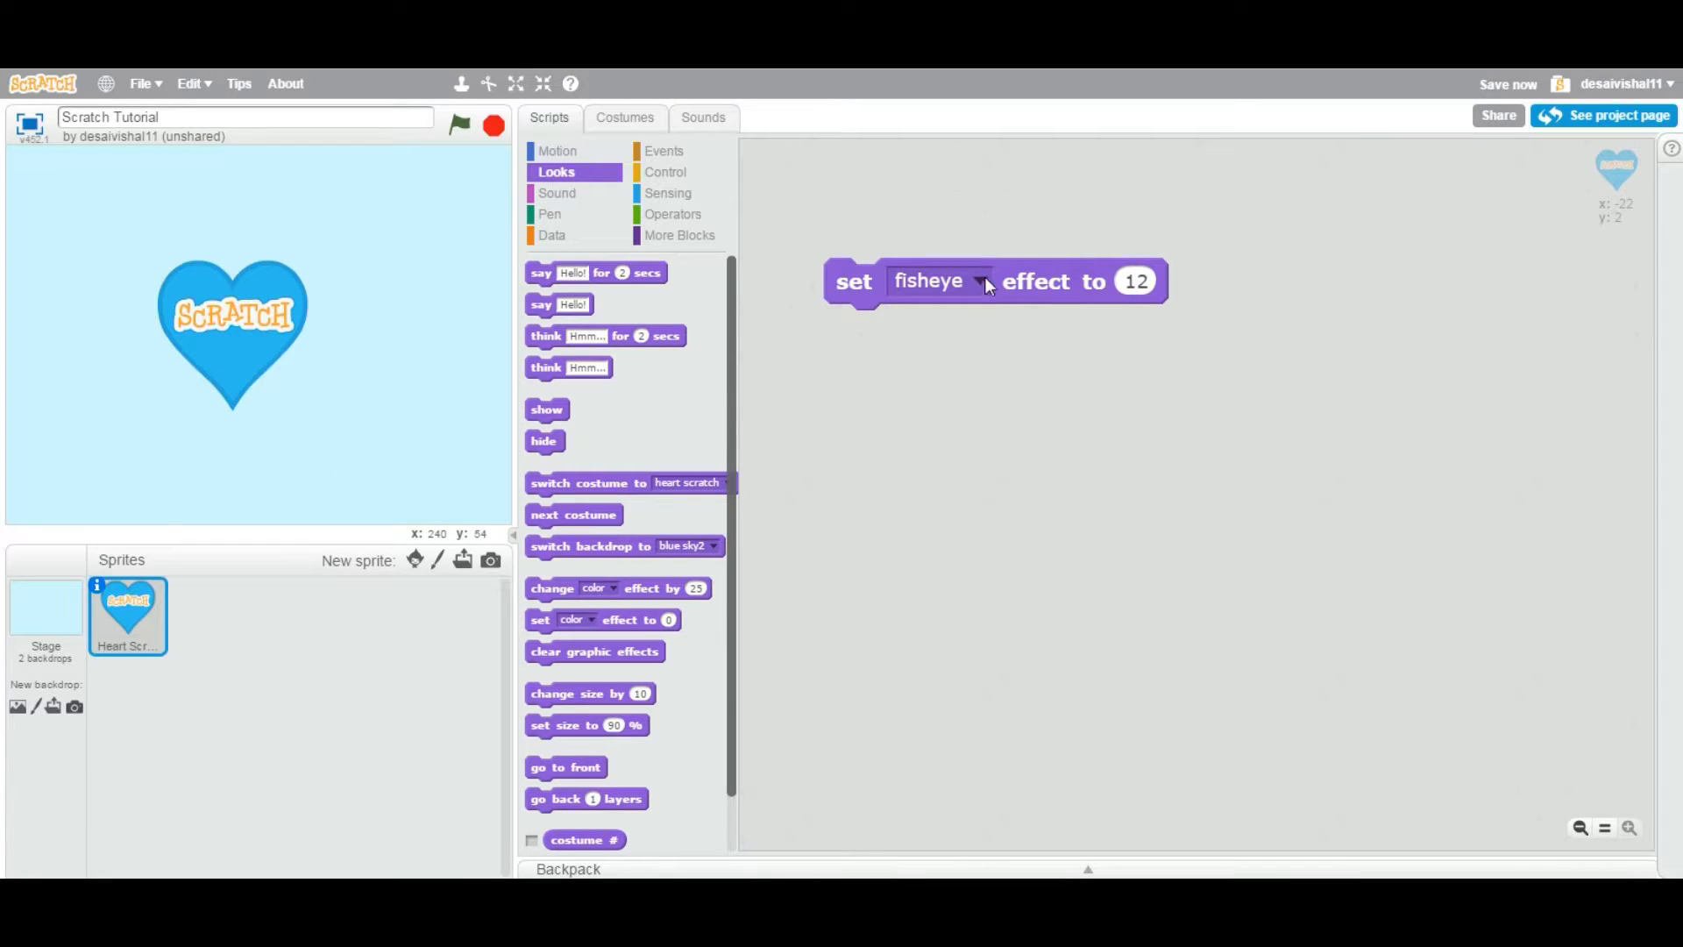
pyautogui.click(975, 281)
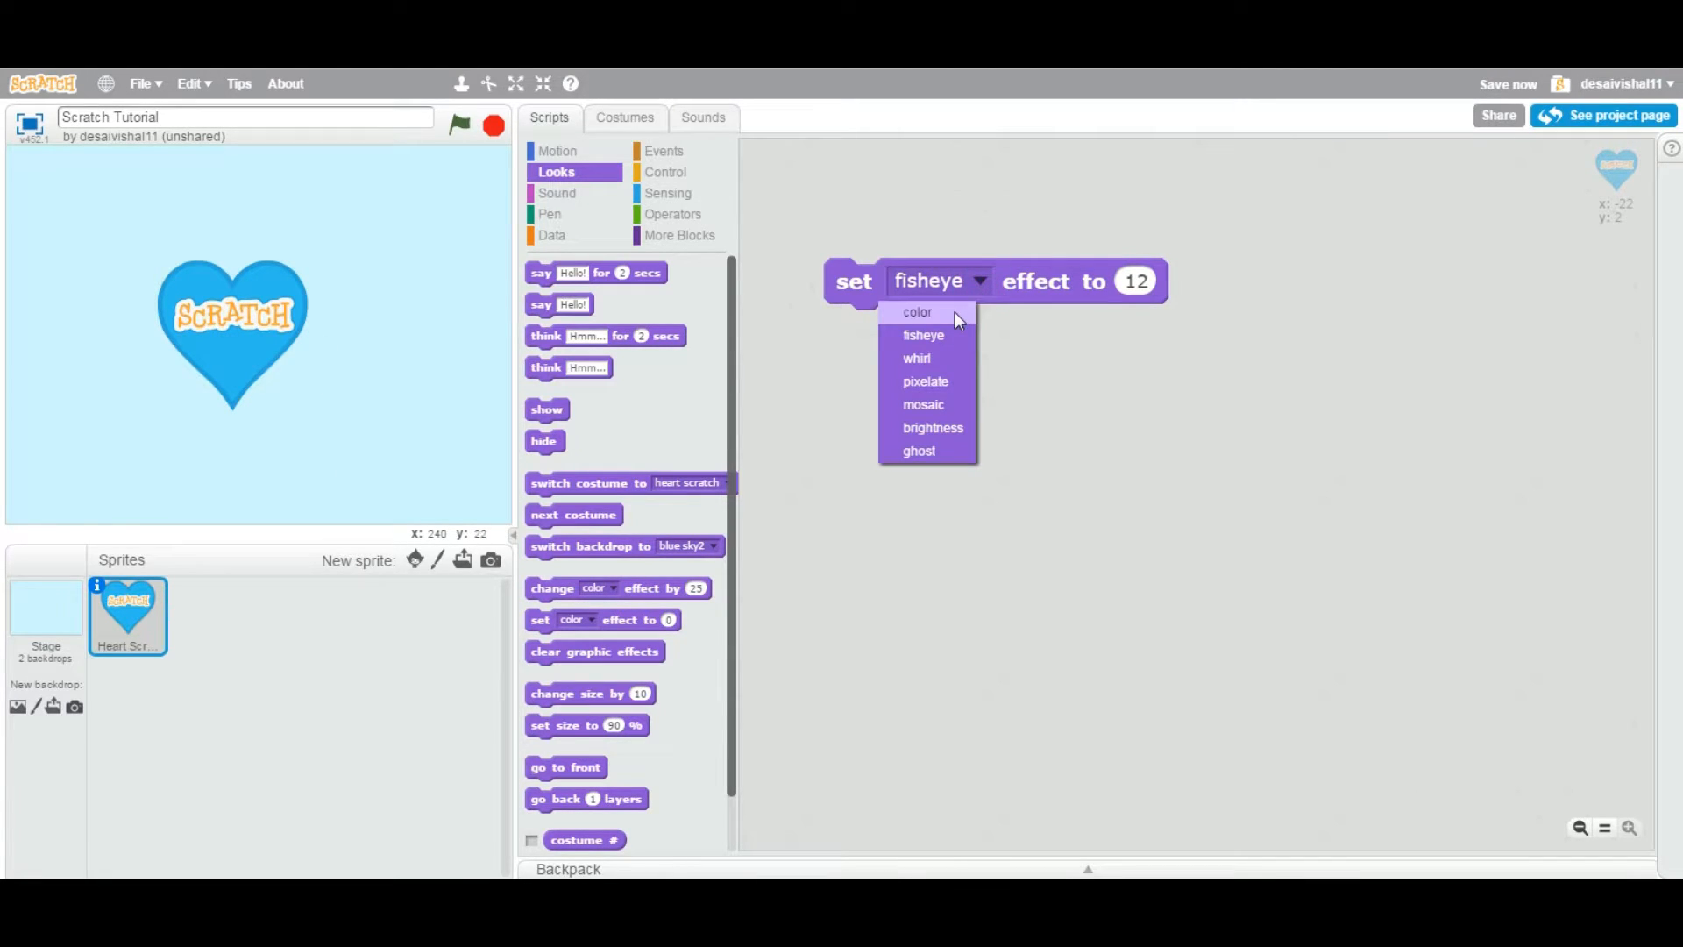
pyautogui.click(917, 313)
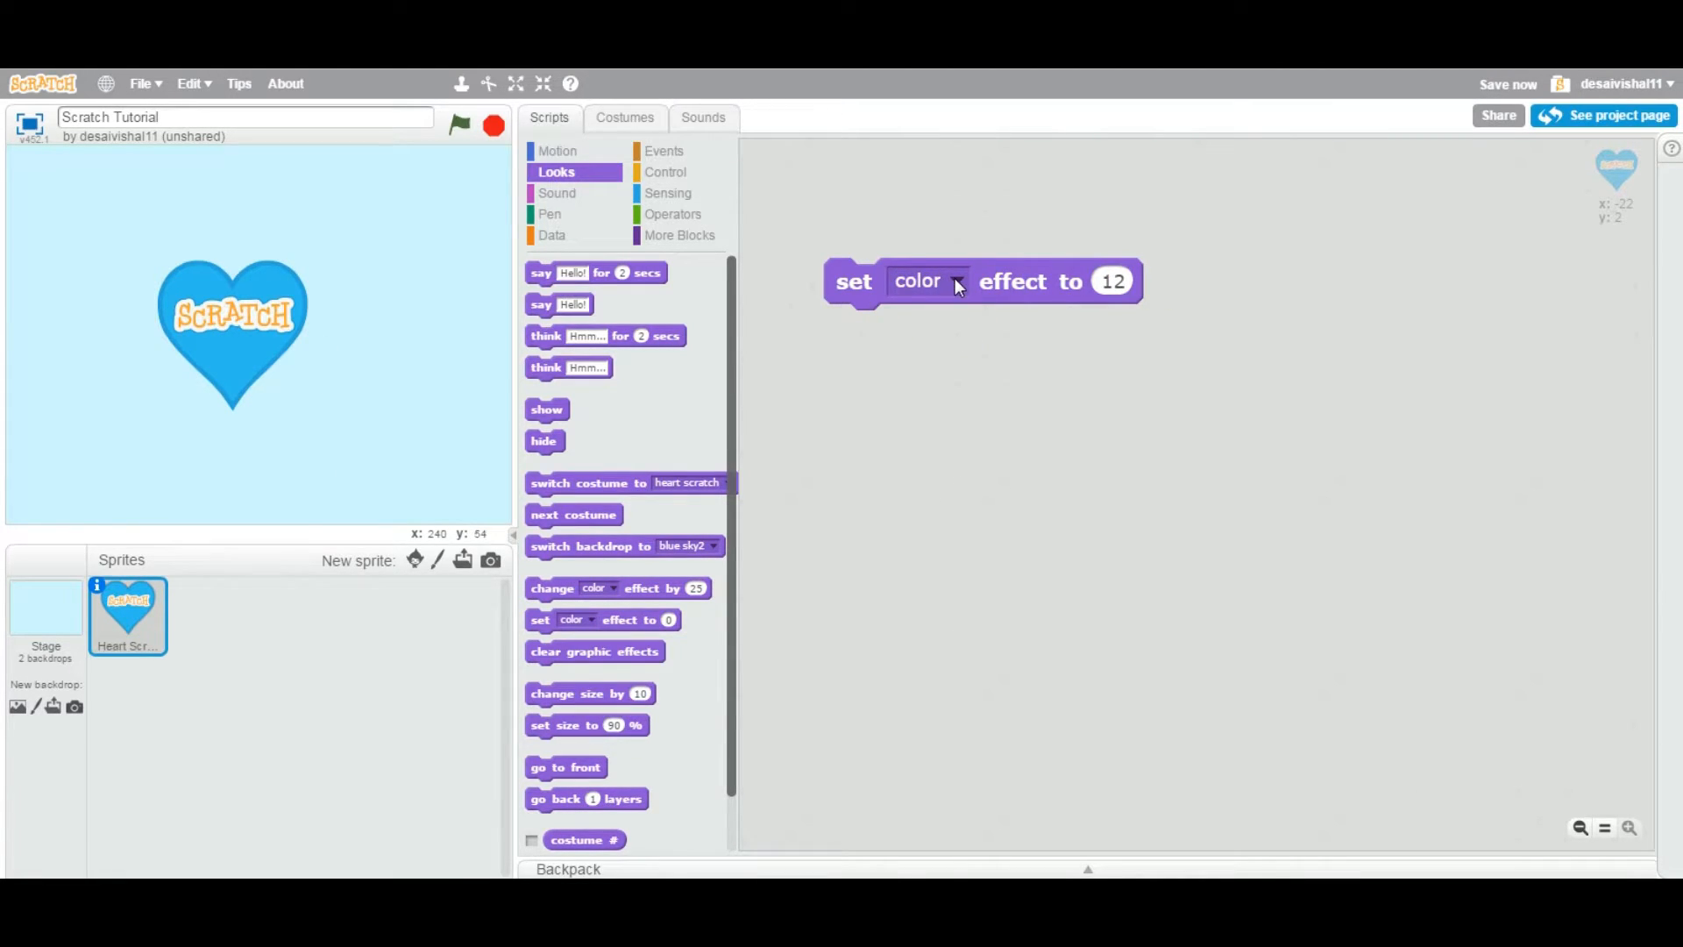
pyautogui.click(926, 281)
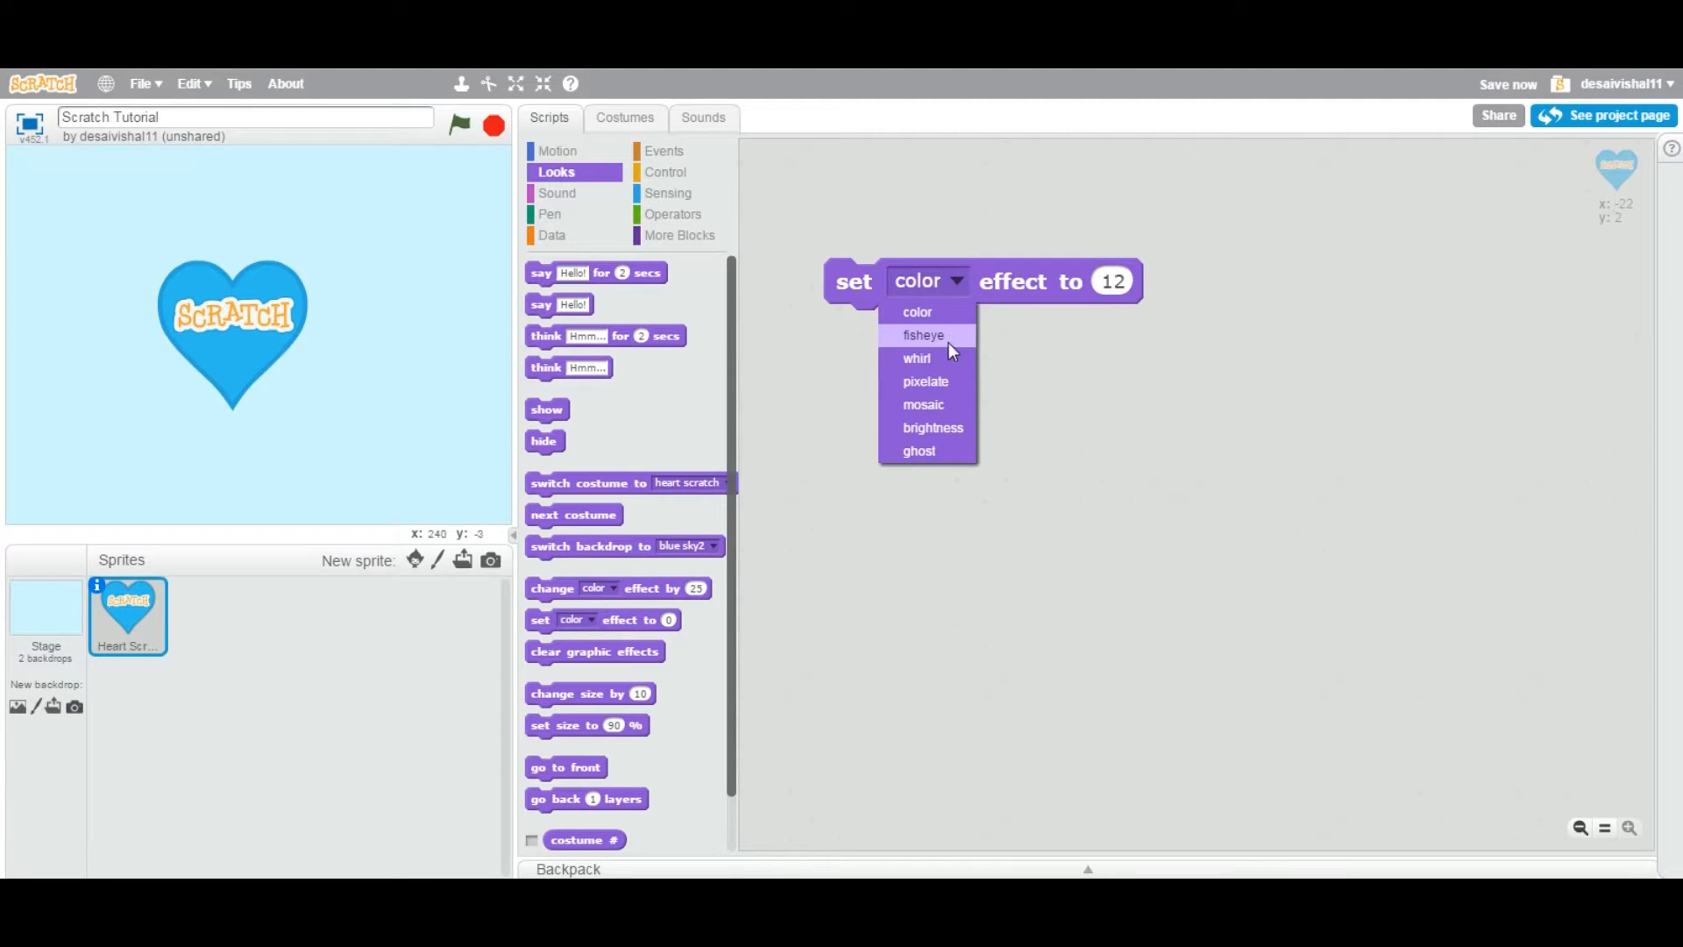
pyautogui.moveTo(948, 316)
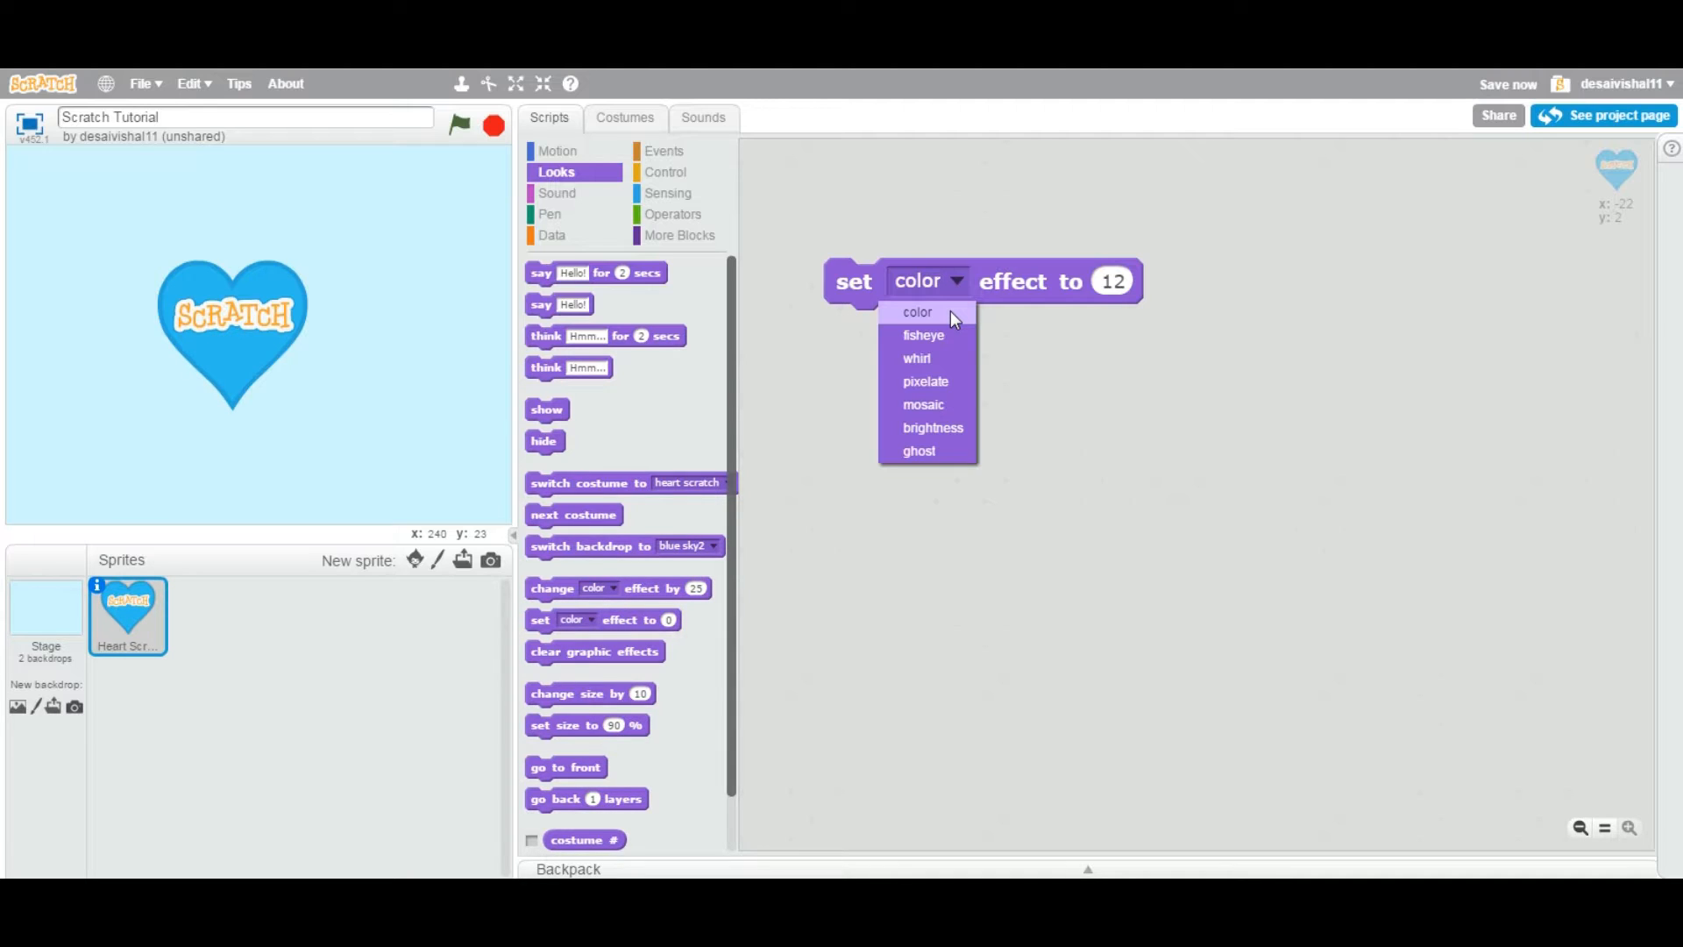
pyautogui.moveTo(950, 341)
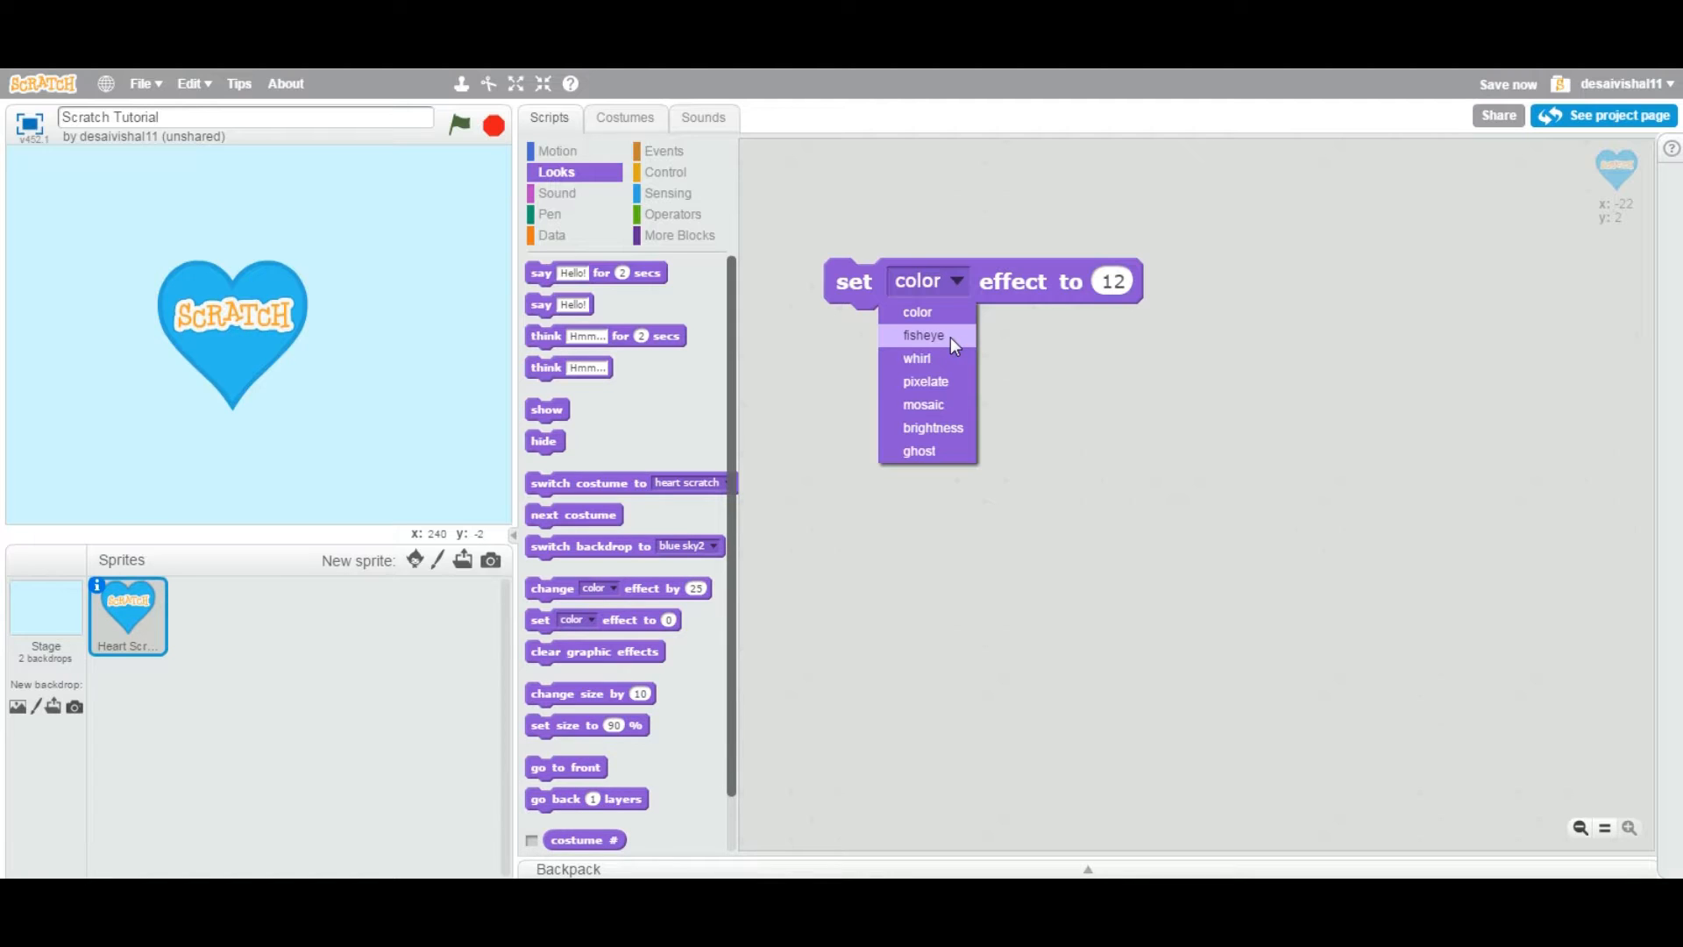
pyautogui.moveTo(917, 357)
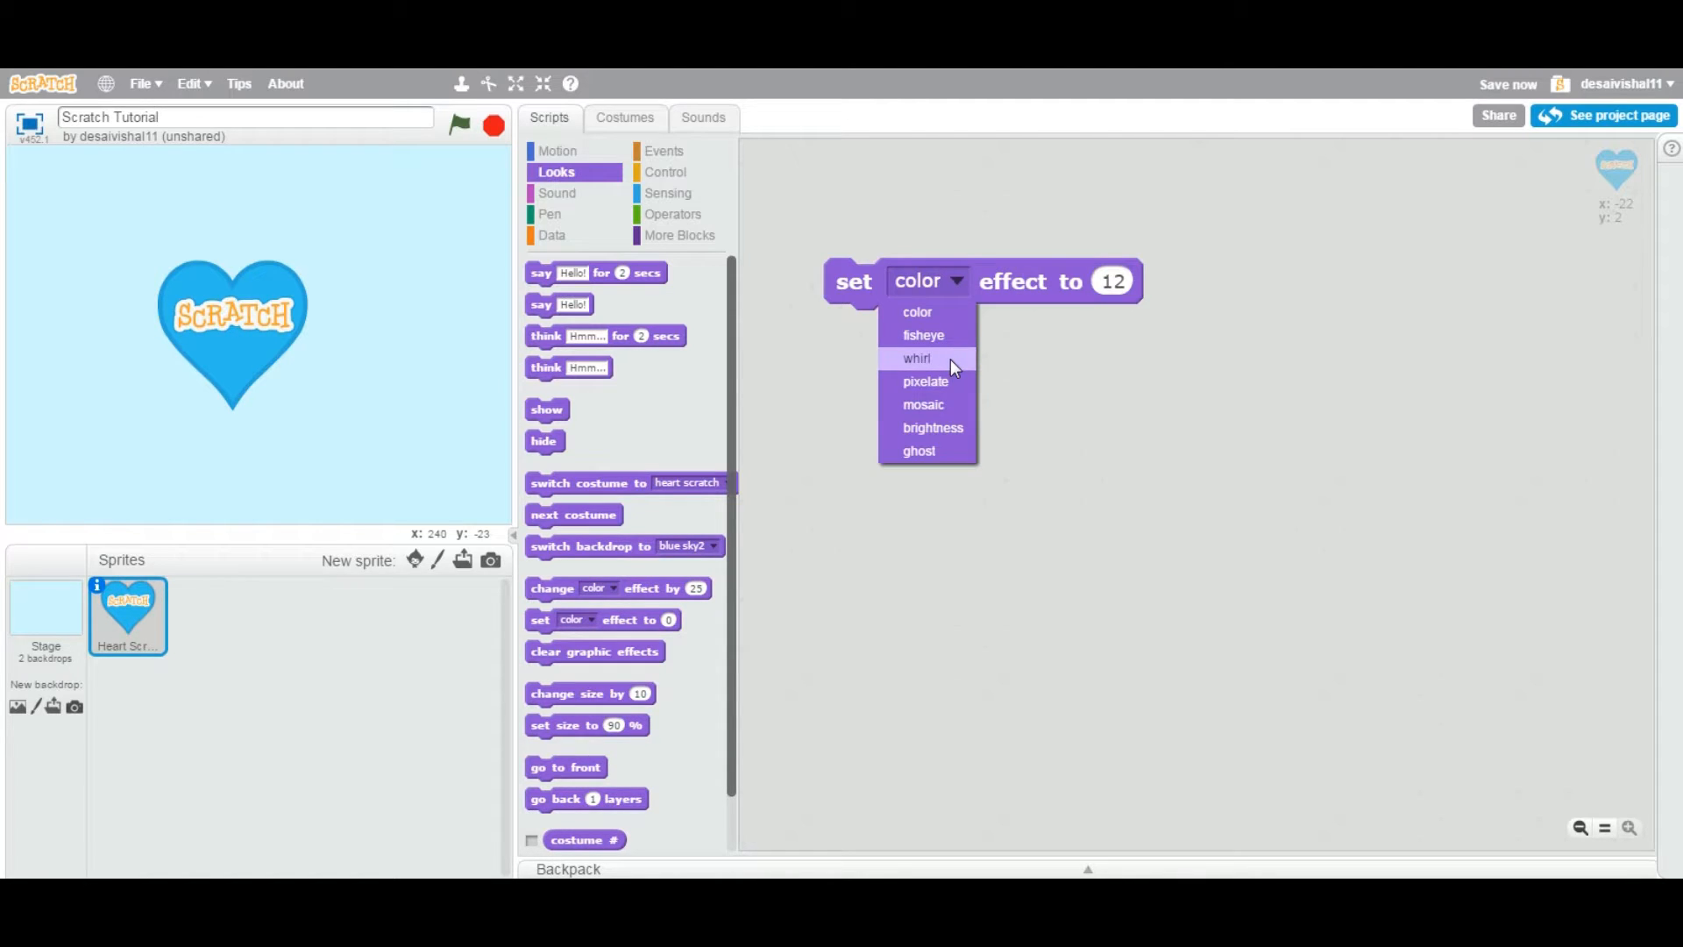
pyautogui.moveTo(953, 312)
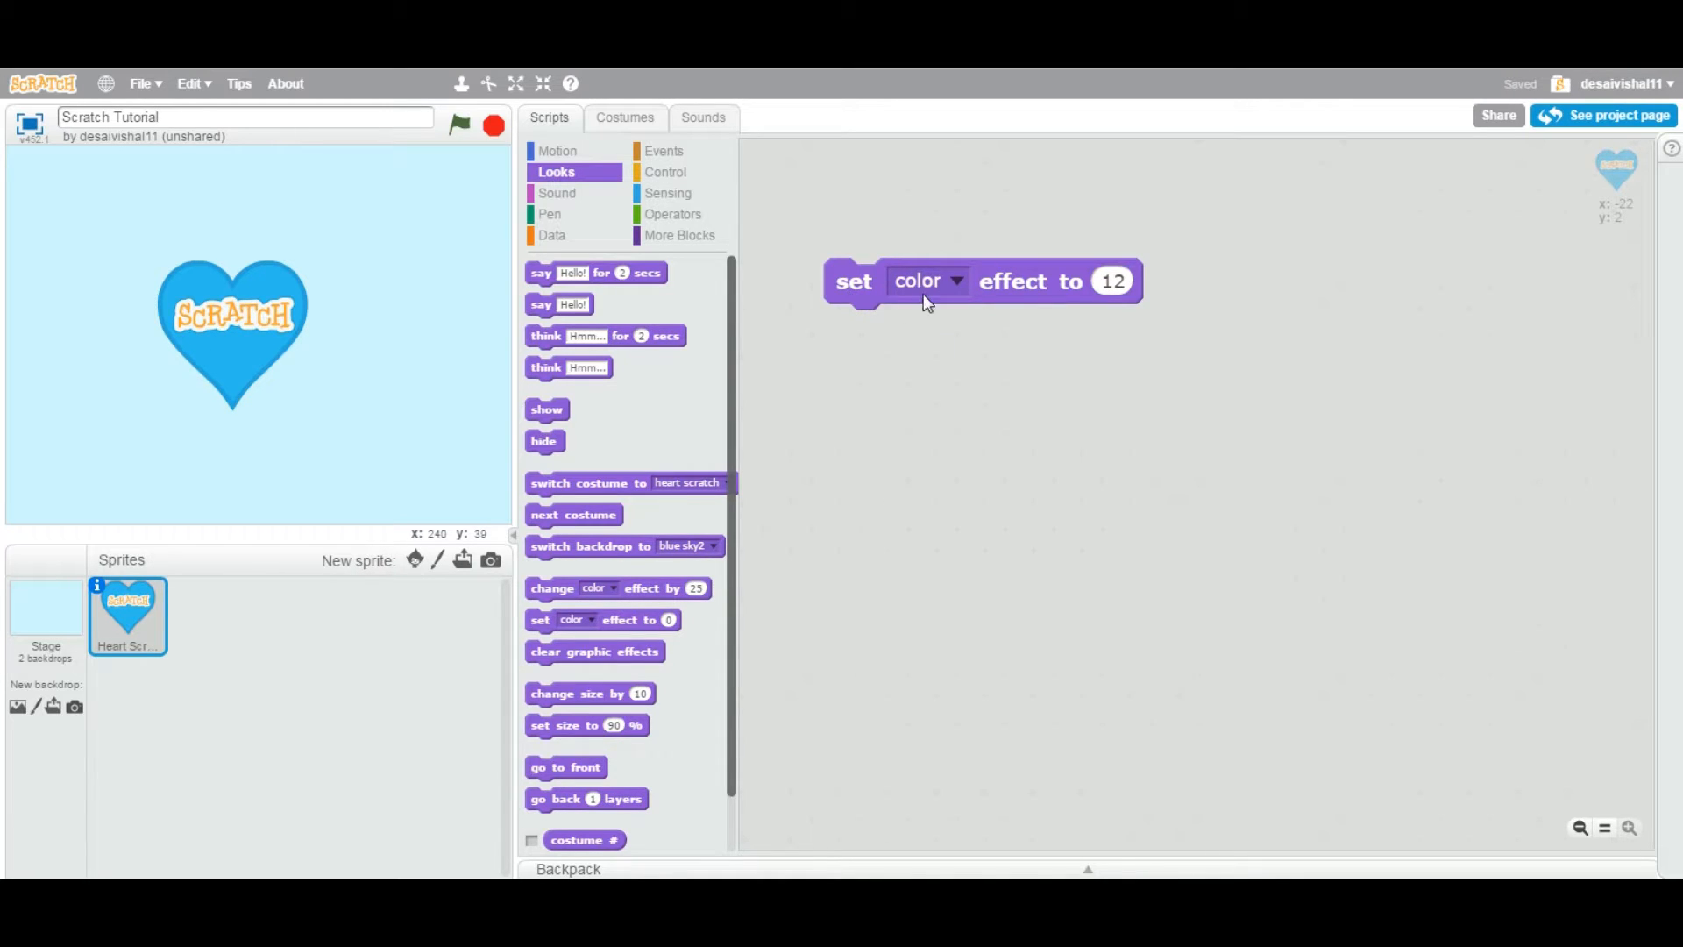
# Set the color effect amount to 55 and run the block to recolour the heart.
pyautogui.click(1114, 281)
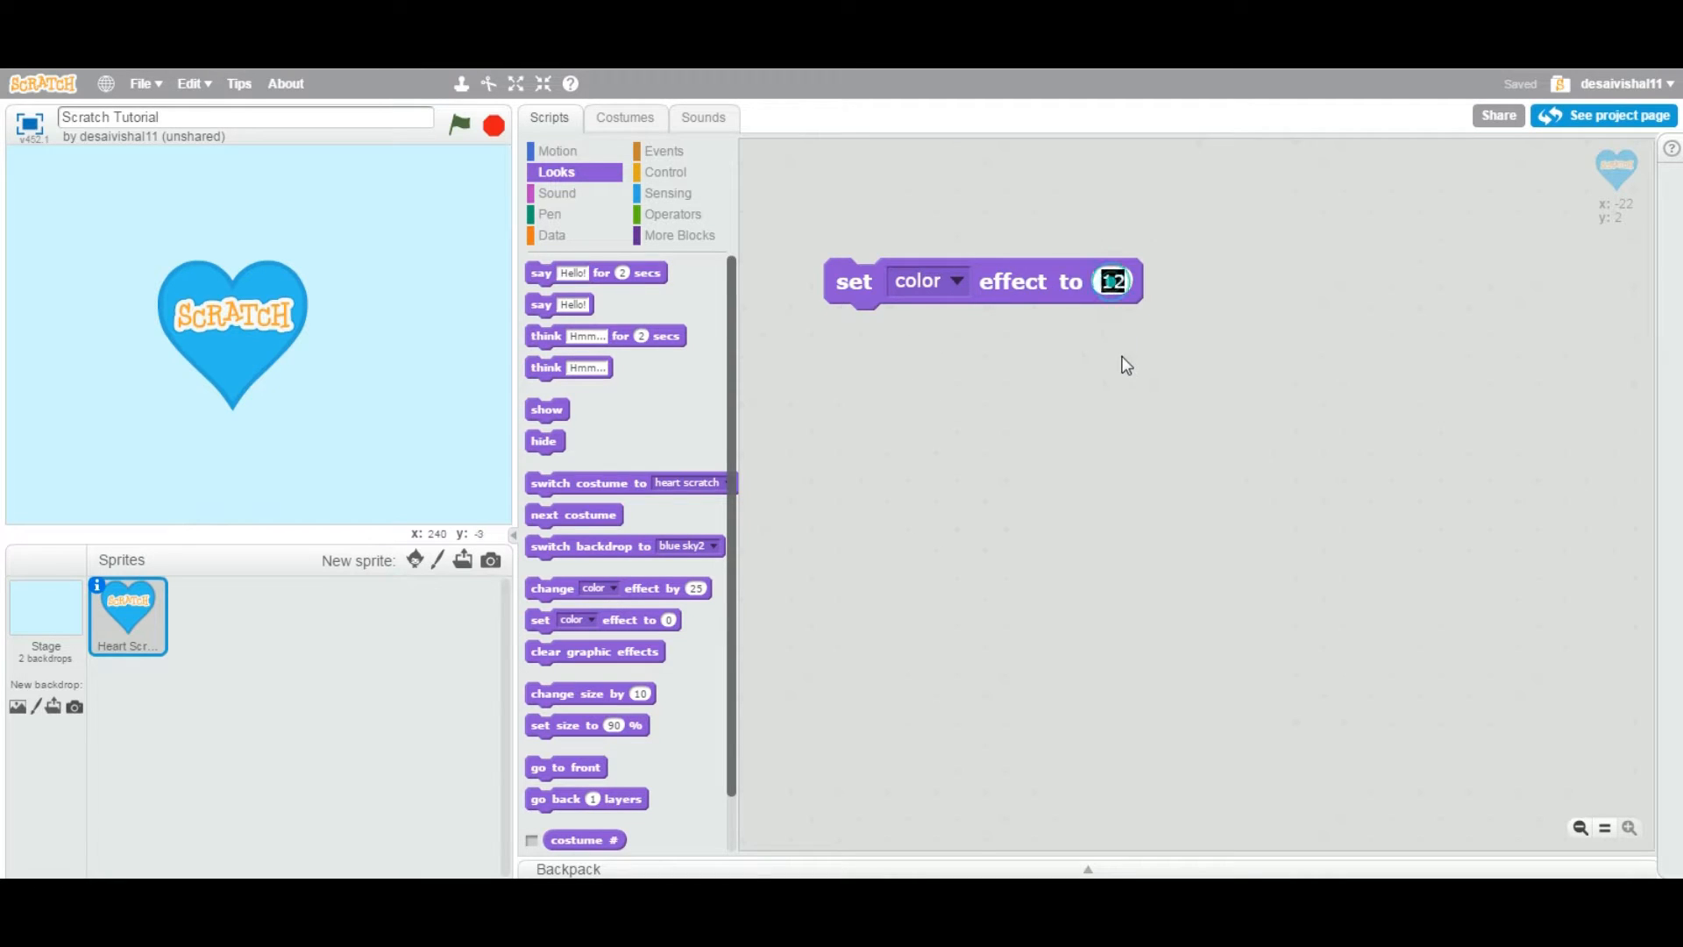
pyautogui.write('50')
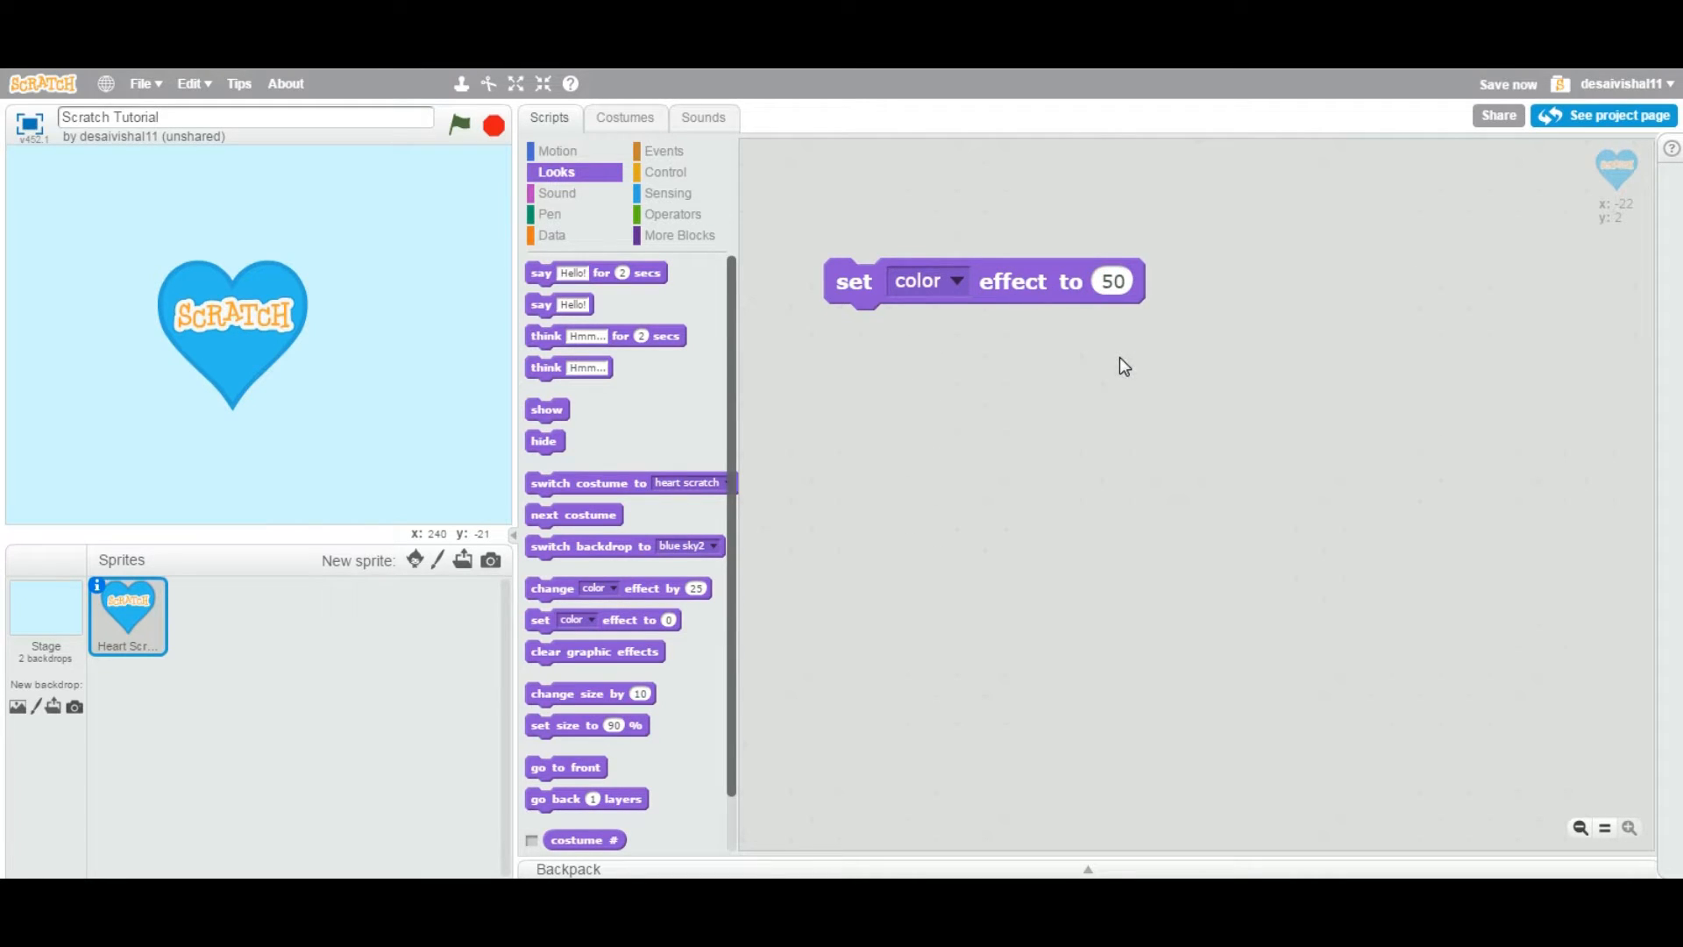
pyautogui.click(853, 281)
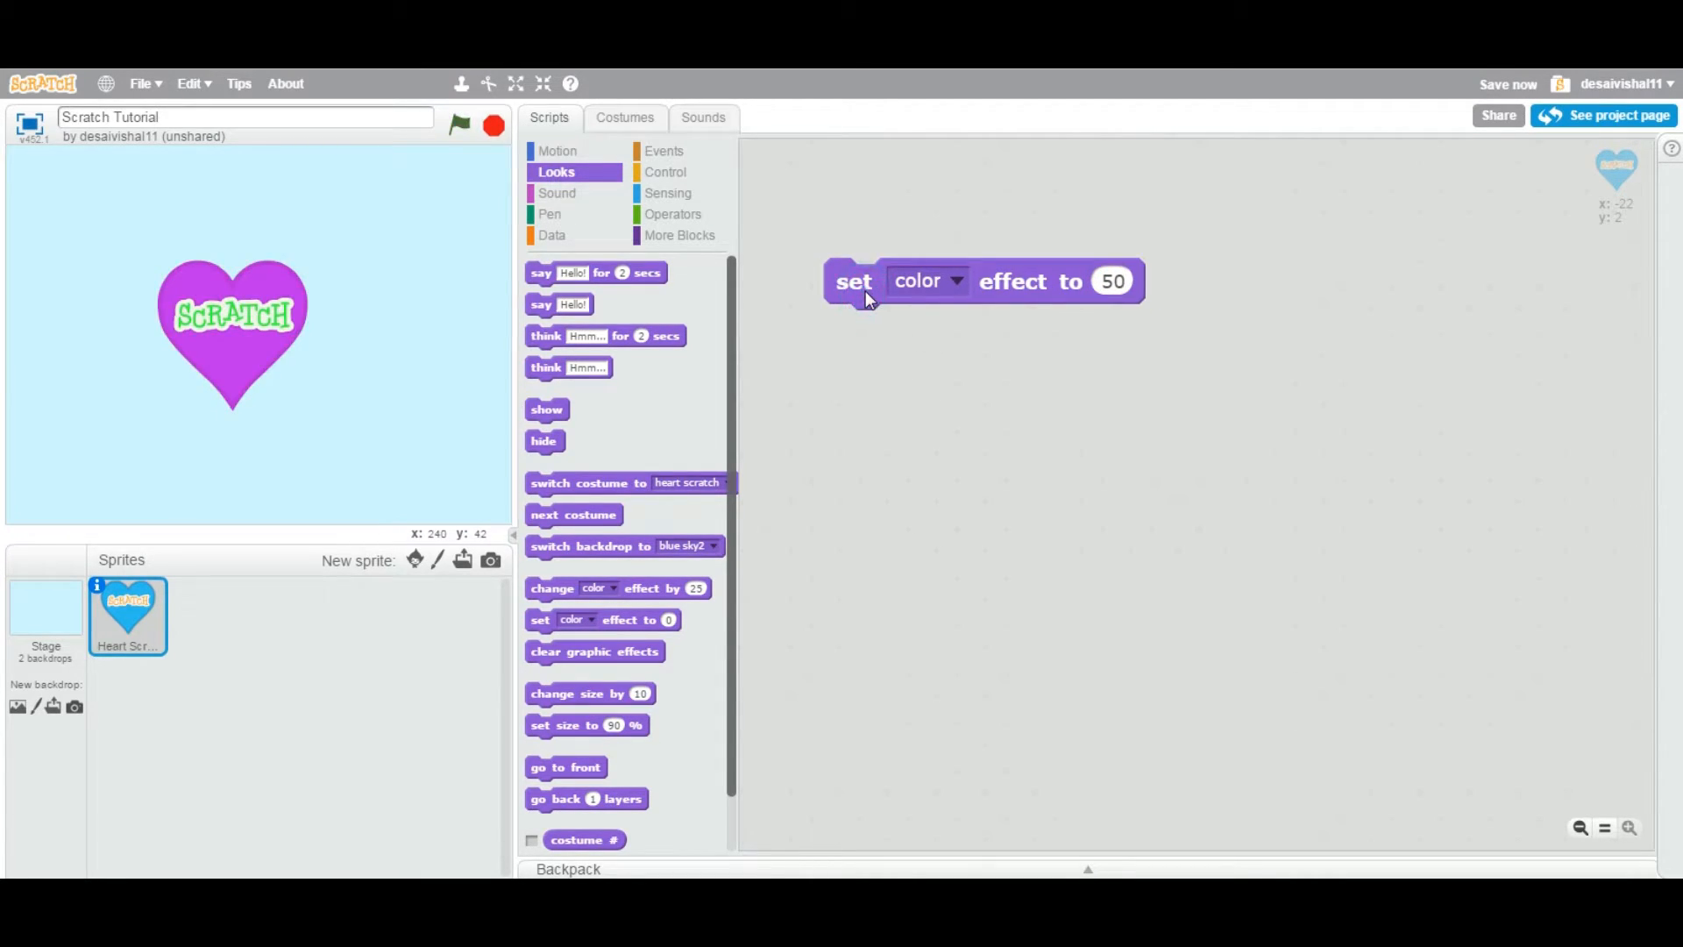
pyautogui.moveTo(1149, 304)
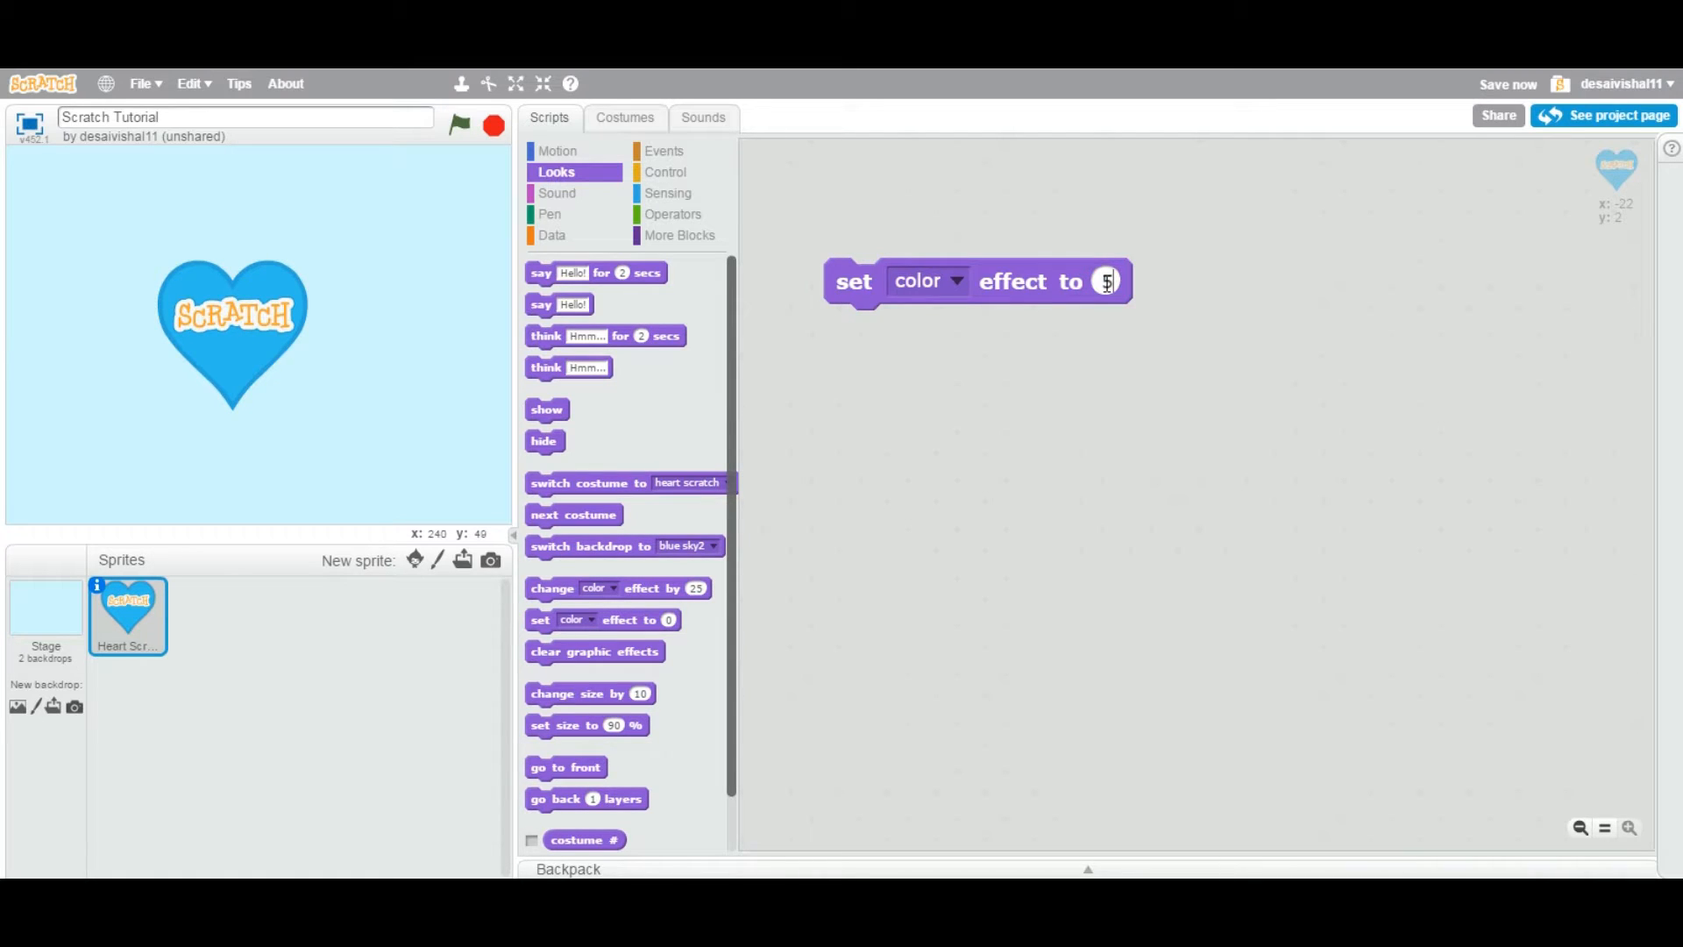
pyautogui.click(853, 281)
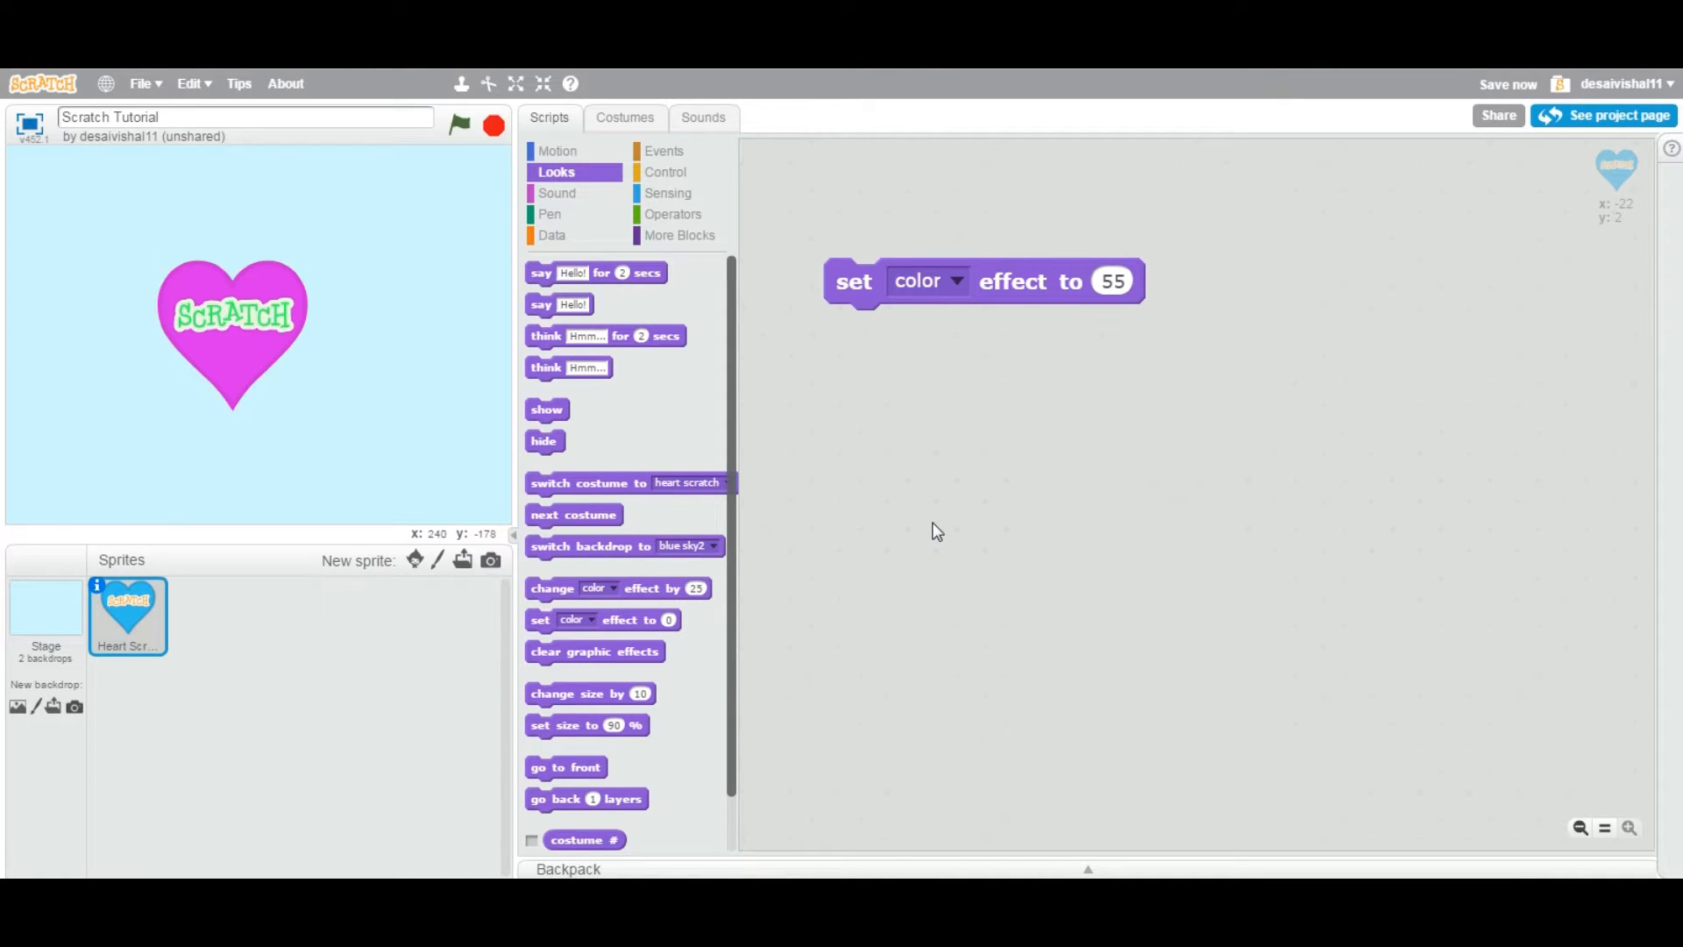
# Switch the set effect block to fisheye at 55 and run it on the heart.
pyautogui.click(927, 280)
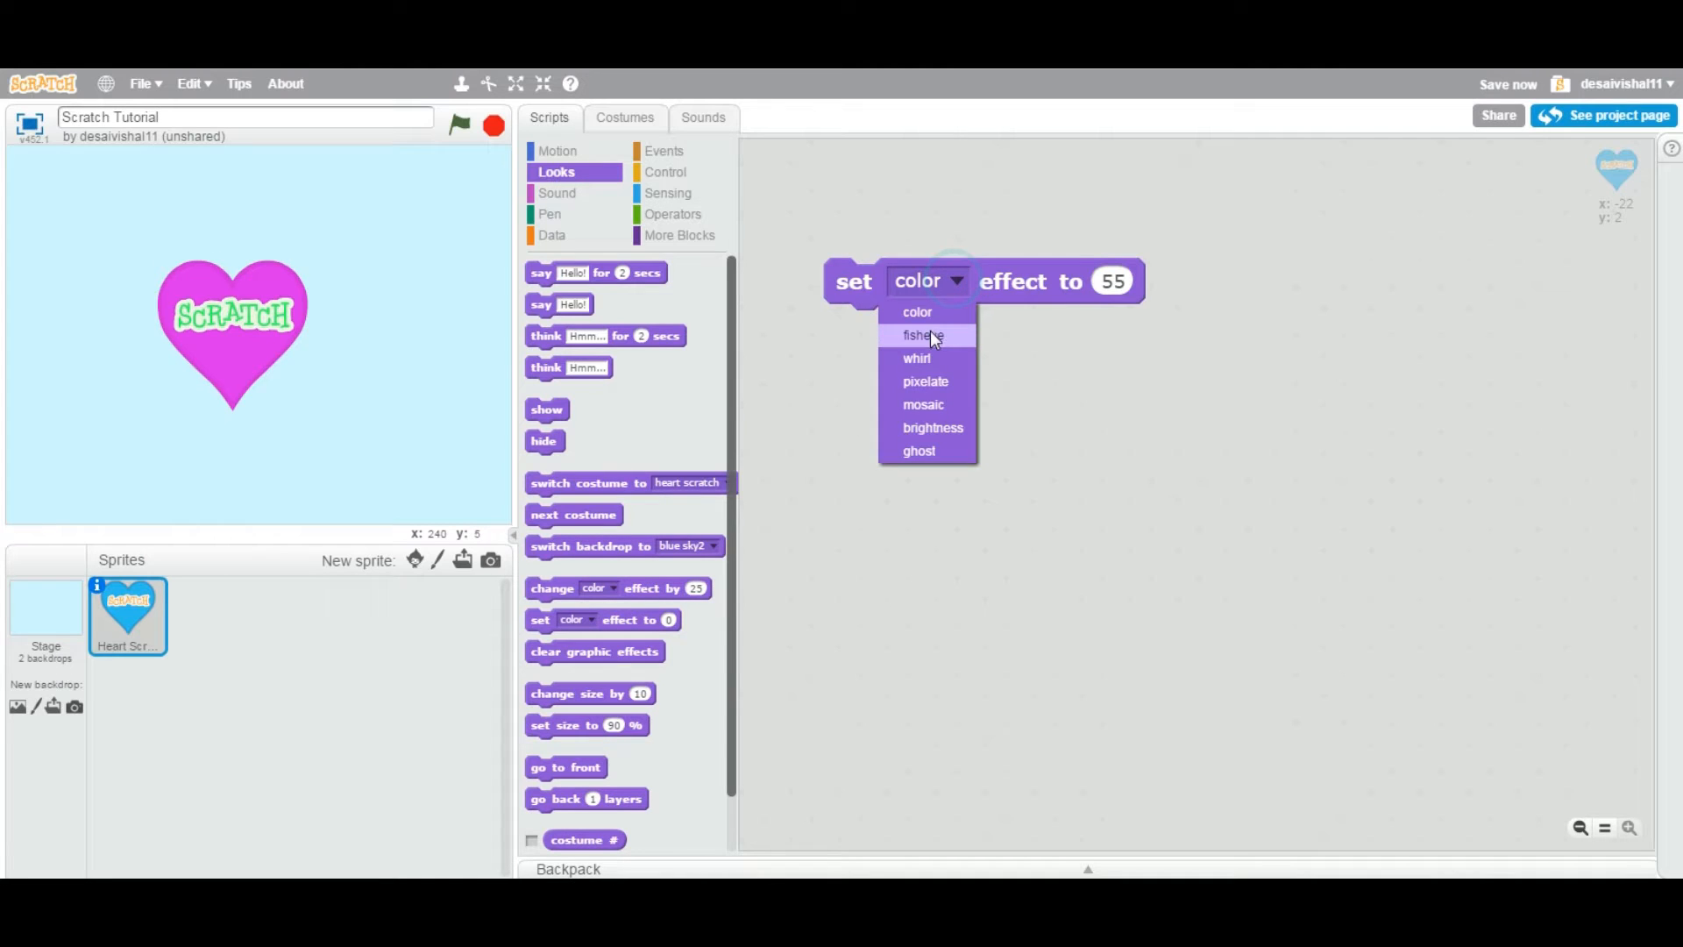
pyautogui.click(922, 335)
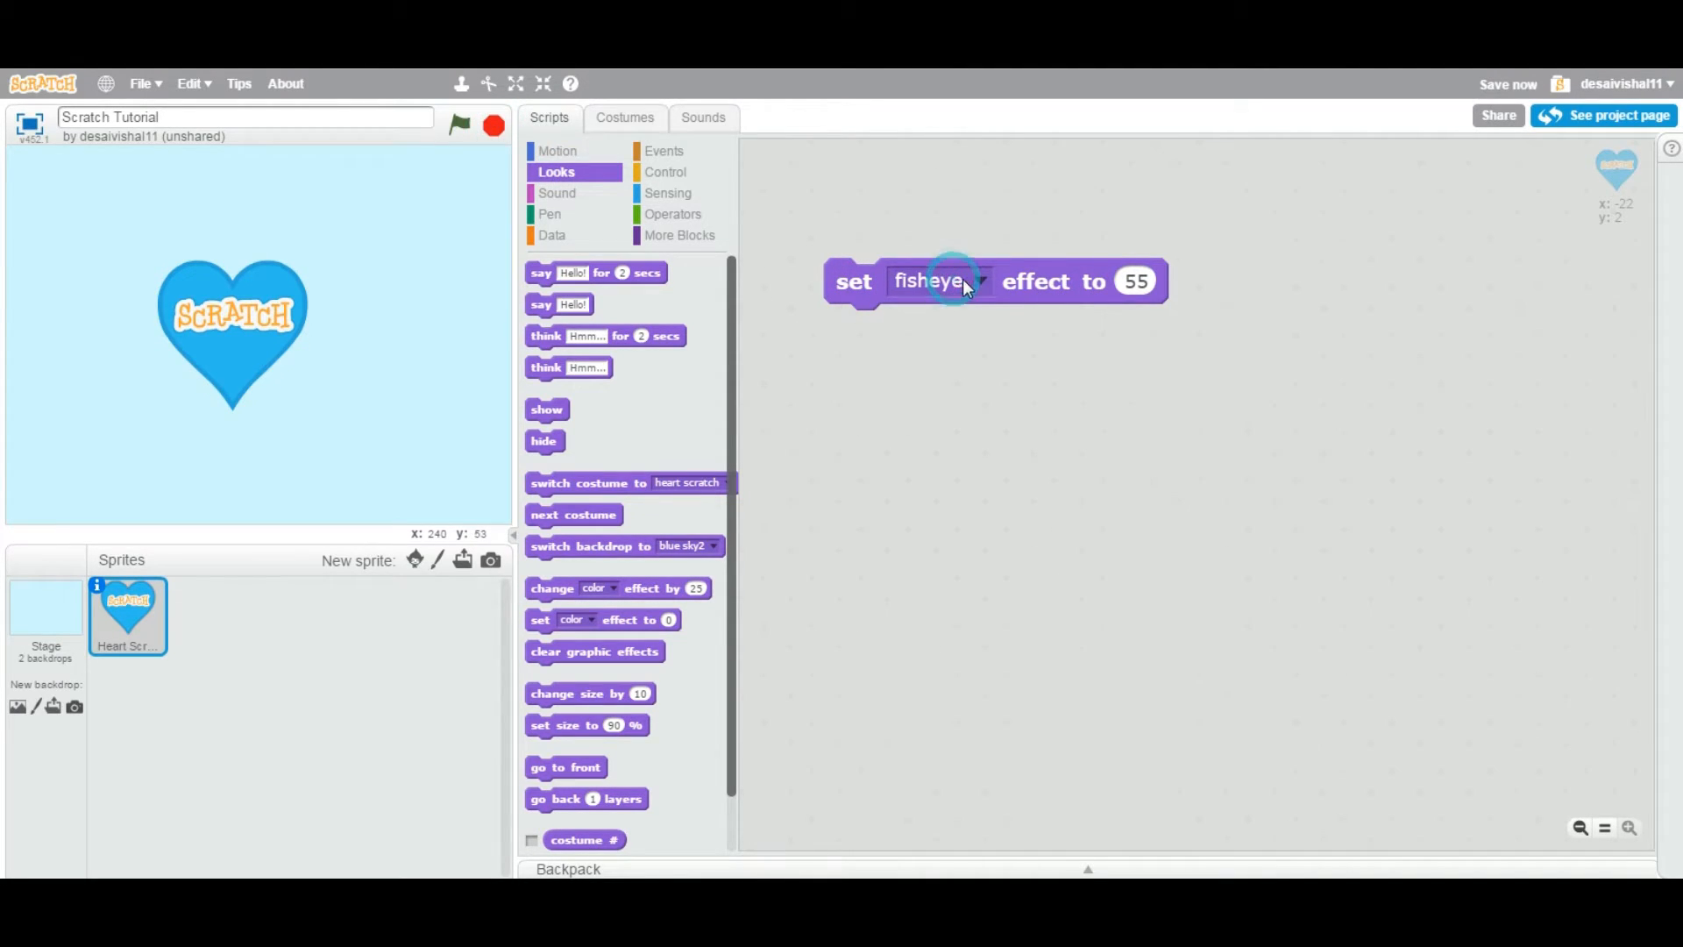
pyautogui.click(976, 281)
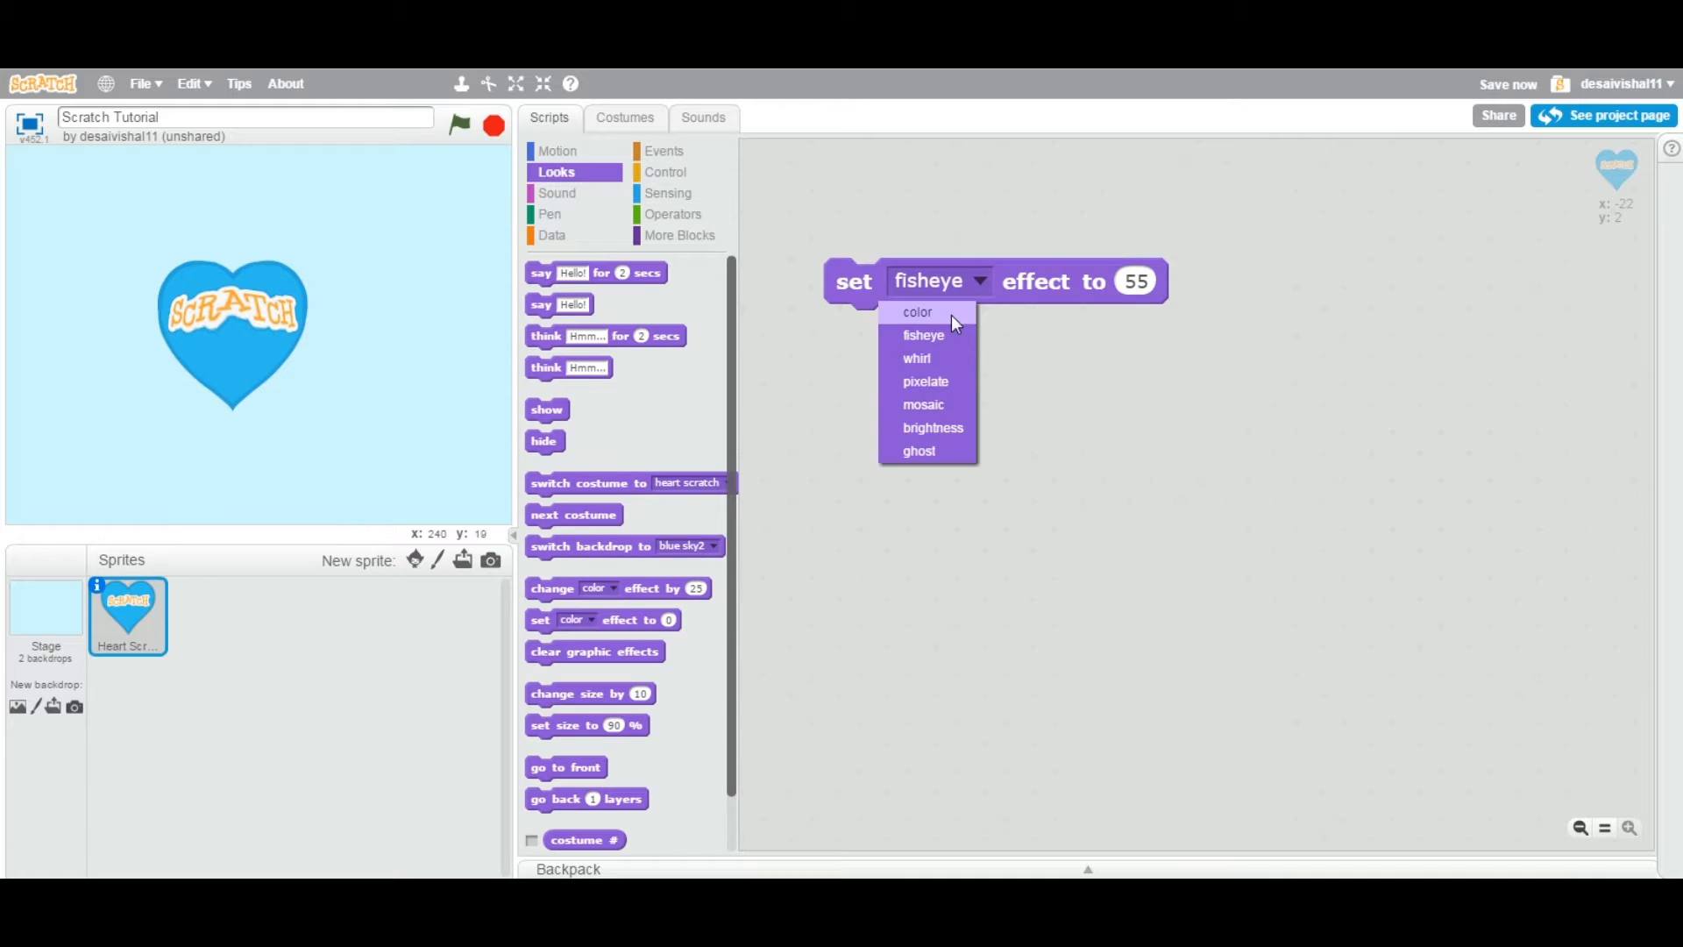
pyautogui.click(917, 312)
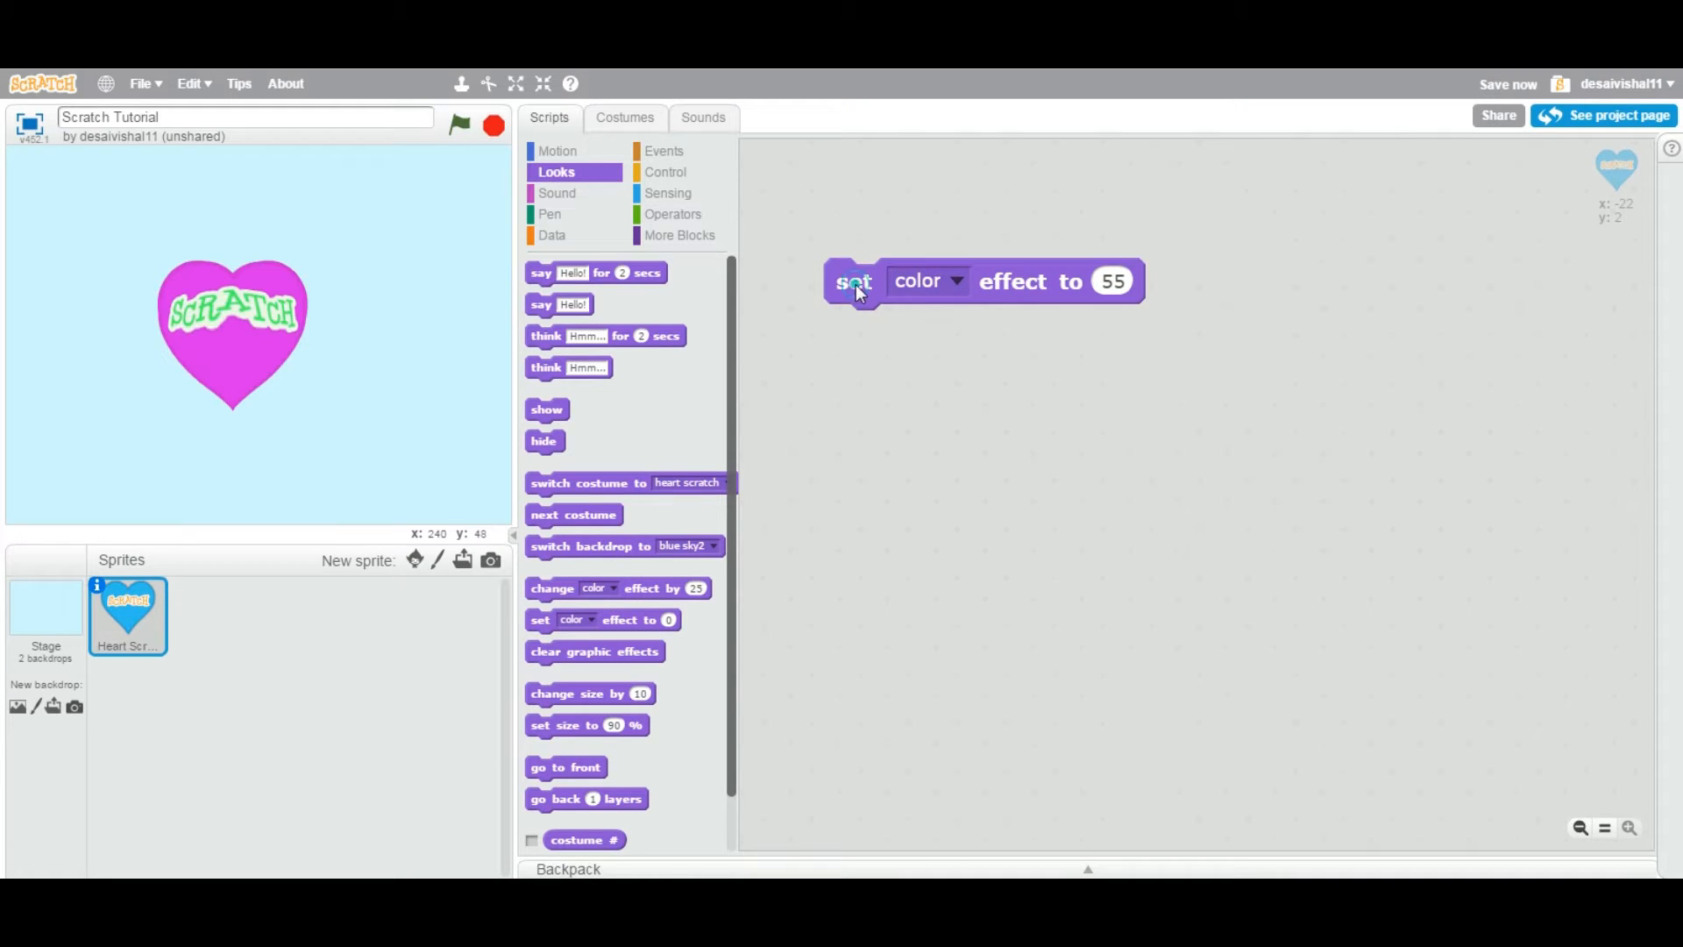
pyautogui.click(927, 280)
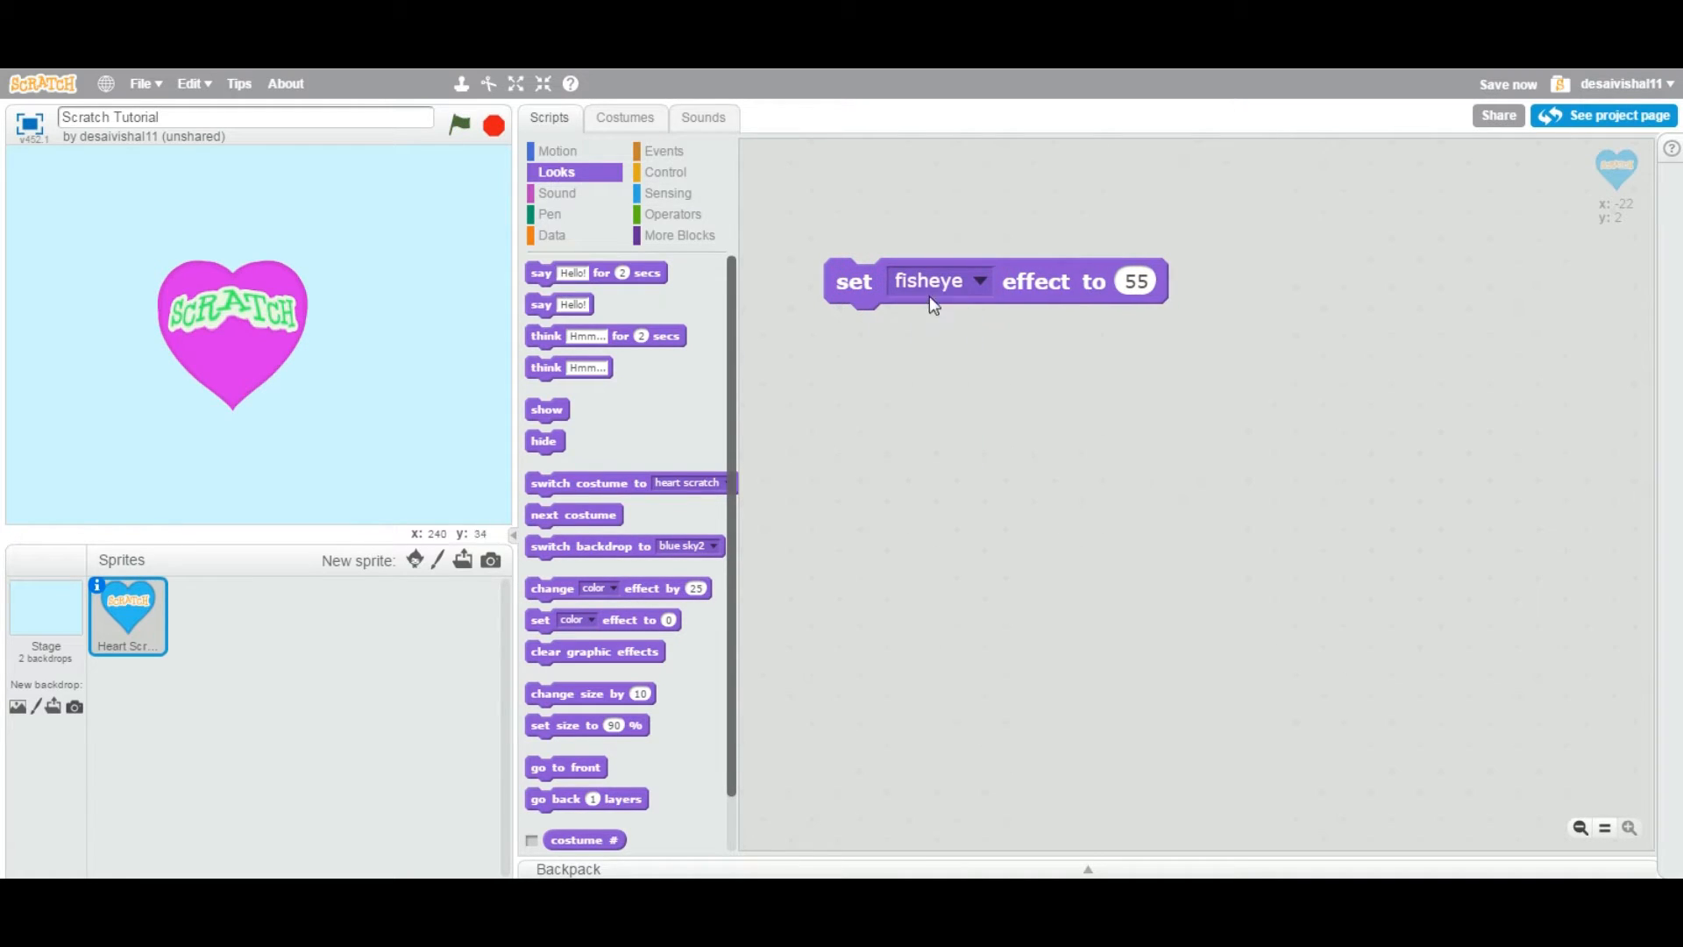
pyautogui.moveTo(908, 304)
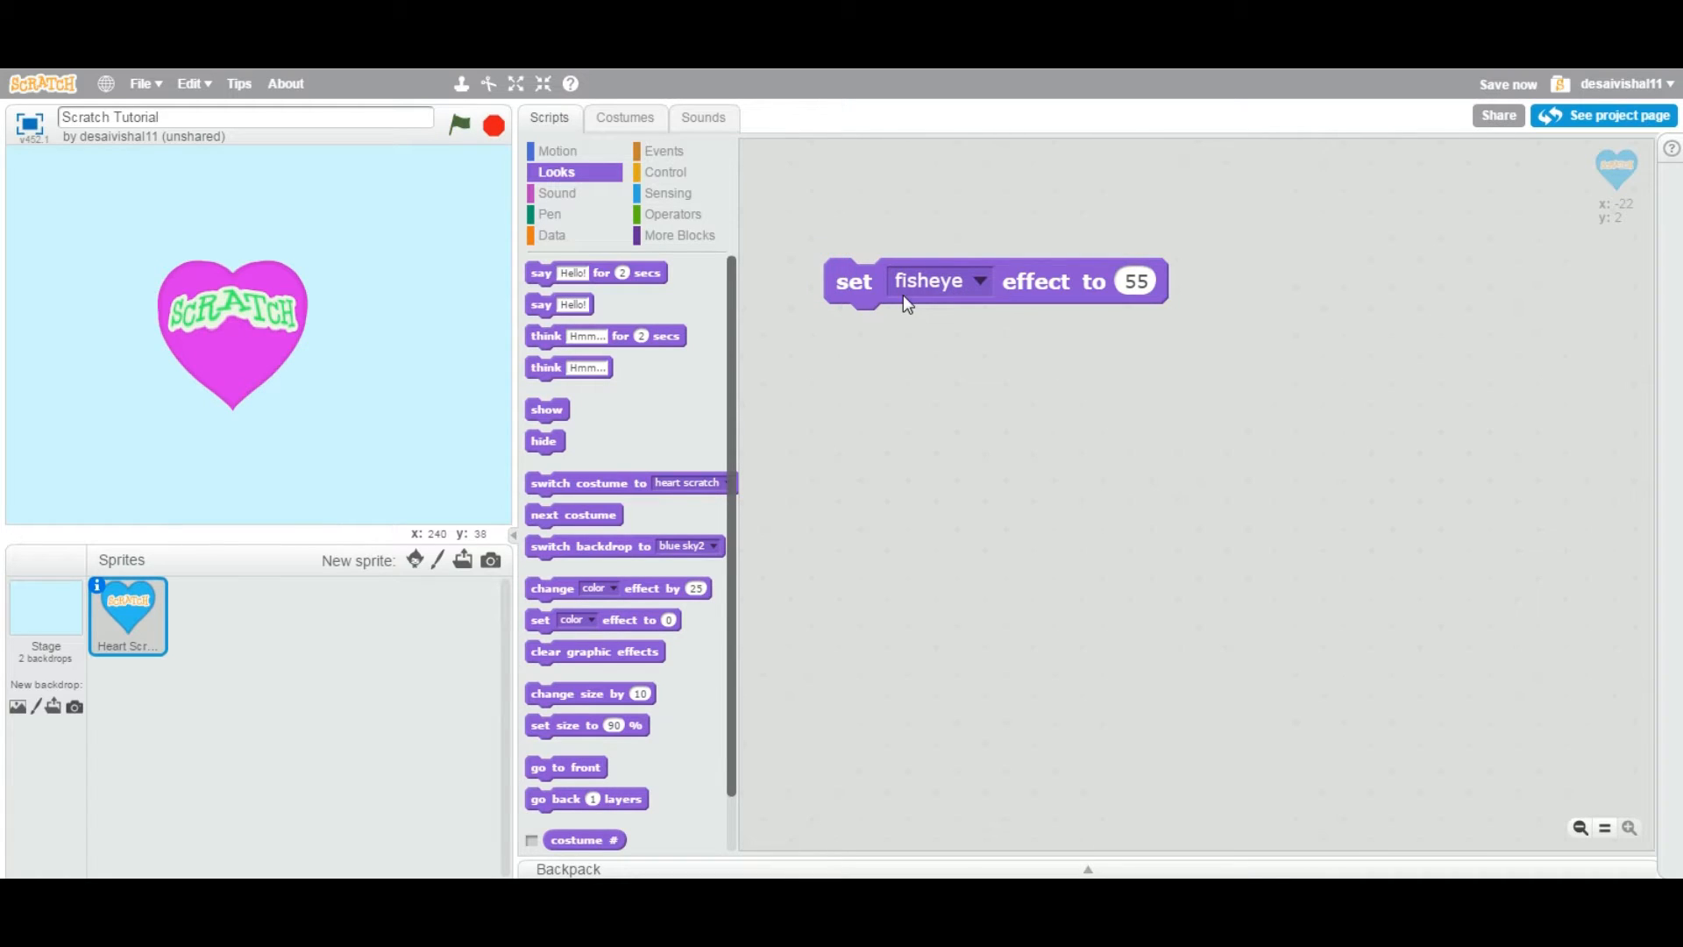
pyautogui.click(853, 281)
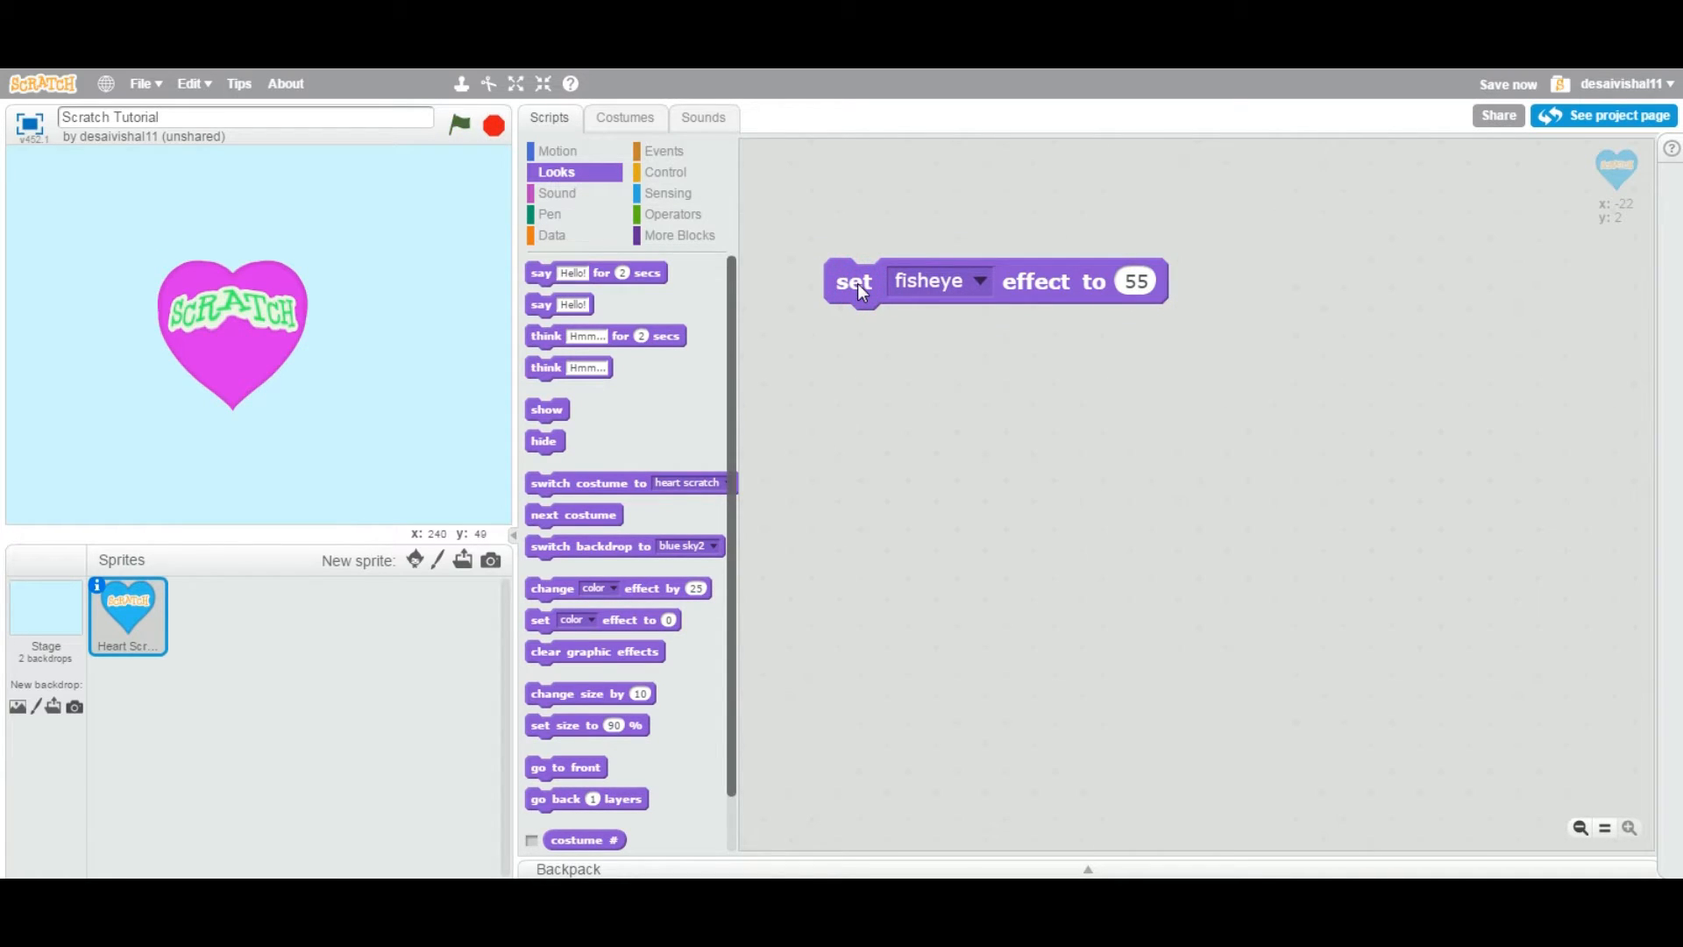
pyautogui.click(853, 282)
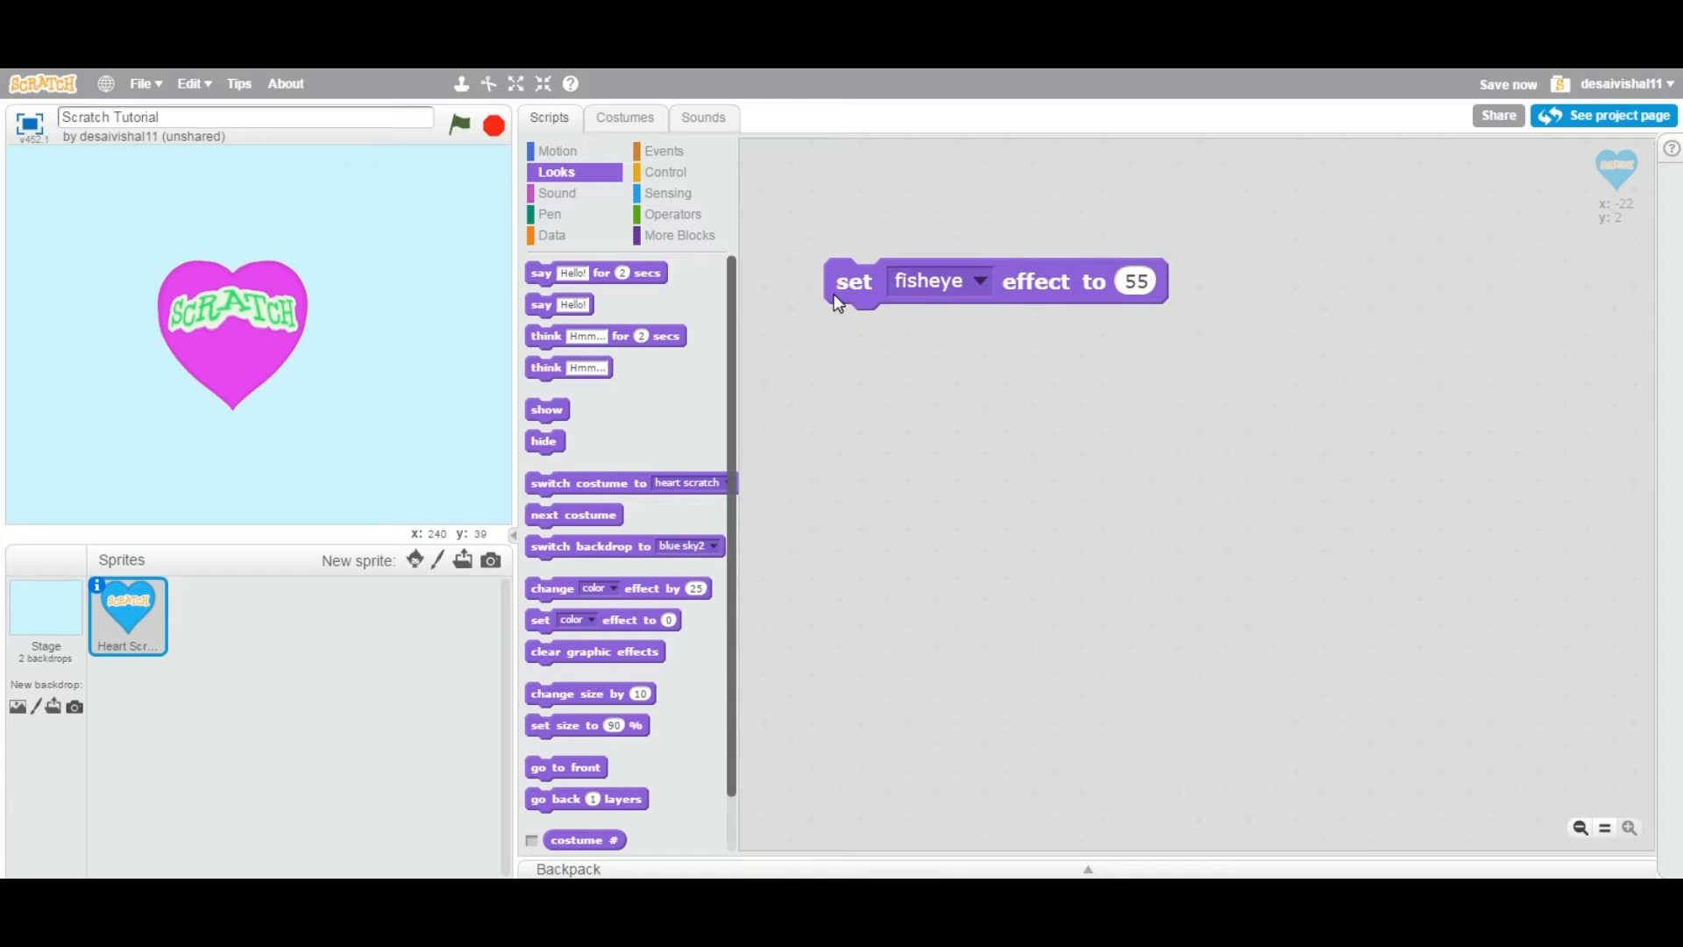
pyautogui.moveTo(857, 294)
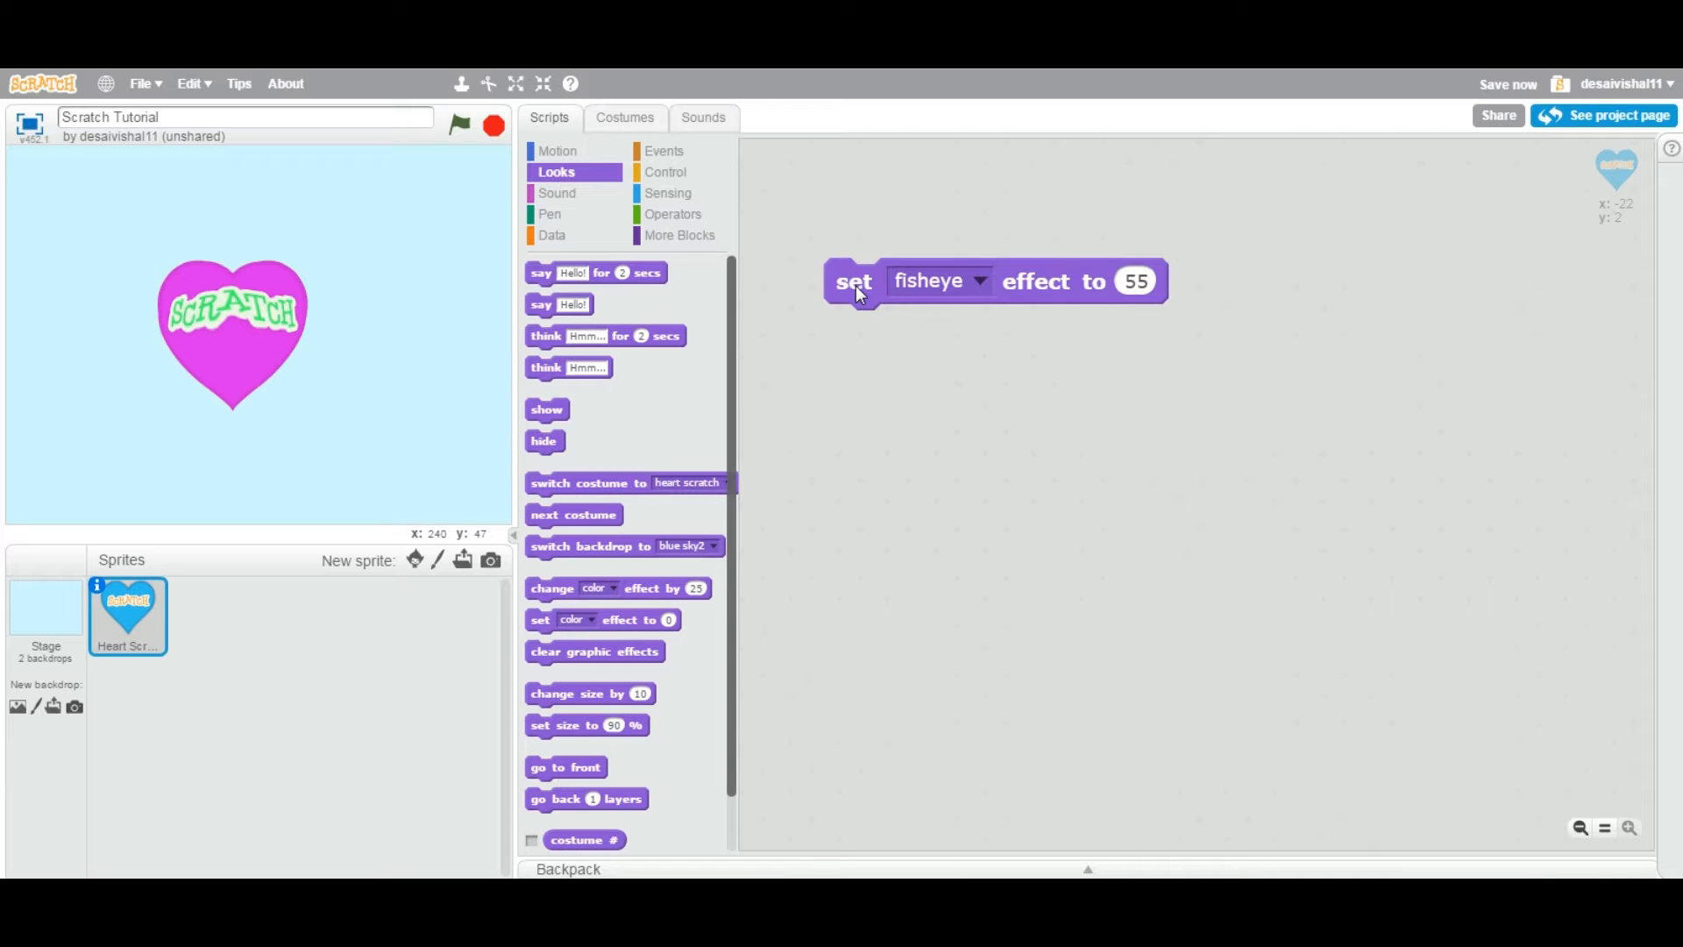
pyautogui.moveTo(532, 620)
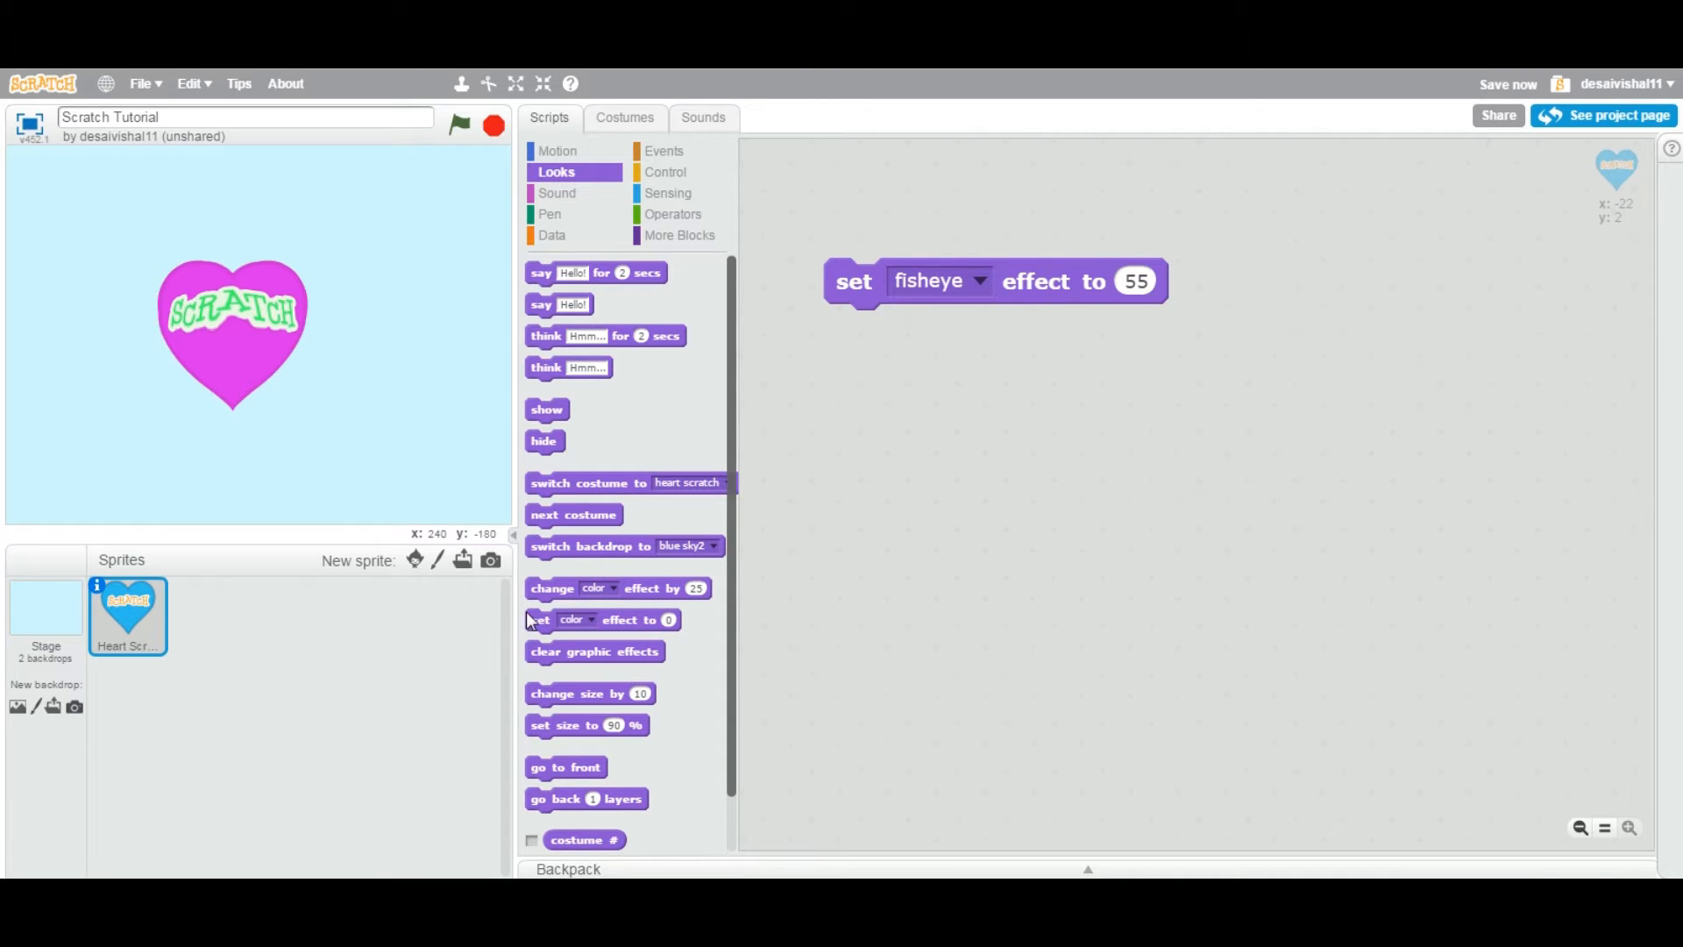
pyautogui.moveTo(594, 602)
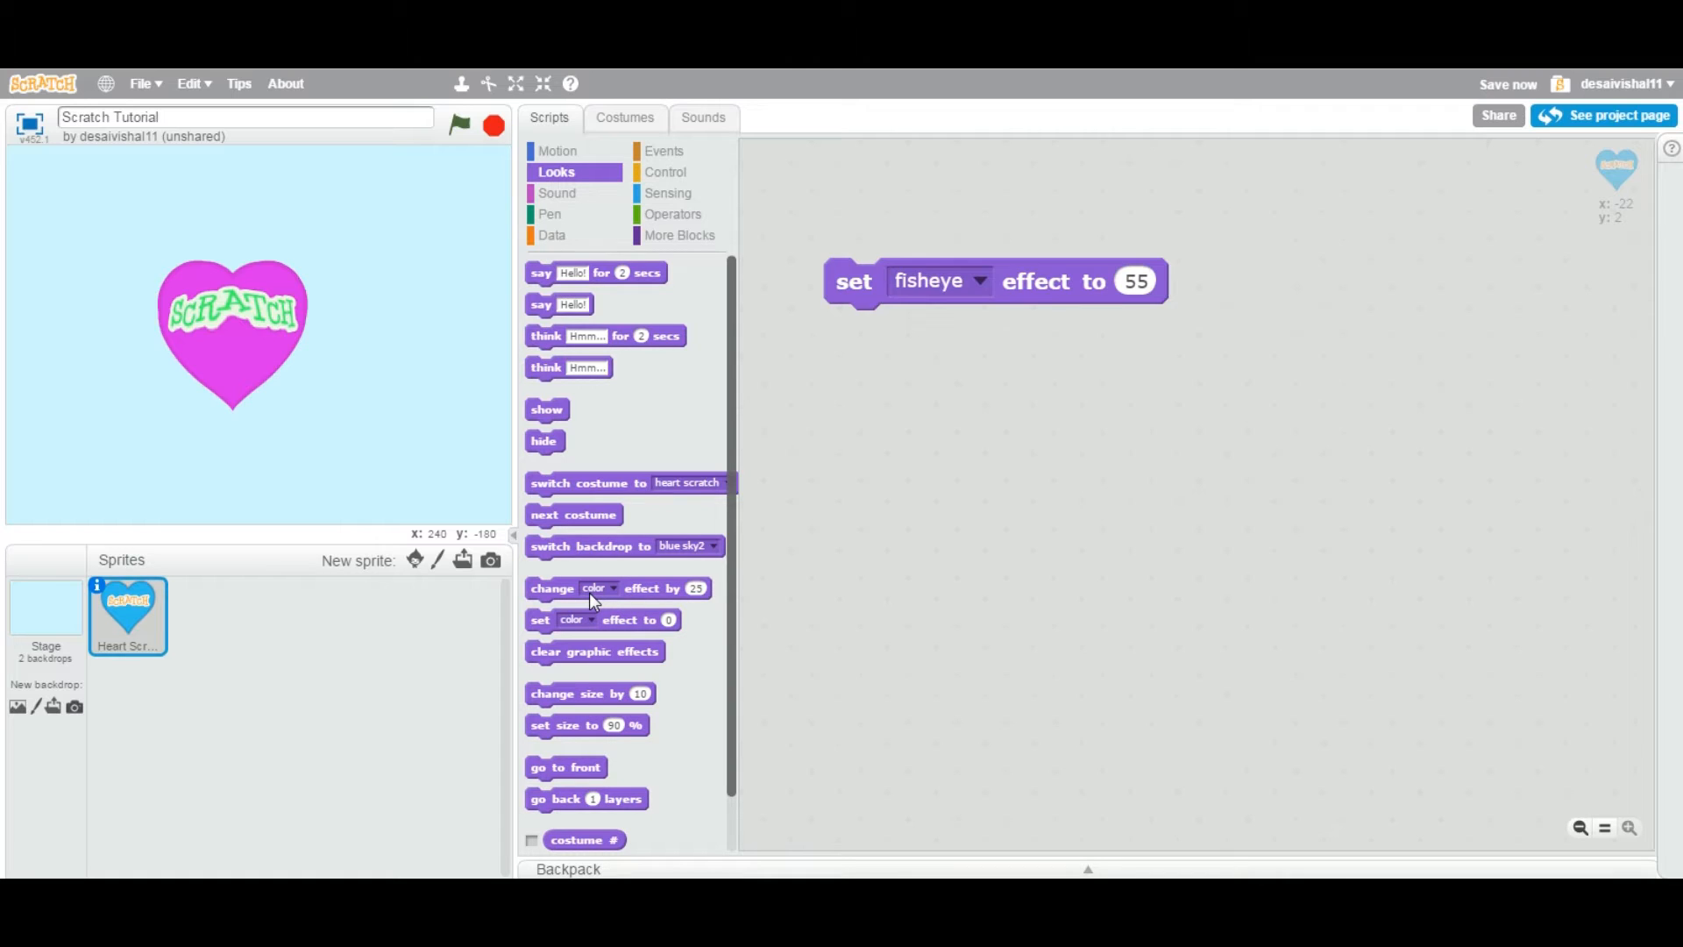
pyautogui.moveTo(859, 295)
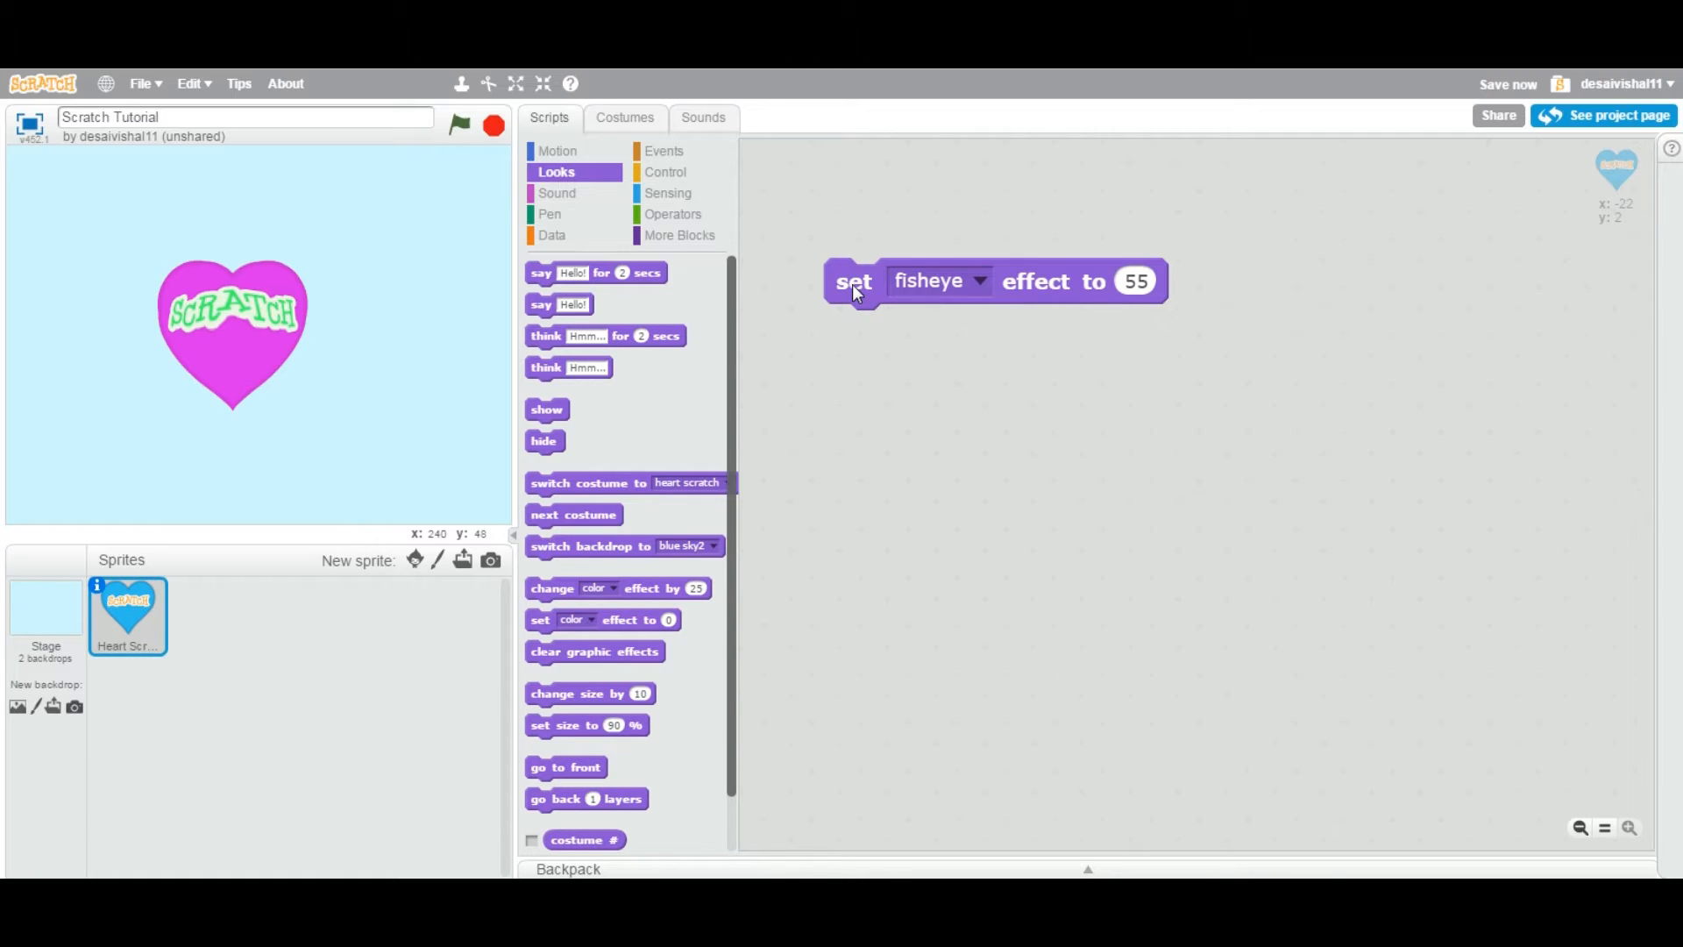
pyautogui.moveTo(889, 292)
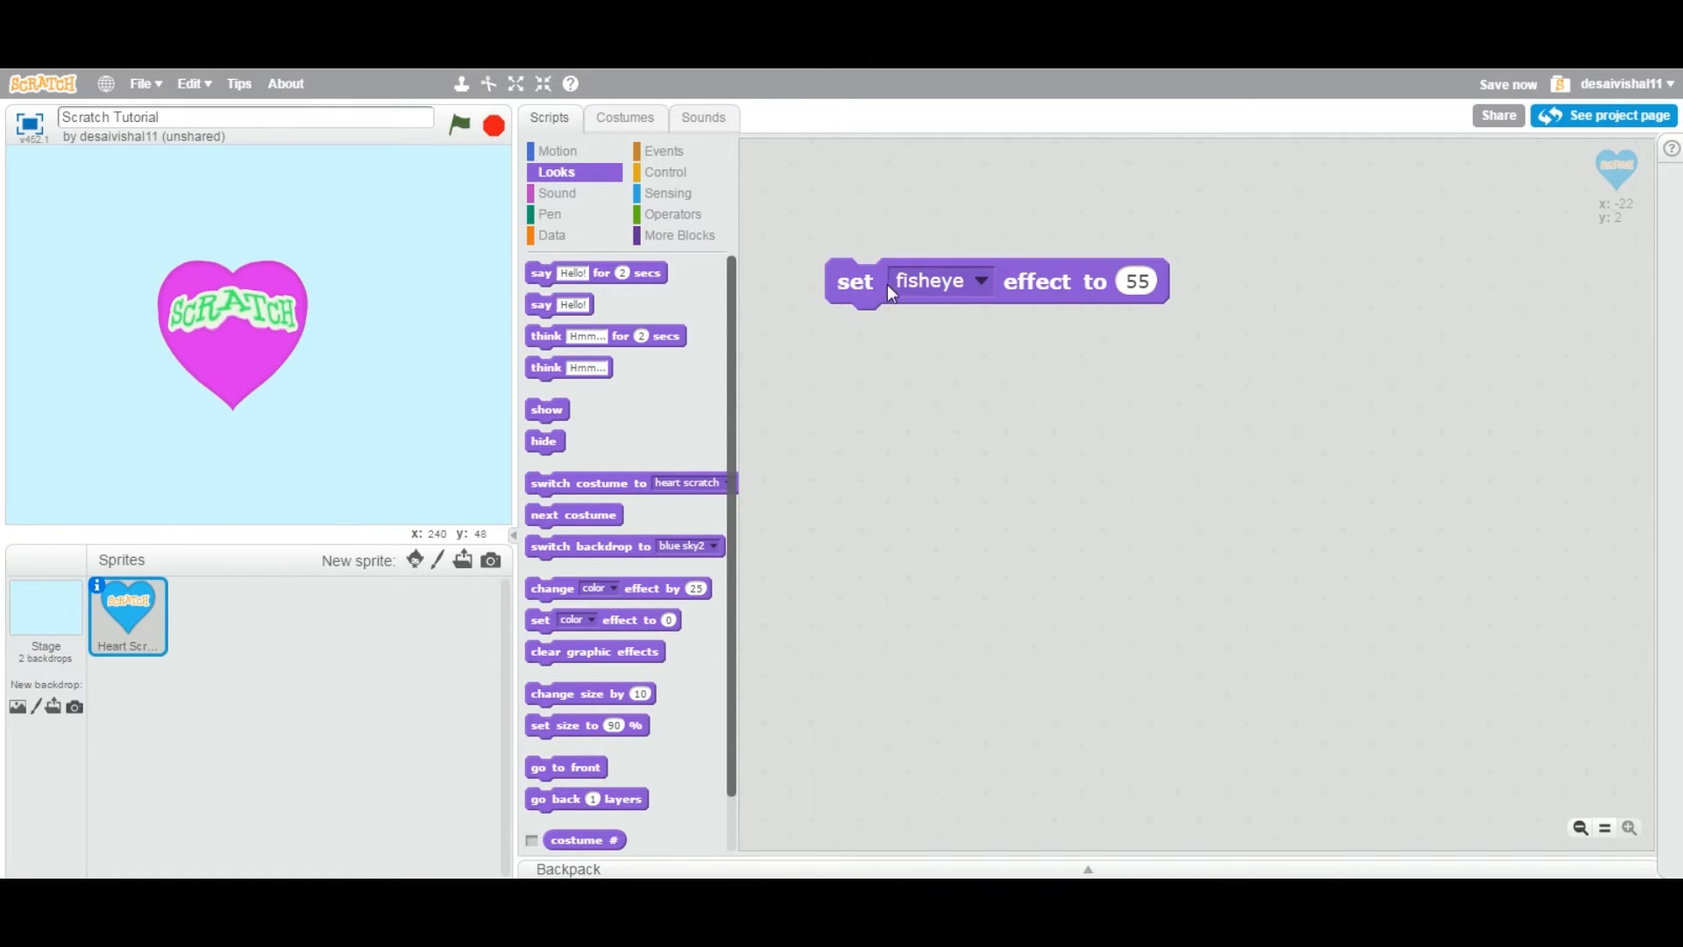
# Apply the whirl effect to the heart, then switch the effect to pixelate.
pyautogui.click(939, 281)
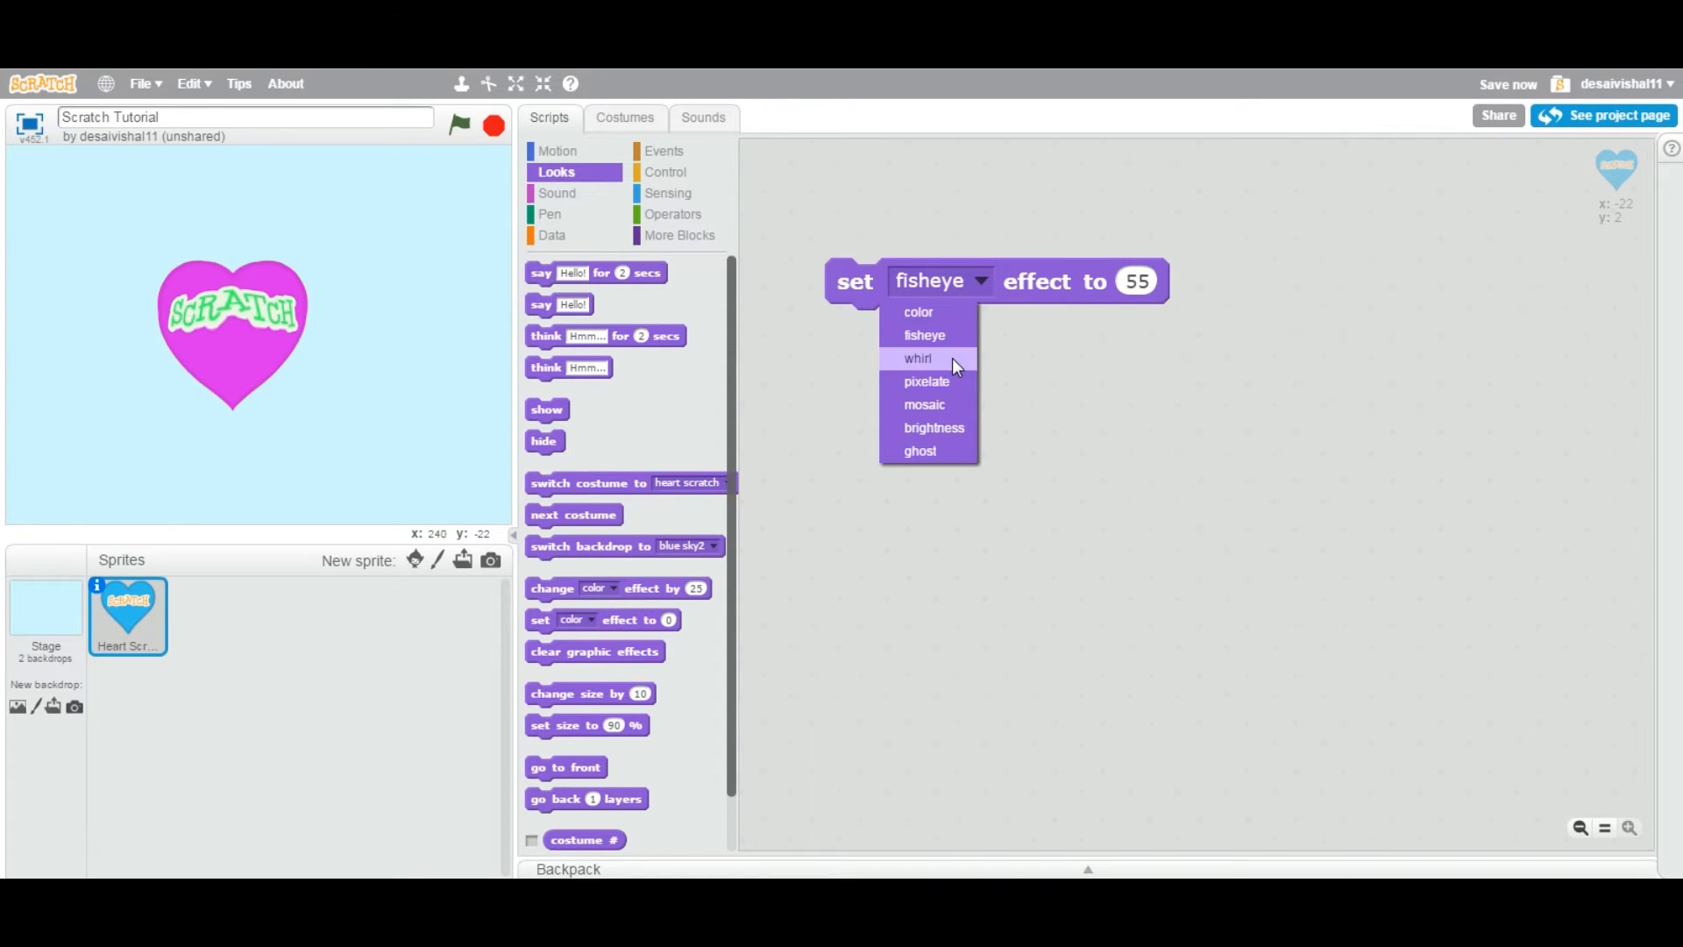
pyautogui.click(918, 358)
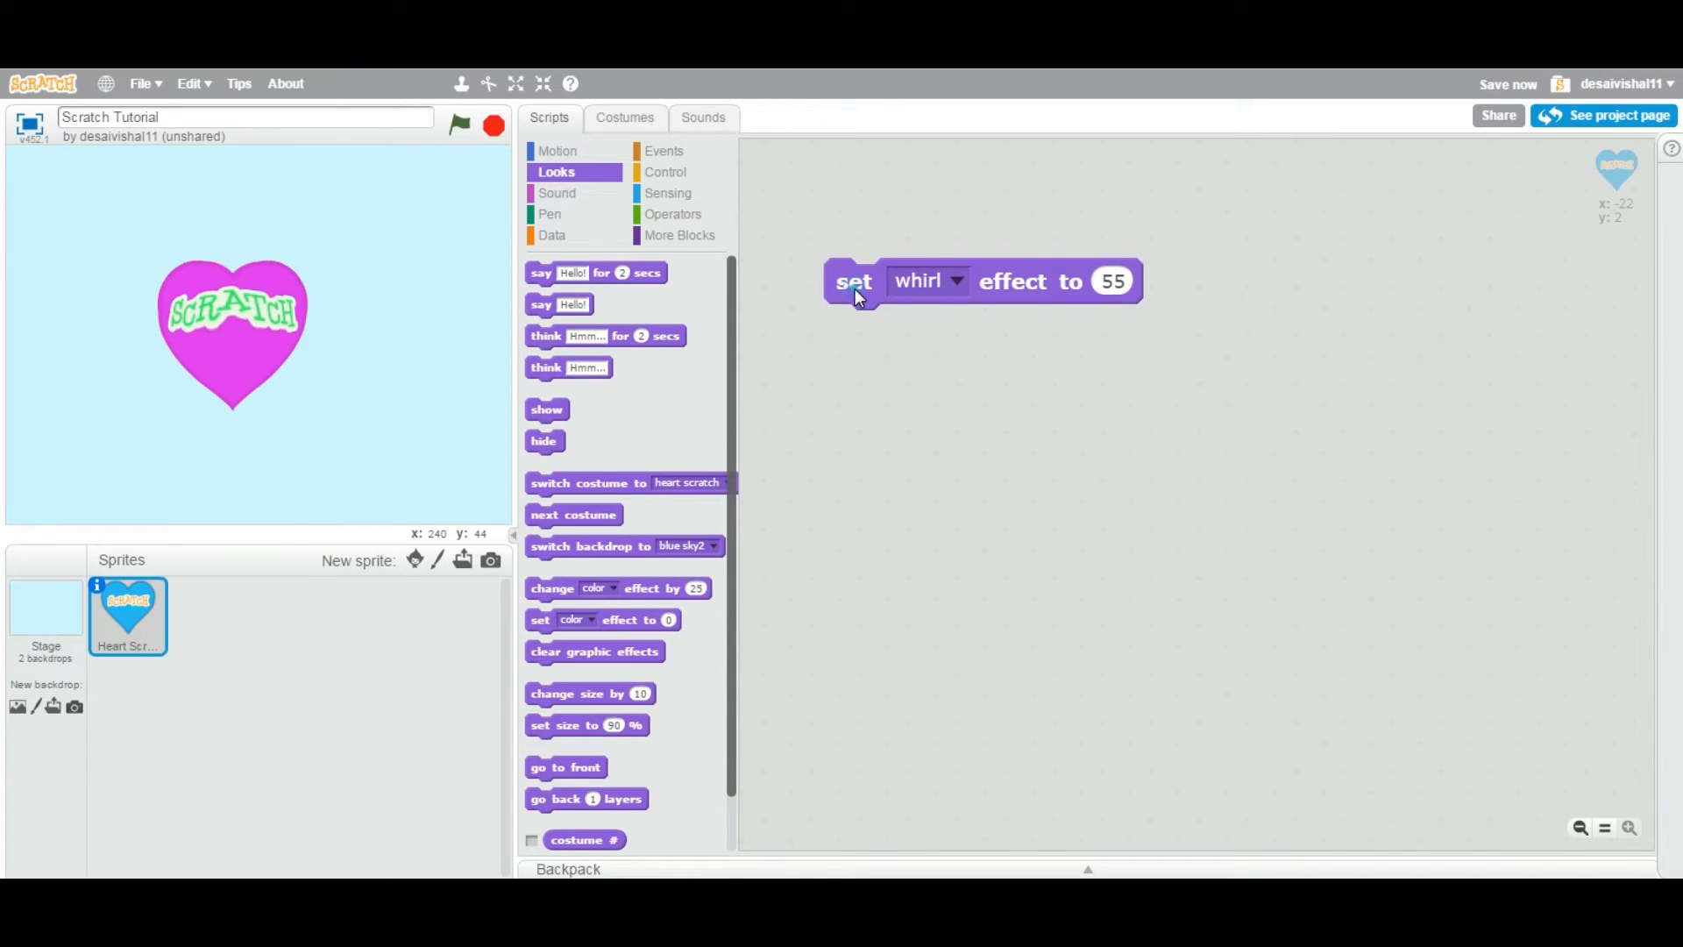
pyautogui.click(853, 282)
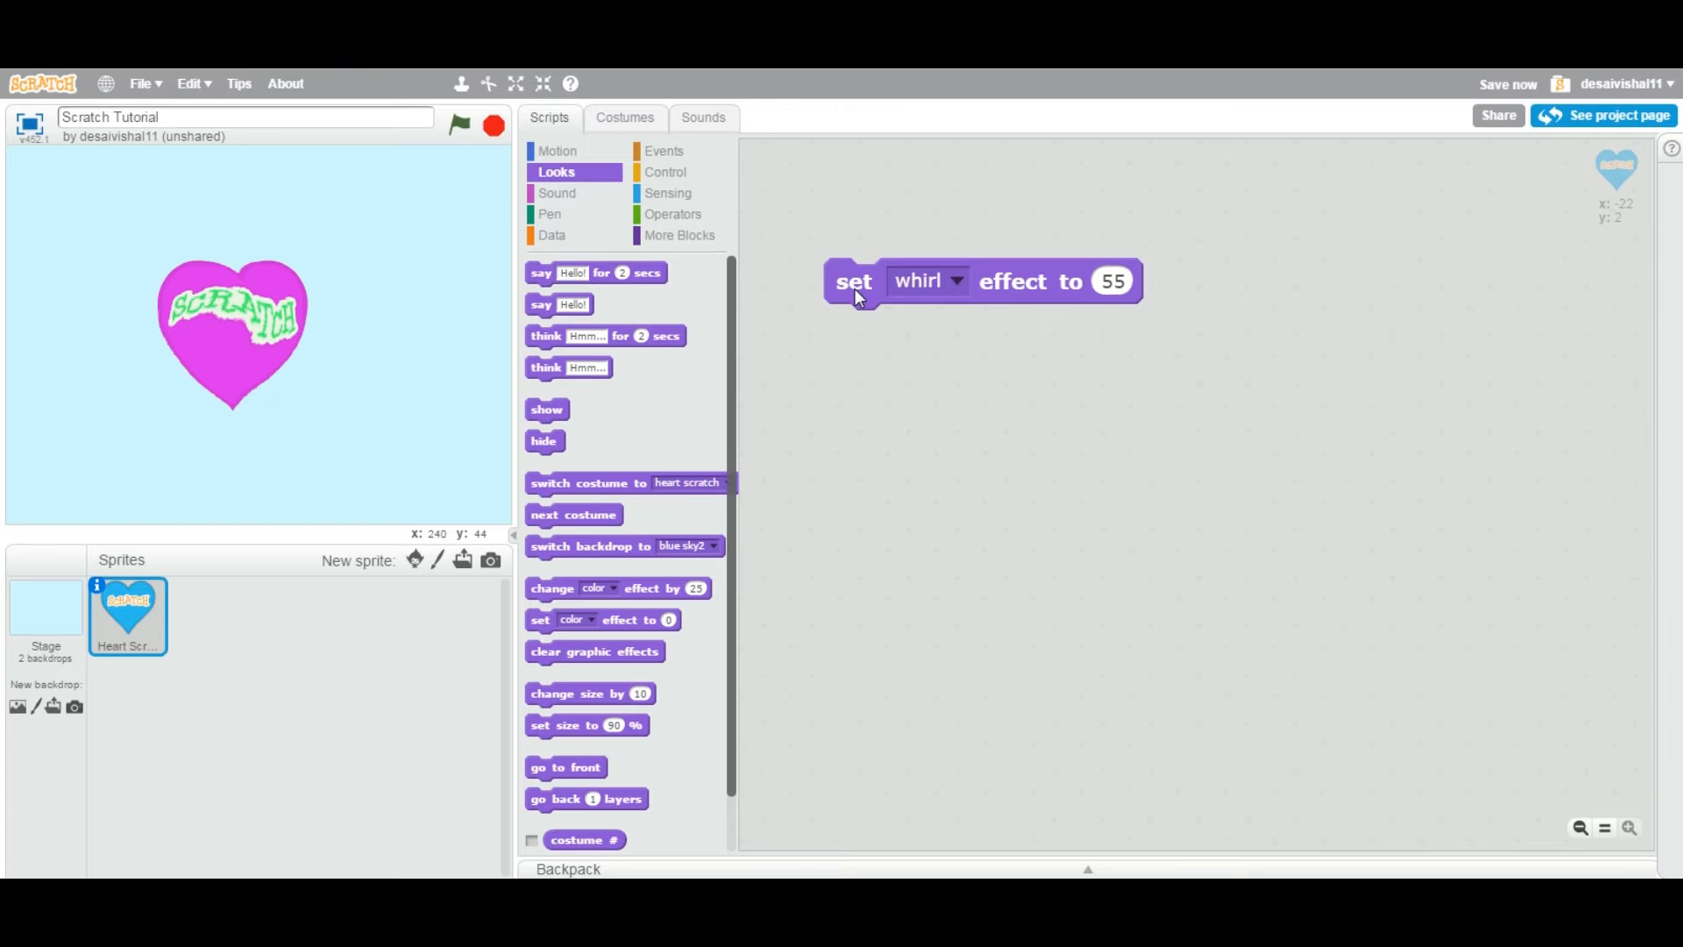
pyautogui.click(952, 282)
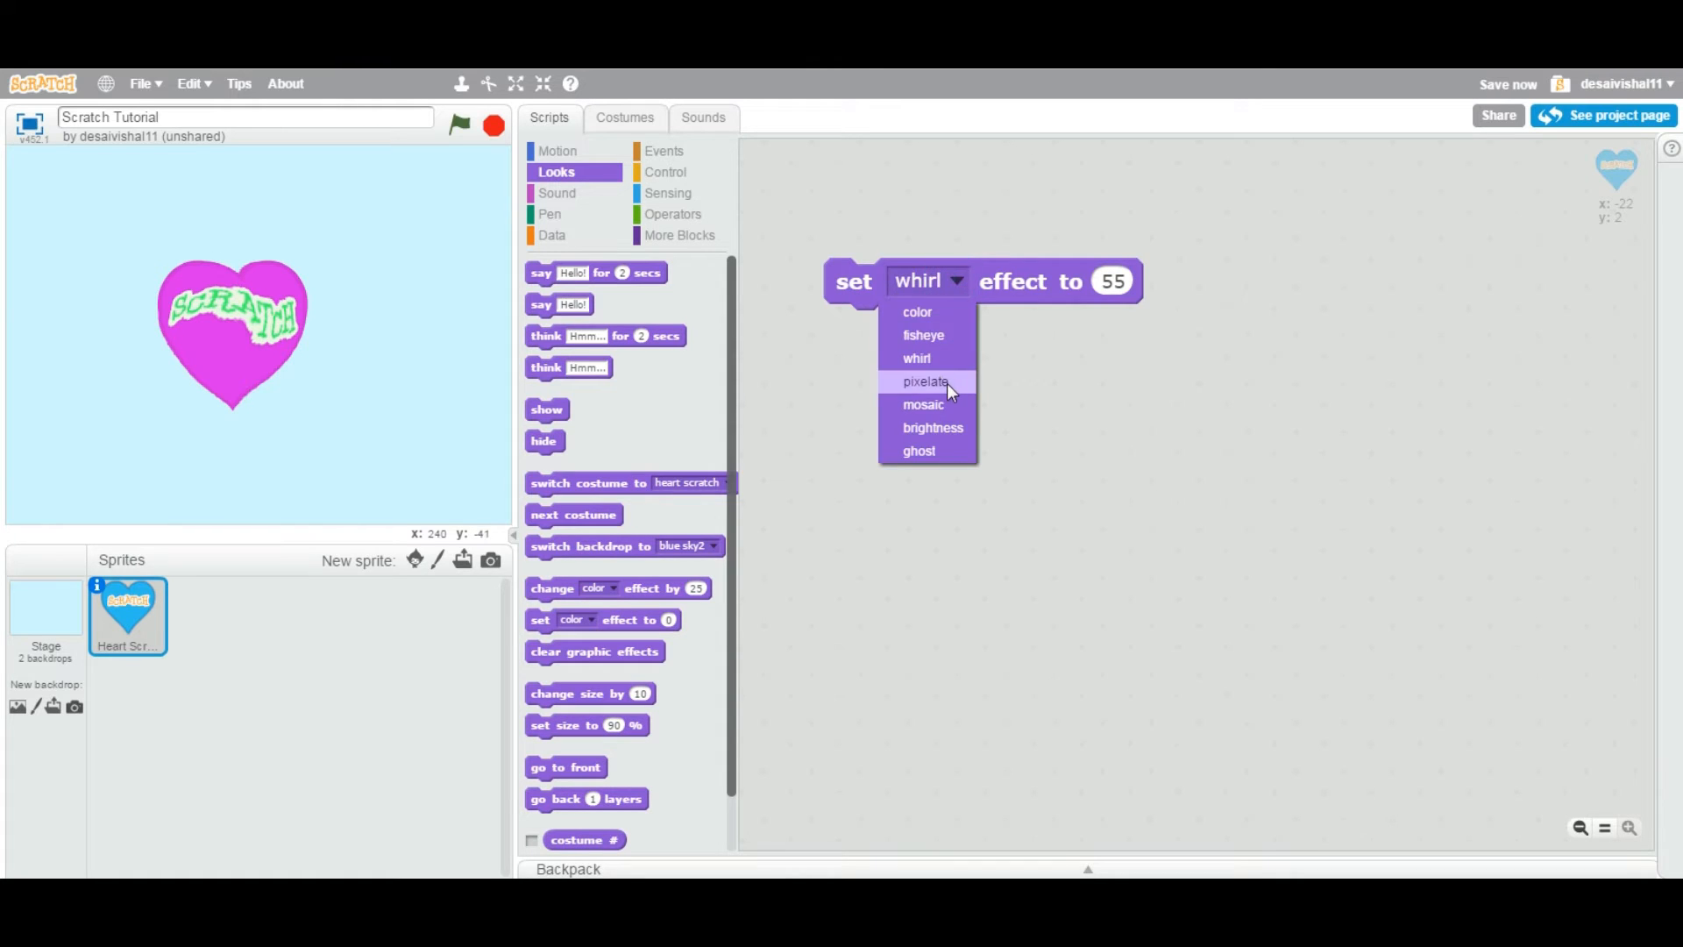
pyautogui.click(924, 382)
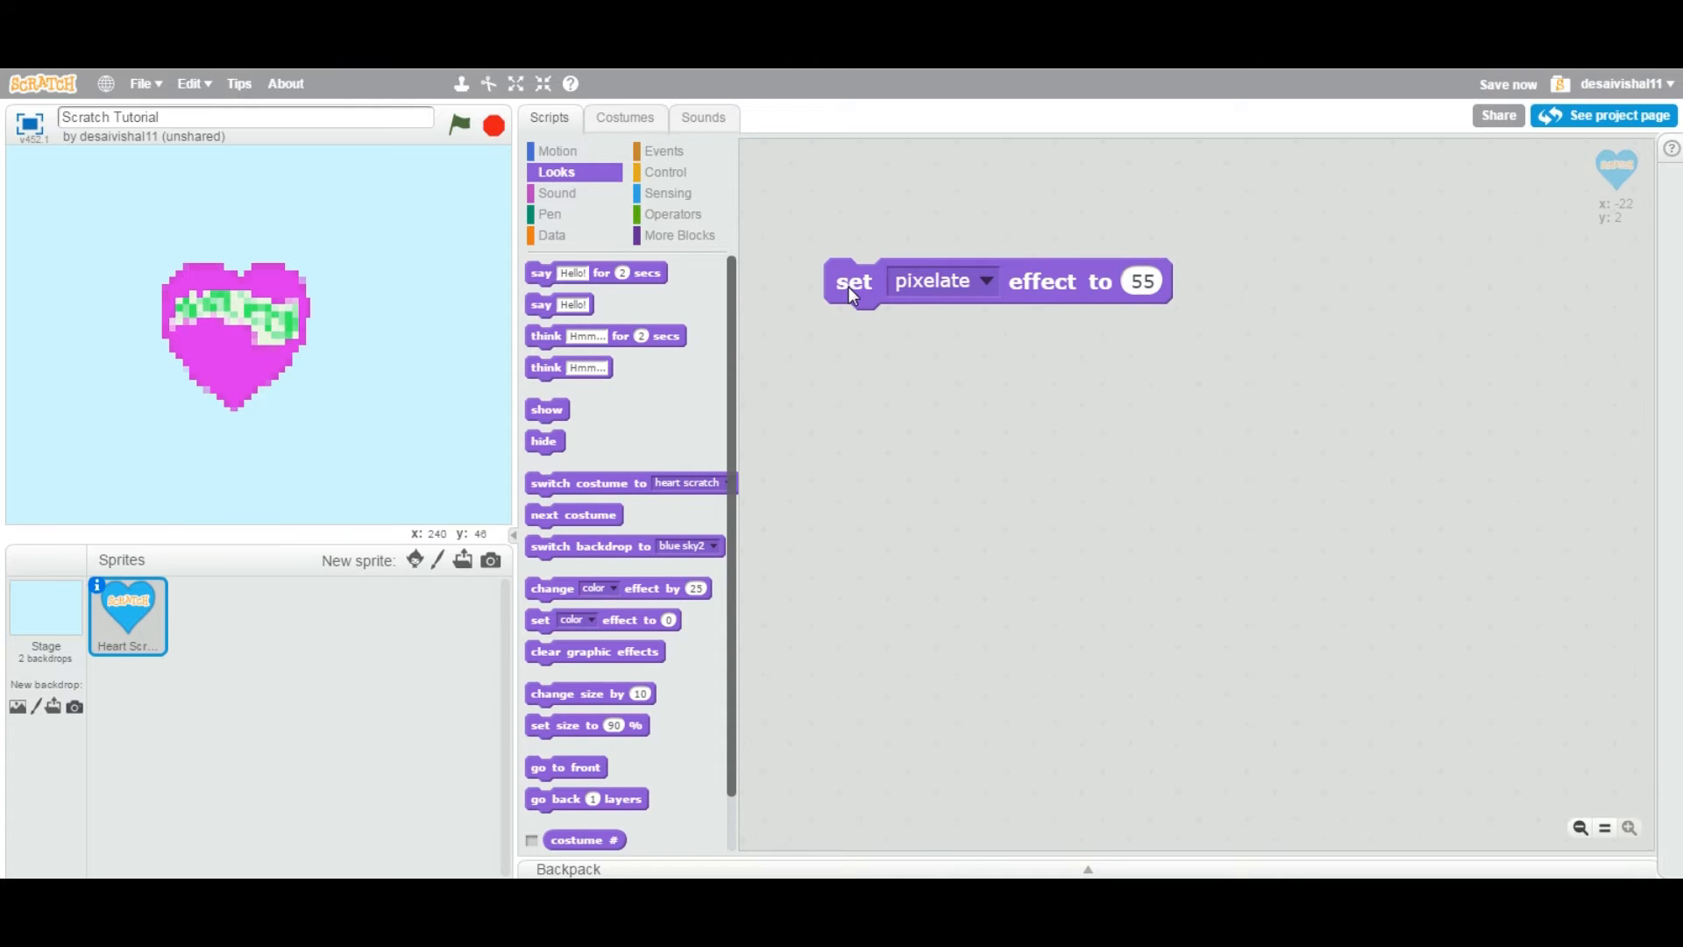
pyautogui.moveTo(981, 290)
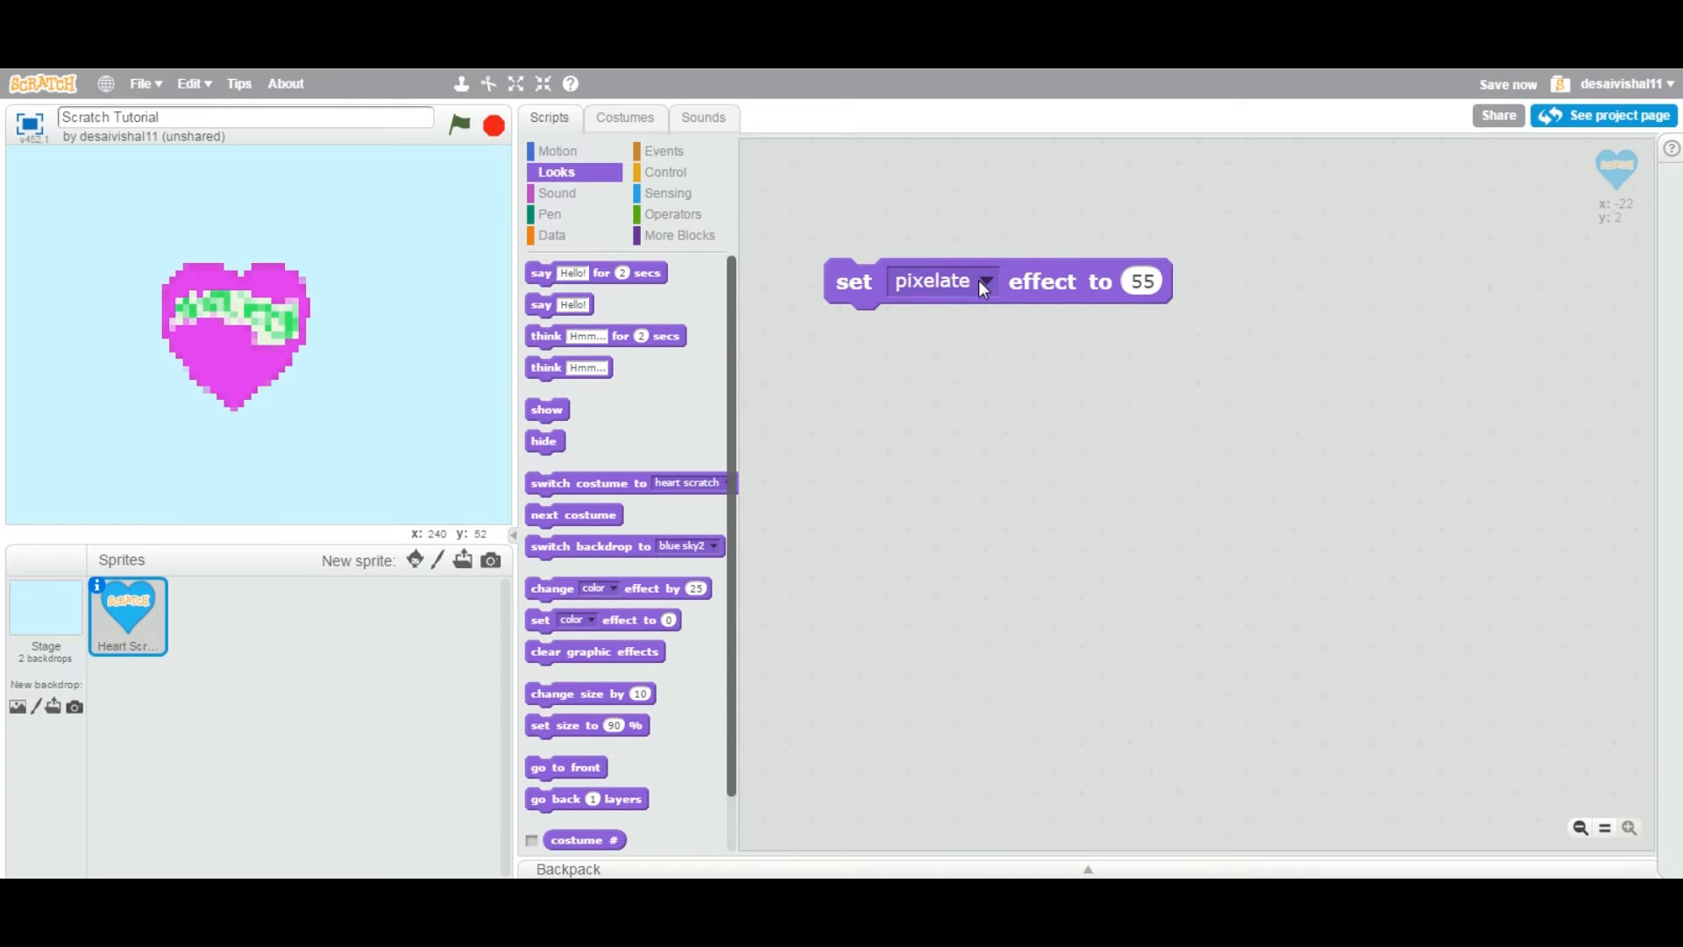
# Switch the effect to mosaic and apply it, tiling the heart.
pyautogui.click(980, 281)
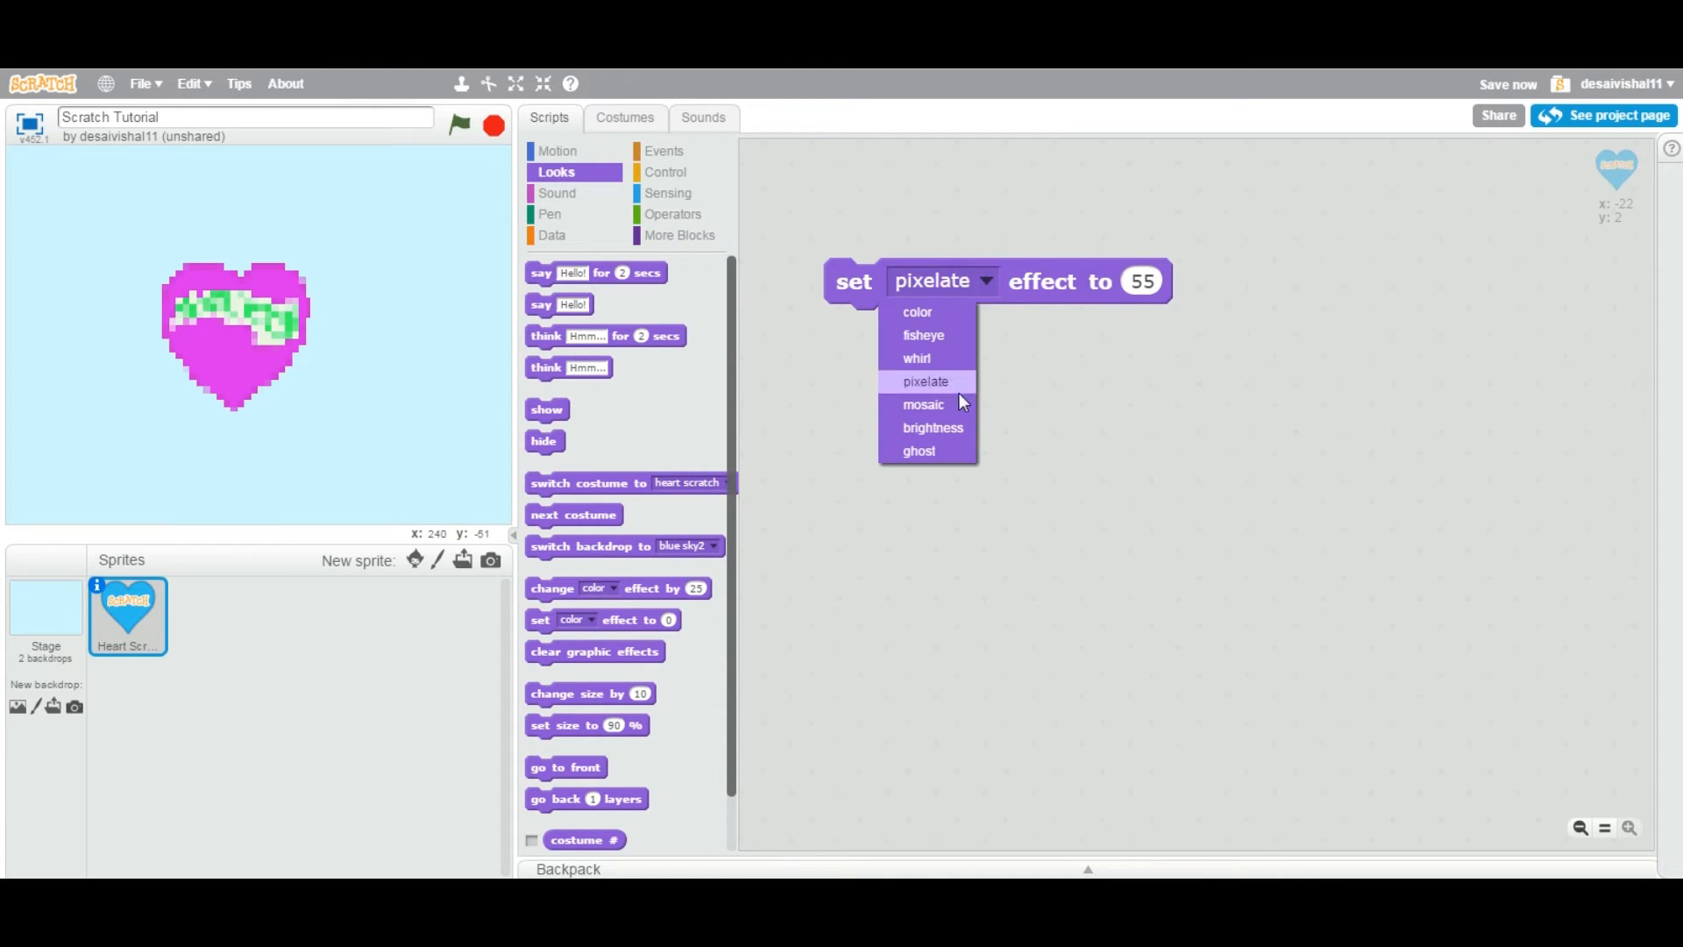
pyautogui.click(924, 403)
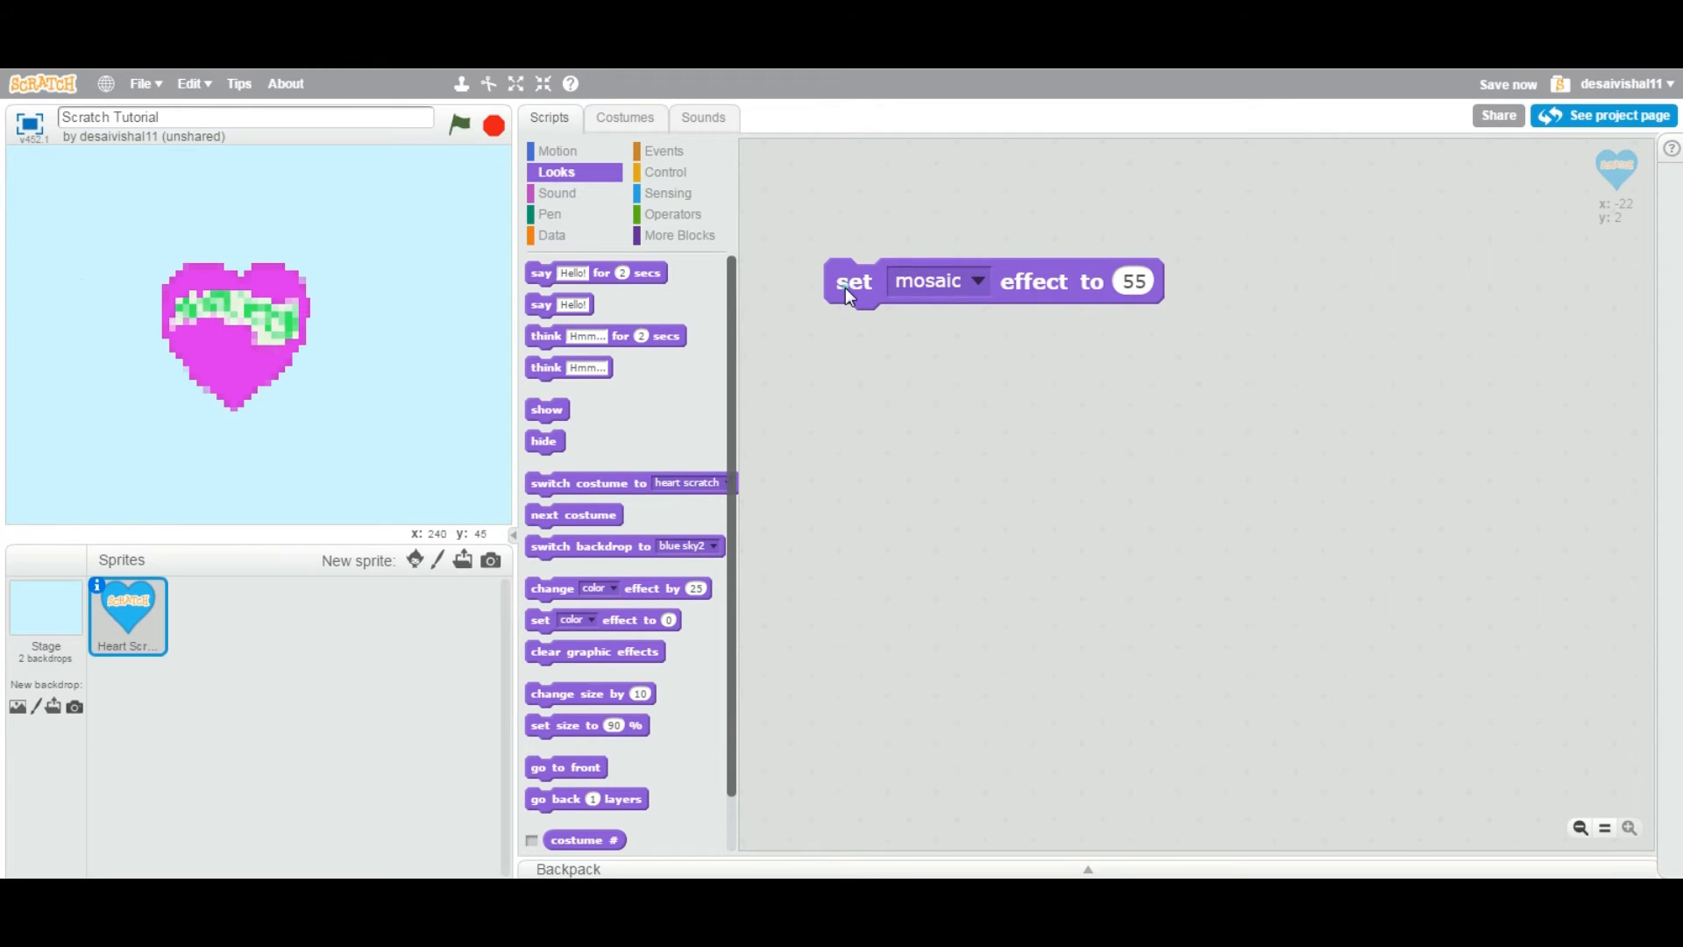
pyautogui.click(853, 281)
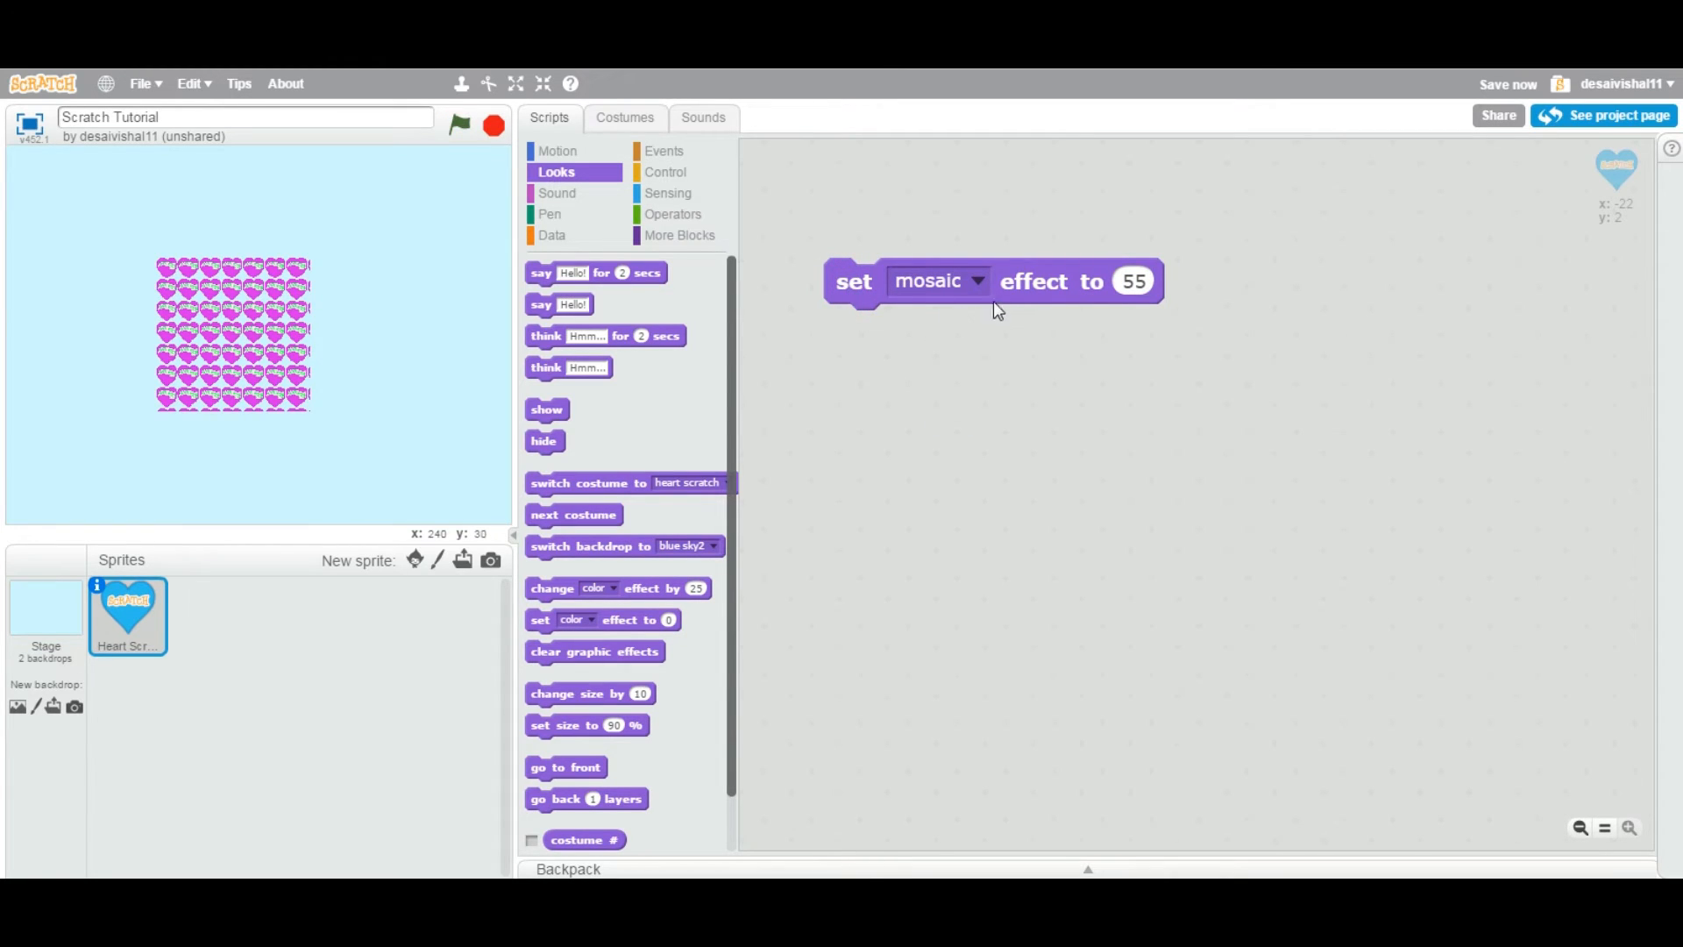
# Switch the effect to brightness 20 and apply it to the heart tiles.
pyautogui.click(937, 281)
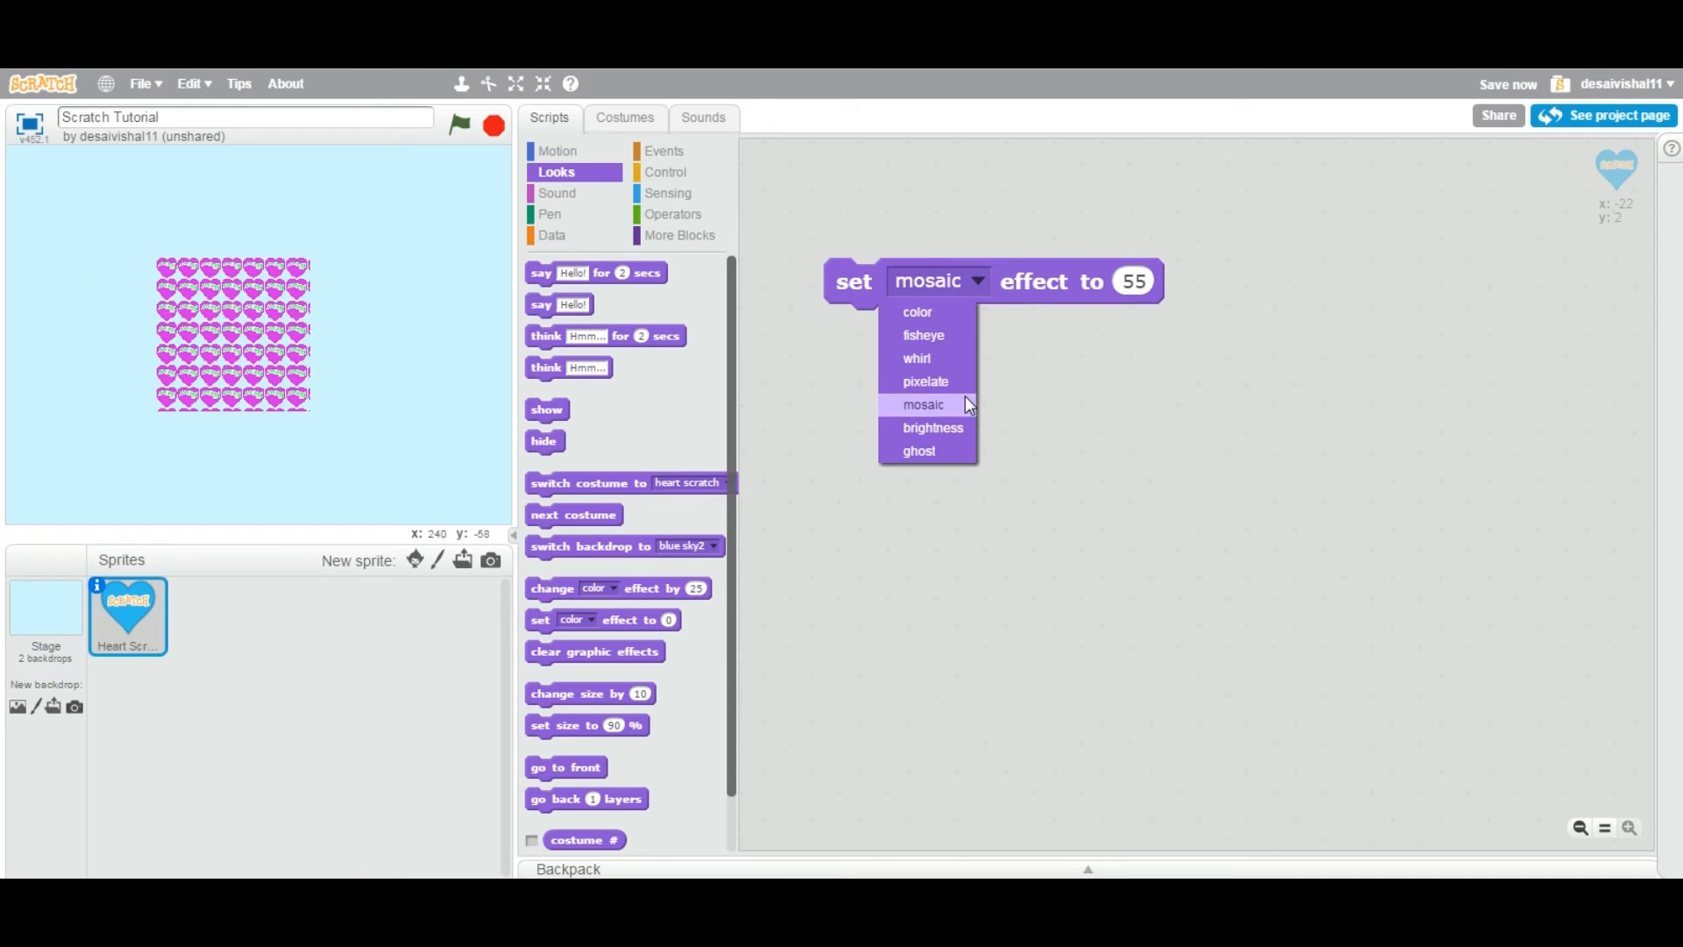
pyautogui.click(932, 427)
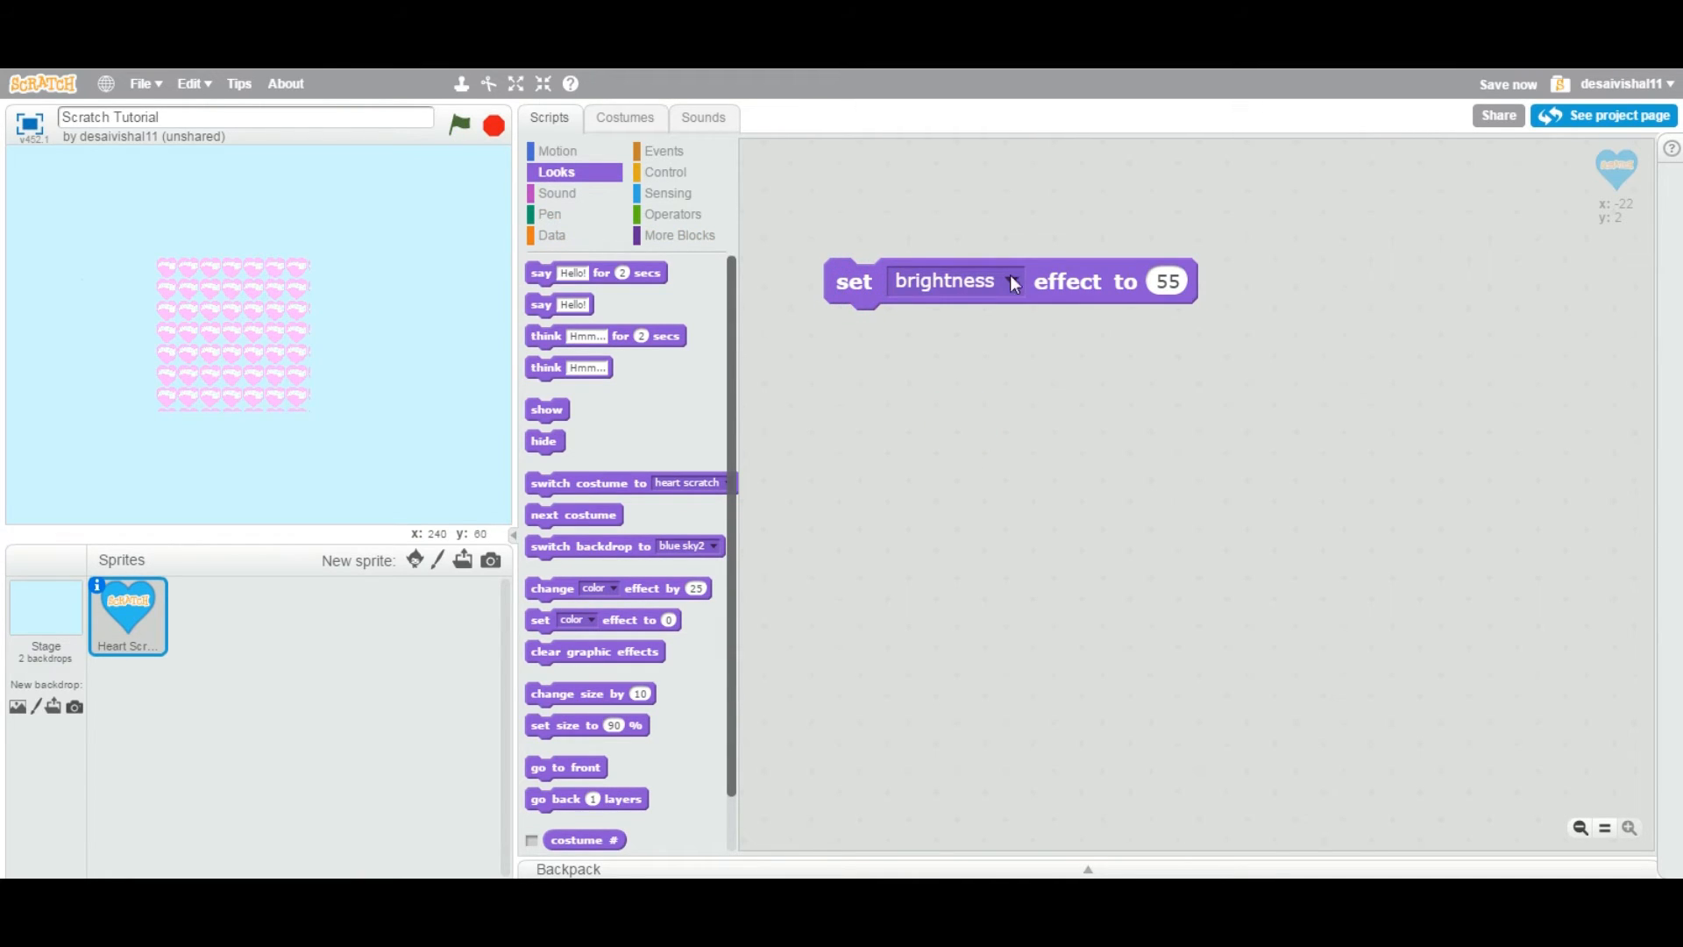
pyautogui.click(853, 281)
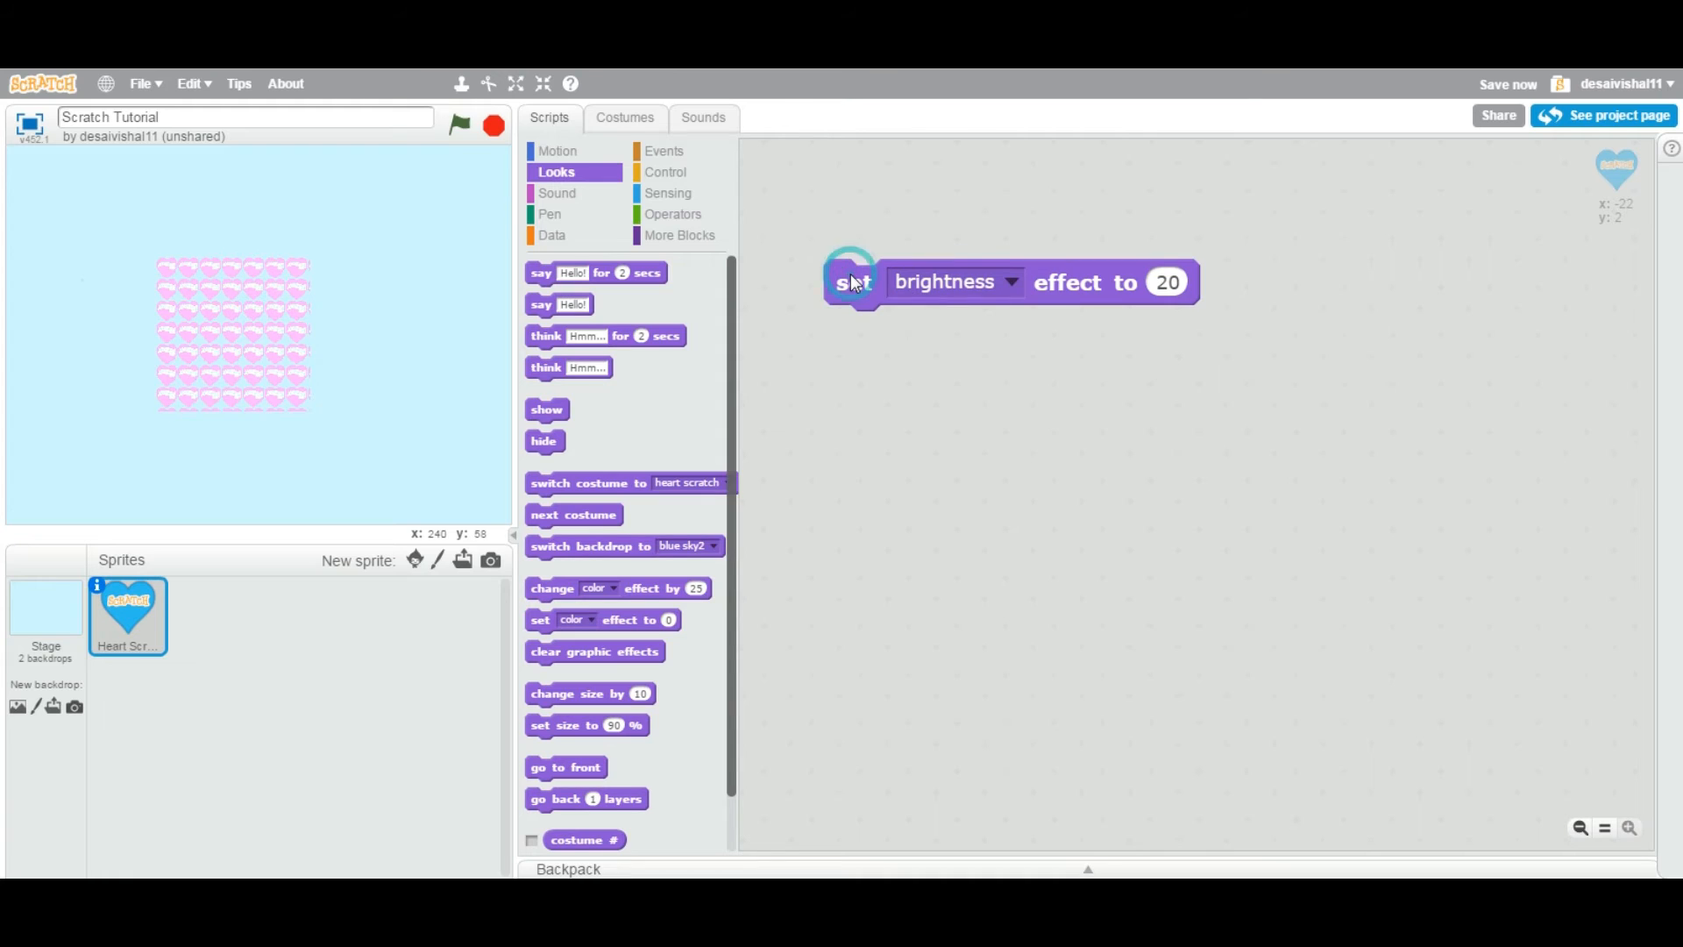
pyautogui.click(853, 281)
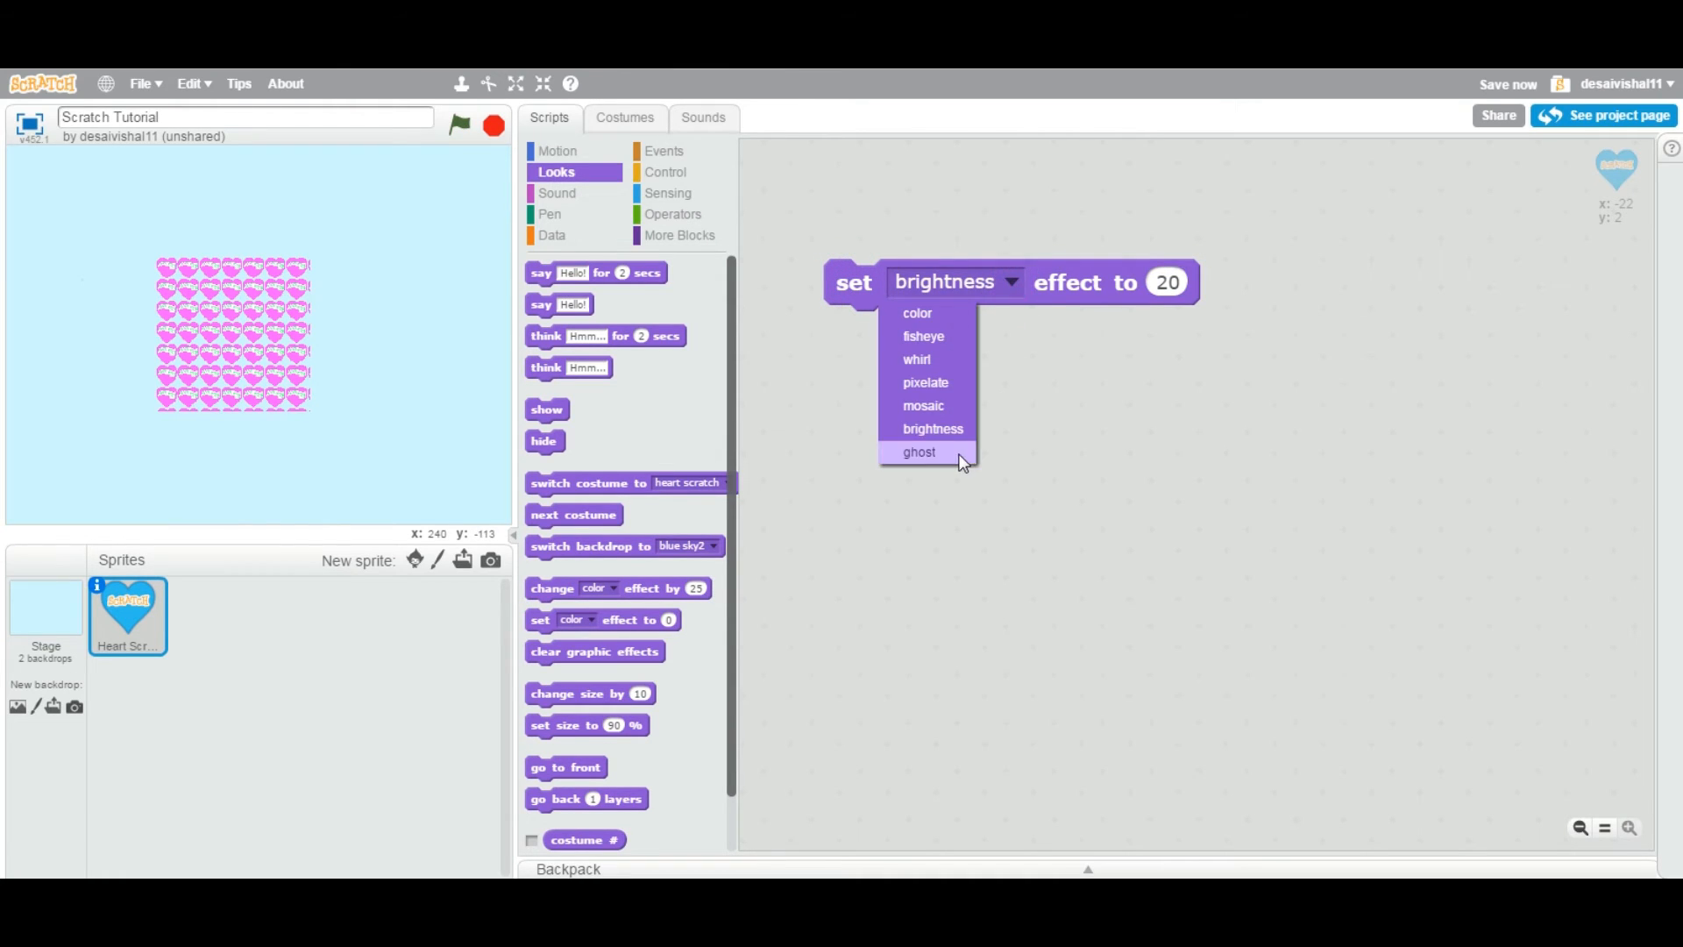
# Switch the effect to ghost, apply it, and reset the heart's effects.
pyautogui.click(918, 450)
pyautogui.write('50')
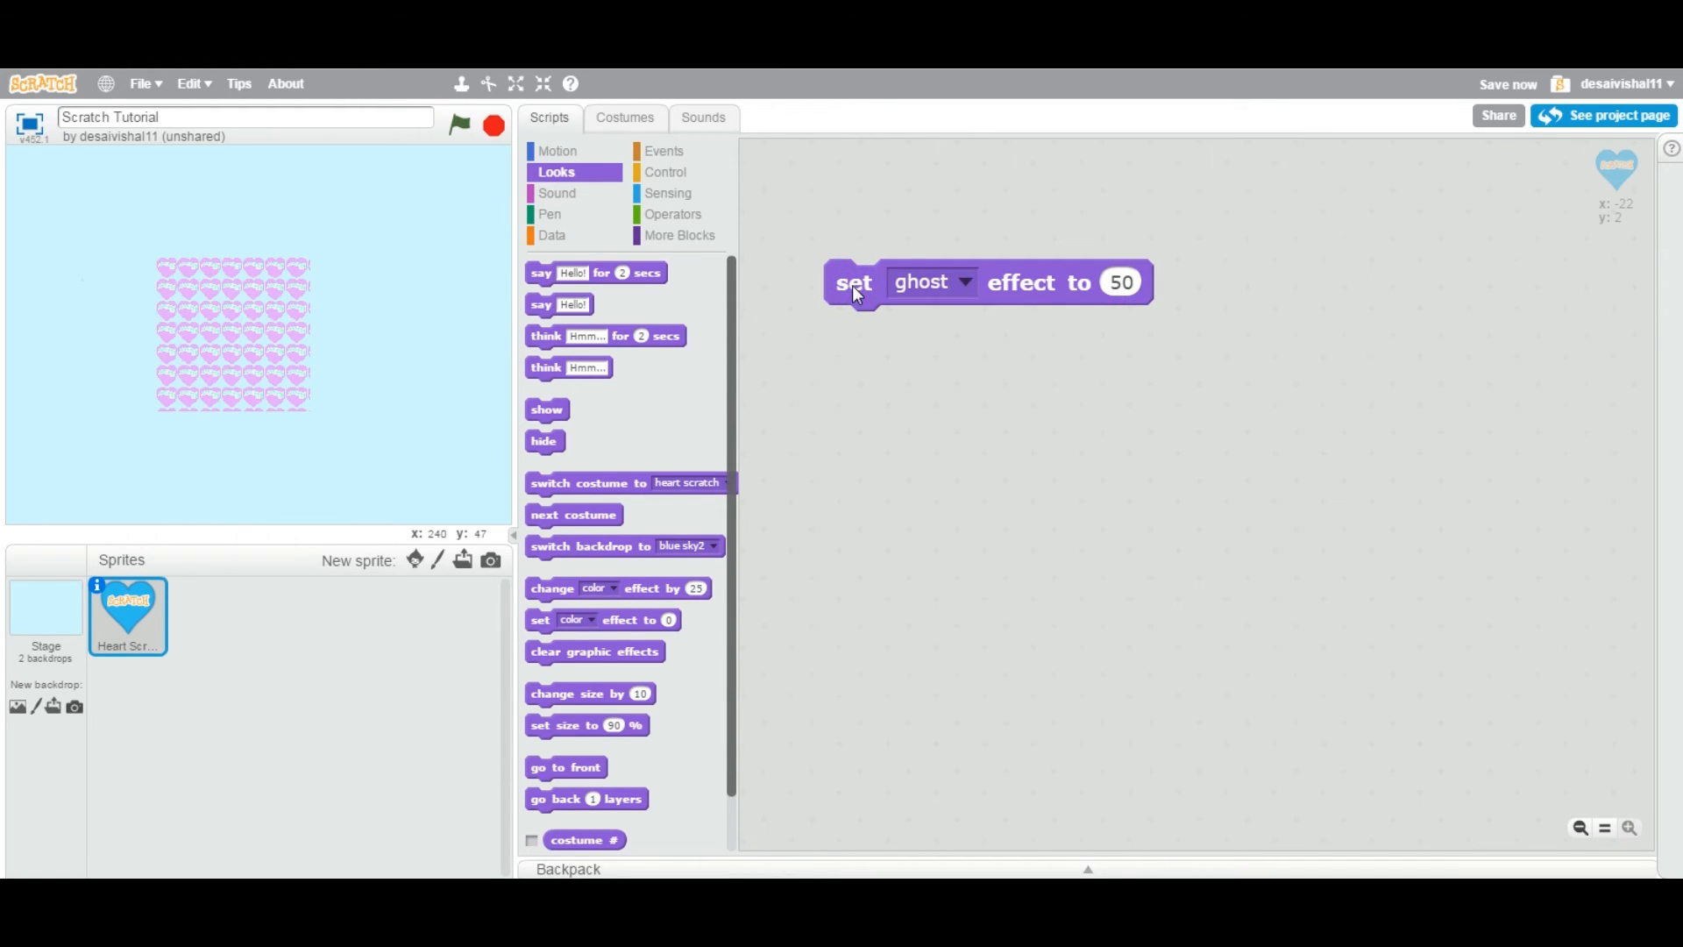
pyautogui.click(493, 126)
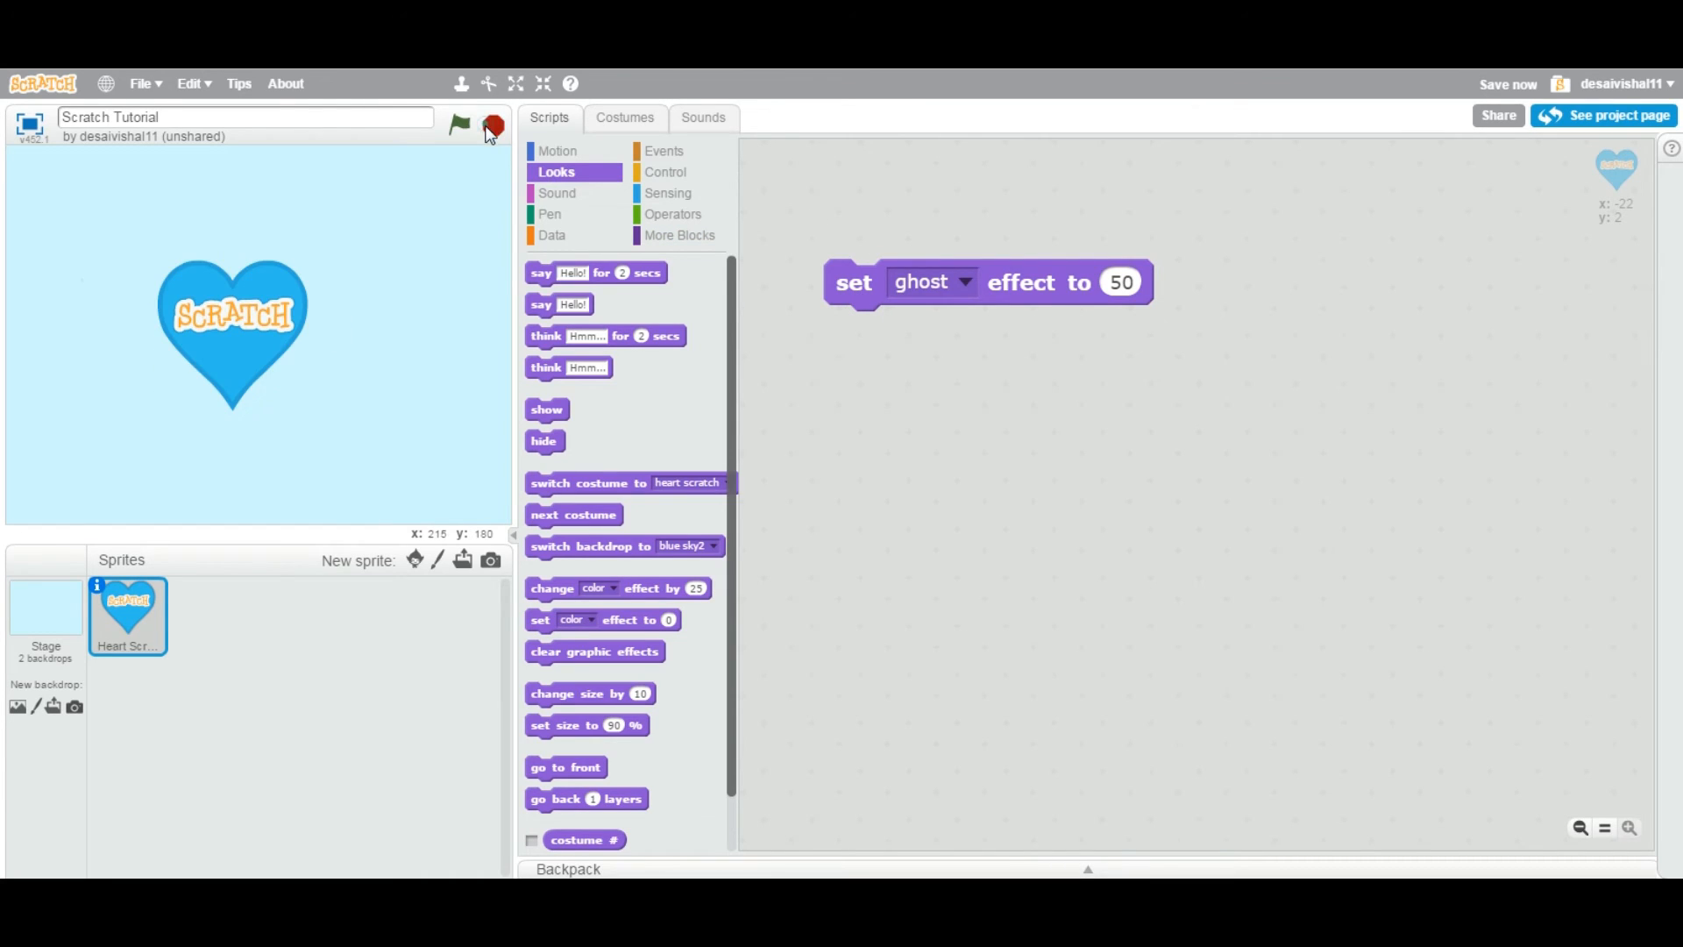
pyautogui.click(853, 283)
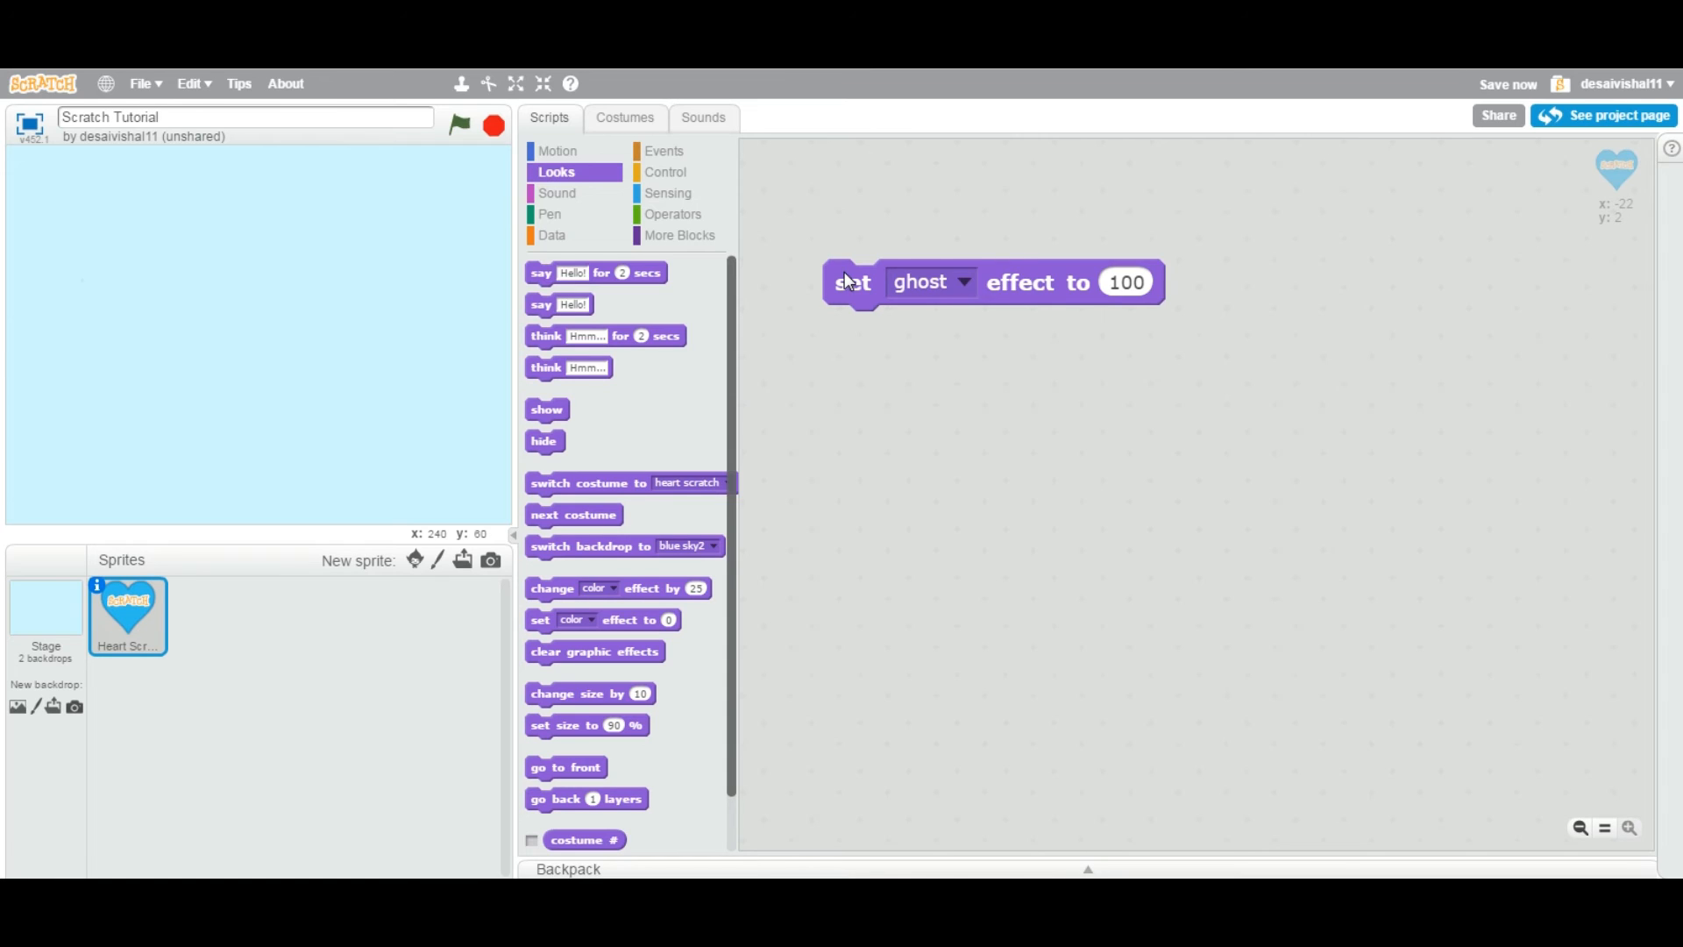
pyautogui.moveTo(965, 288)
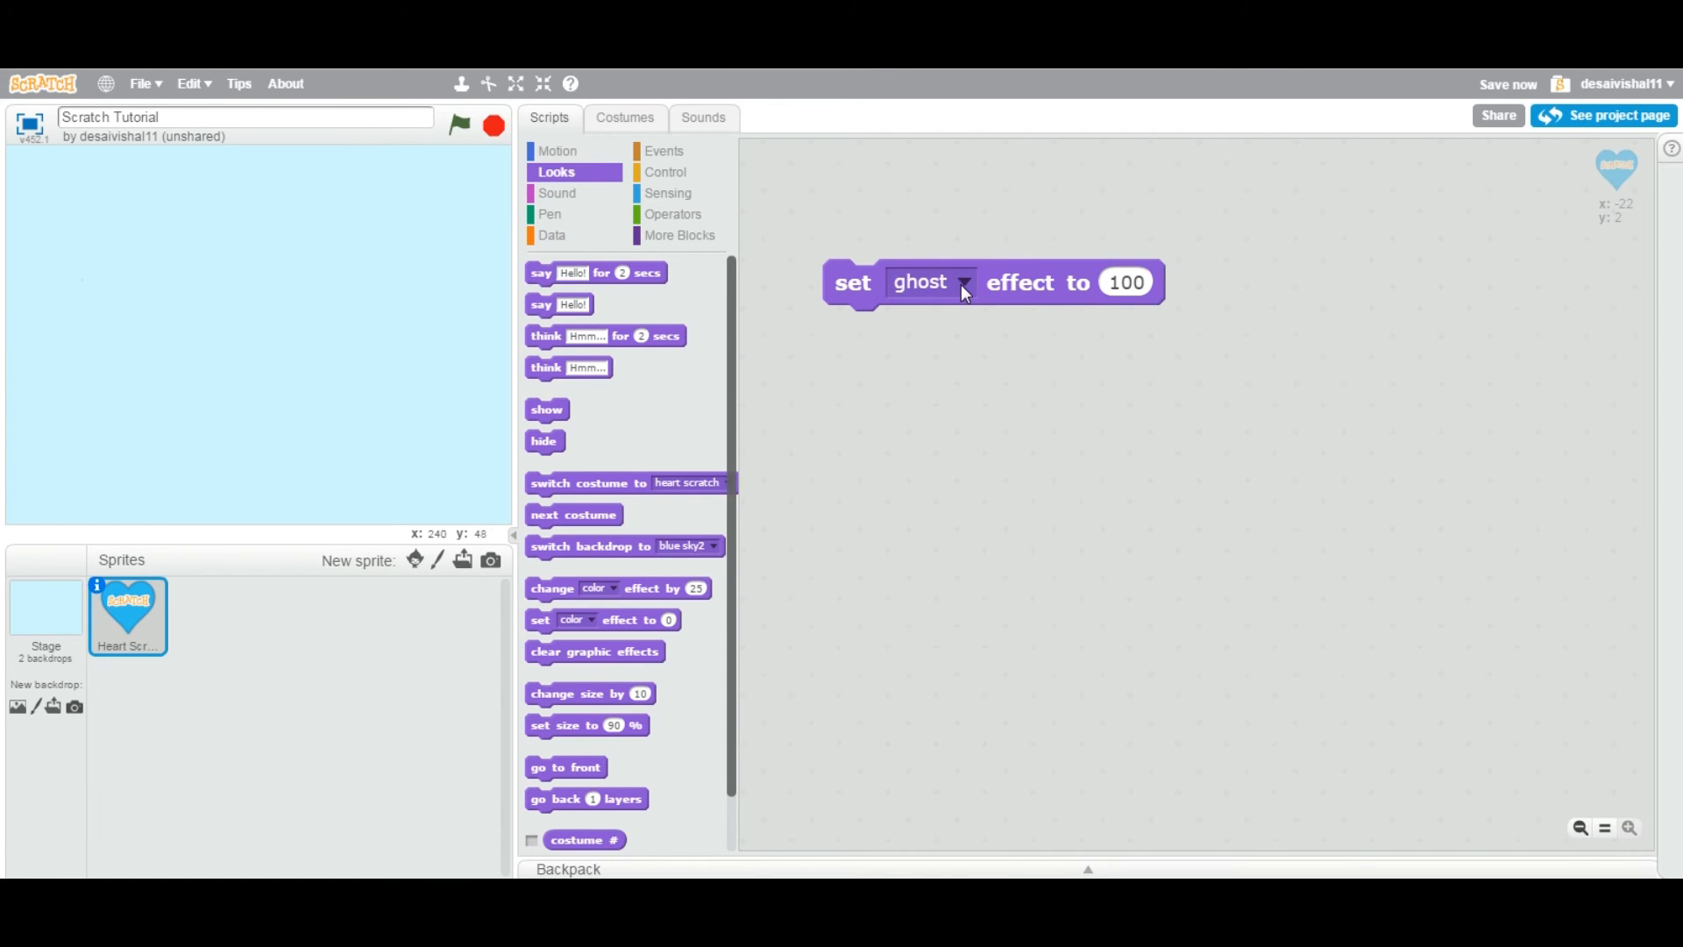
# Switch the effect to brightness and apply brightness 0 to restore the heart.
pyautogui.click(960, 282)
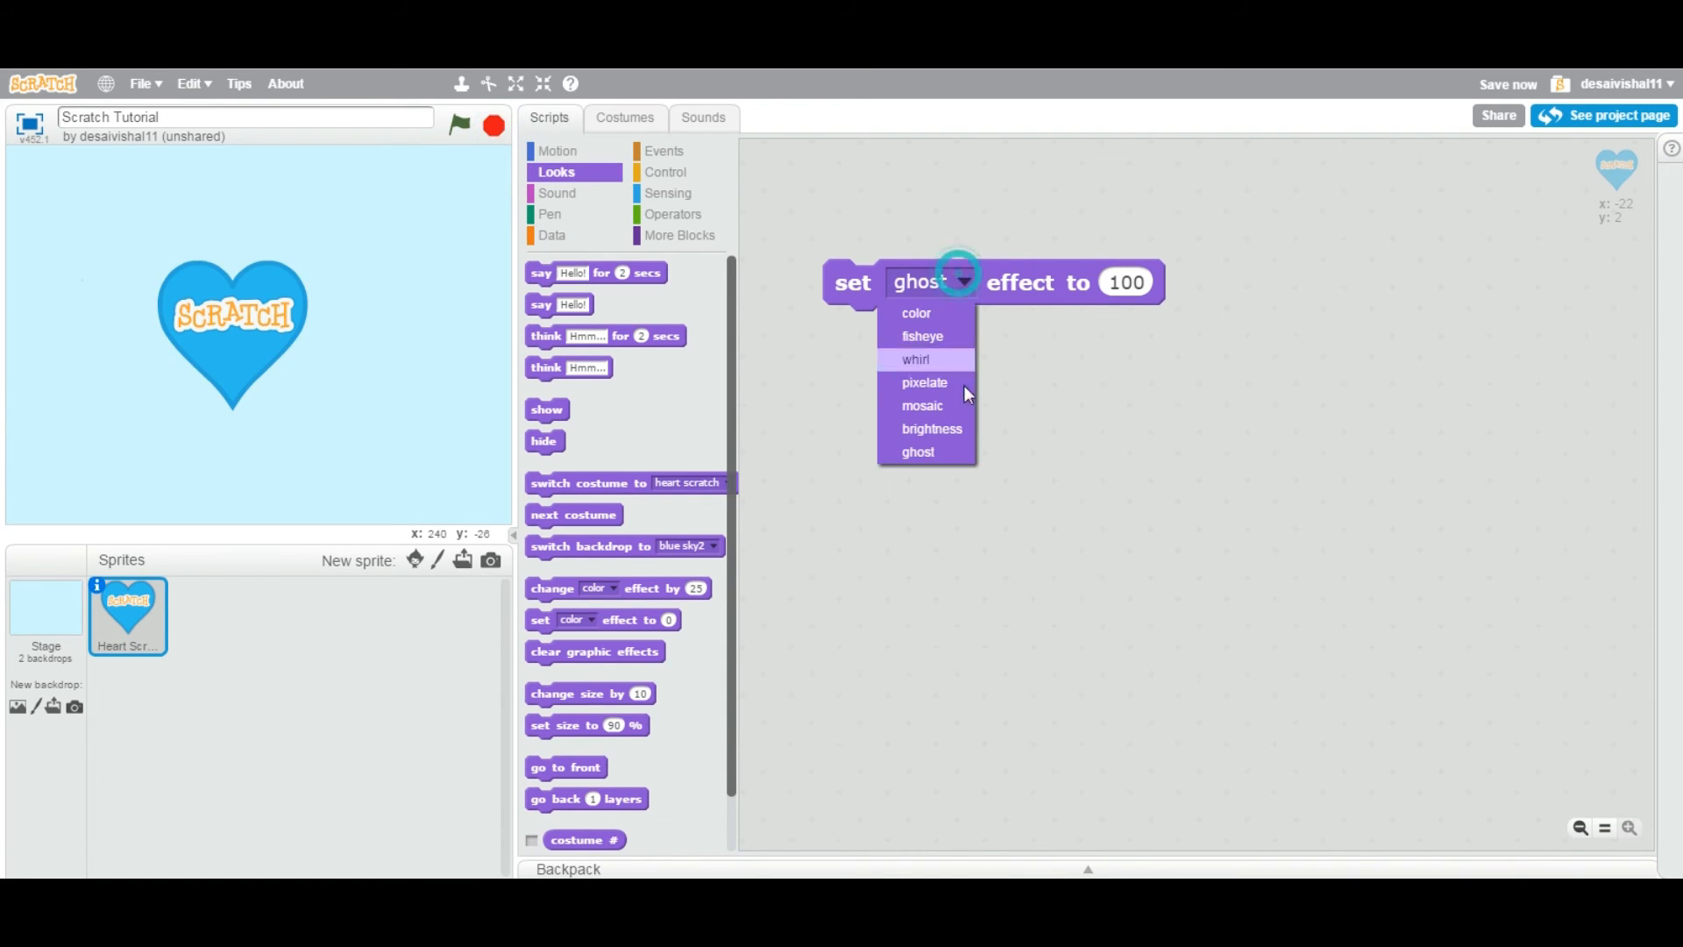
pyautogui.click(931, 429)
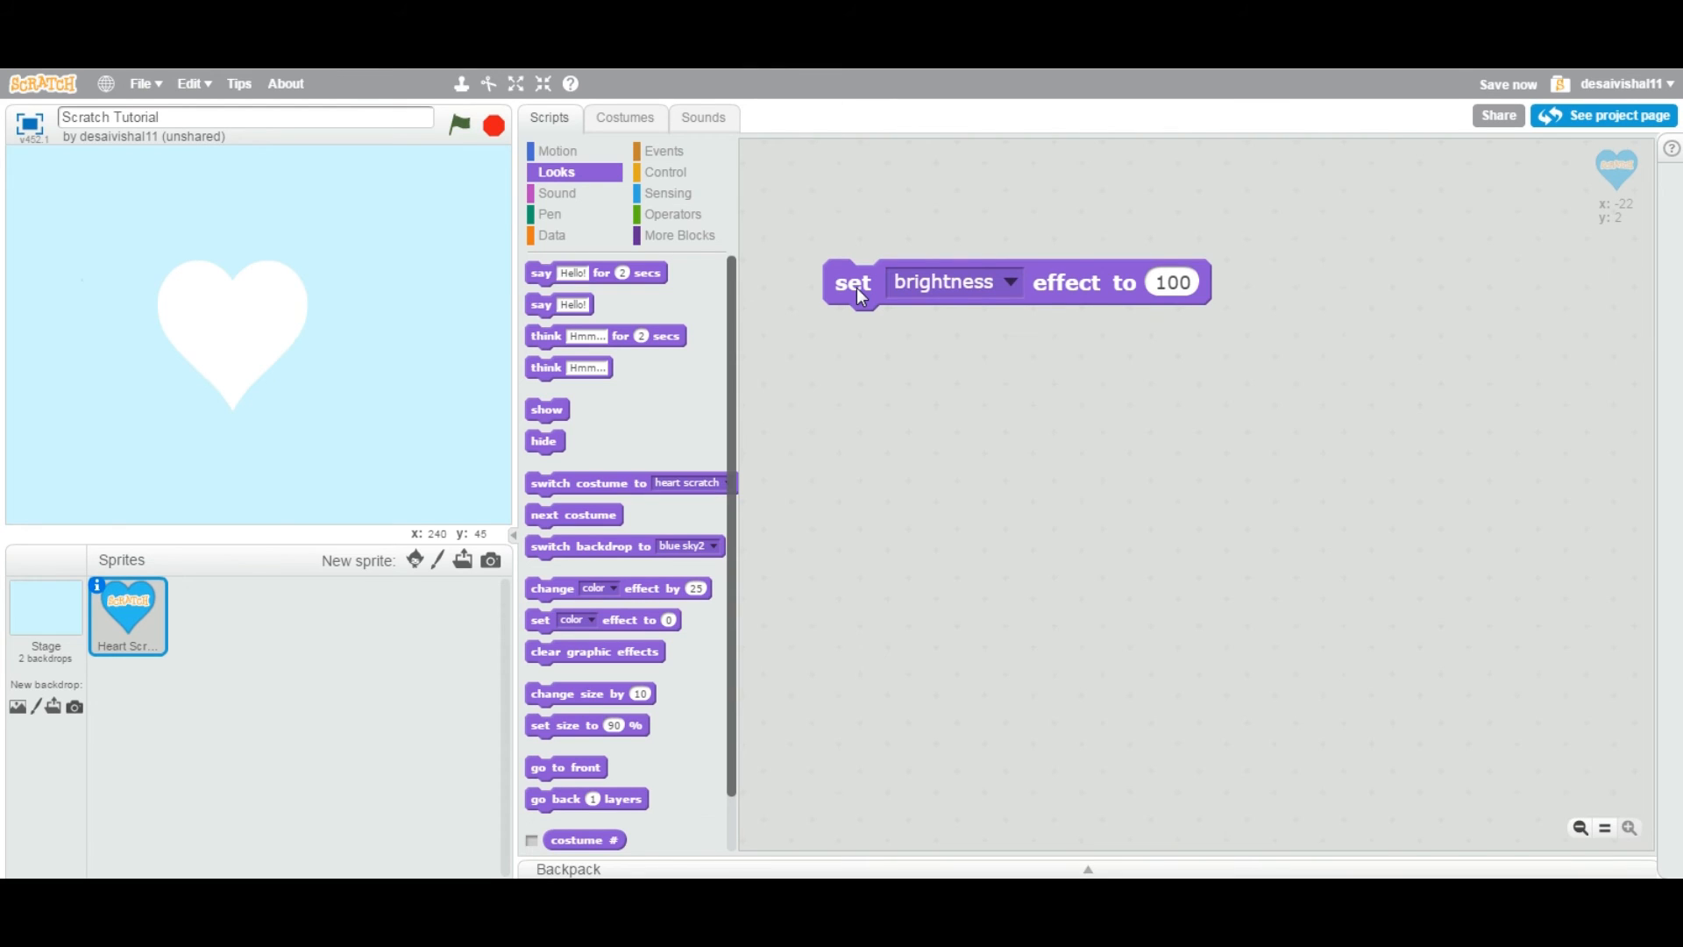
pyautogui.moveTo(830, 288)
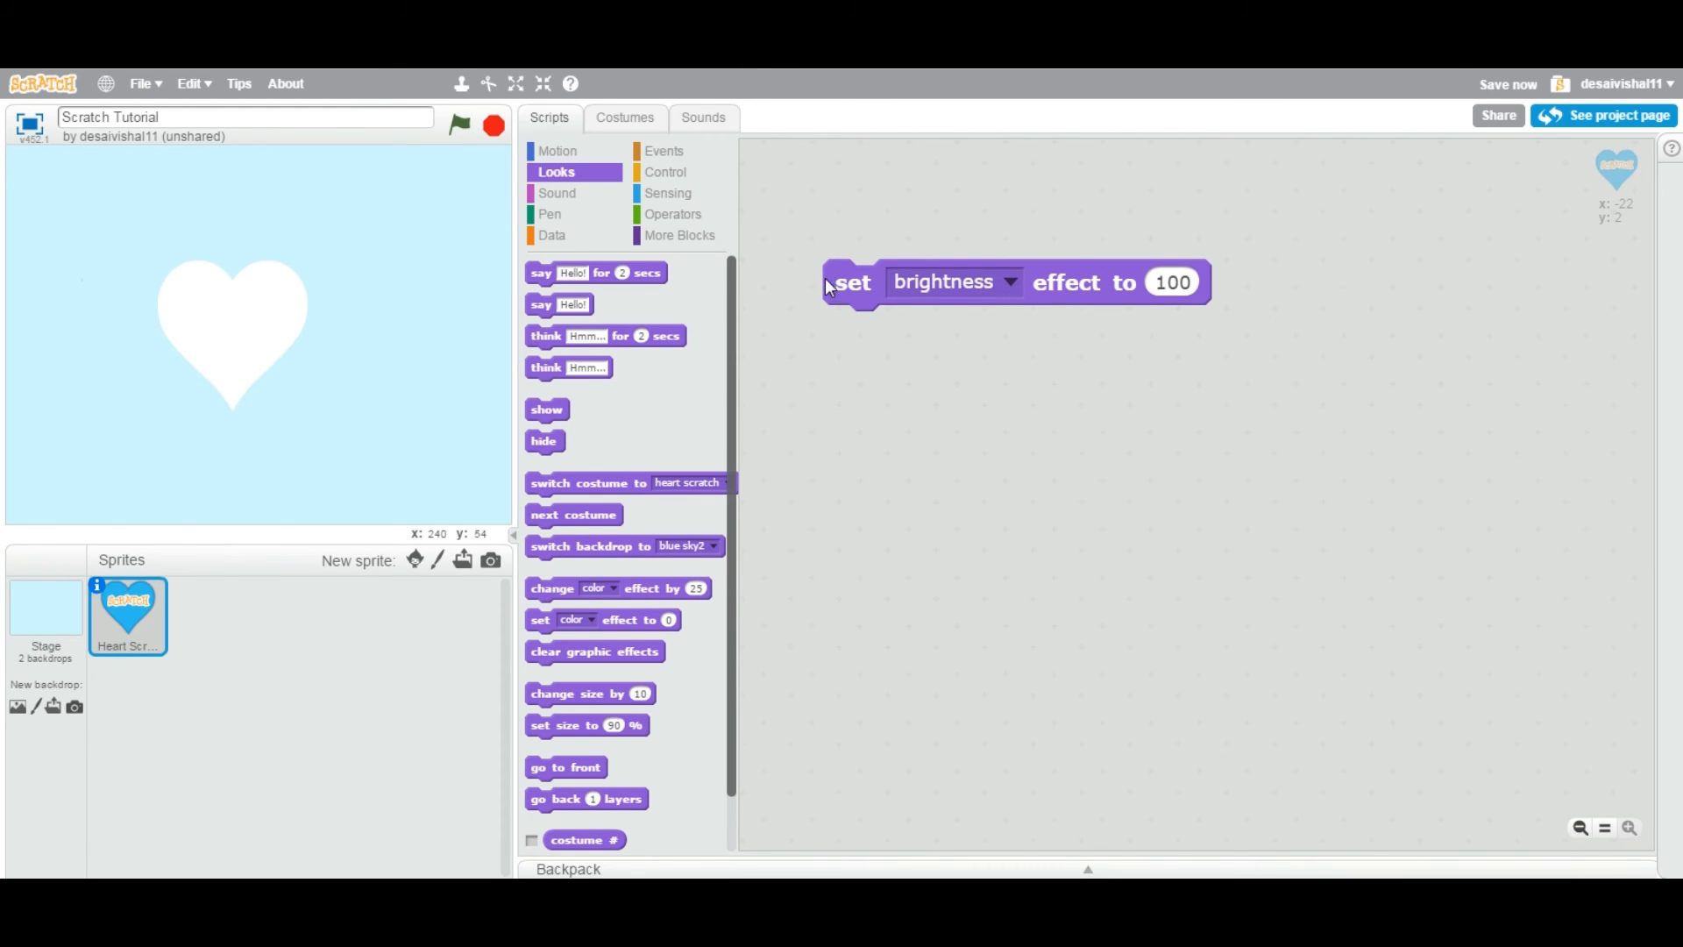
pyautogui.click(1172, 282)
pyautogui.write('0')
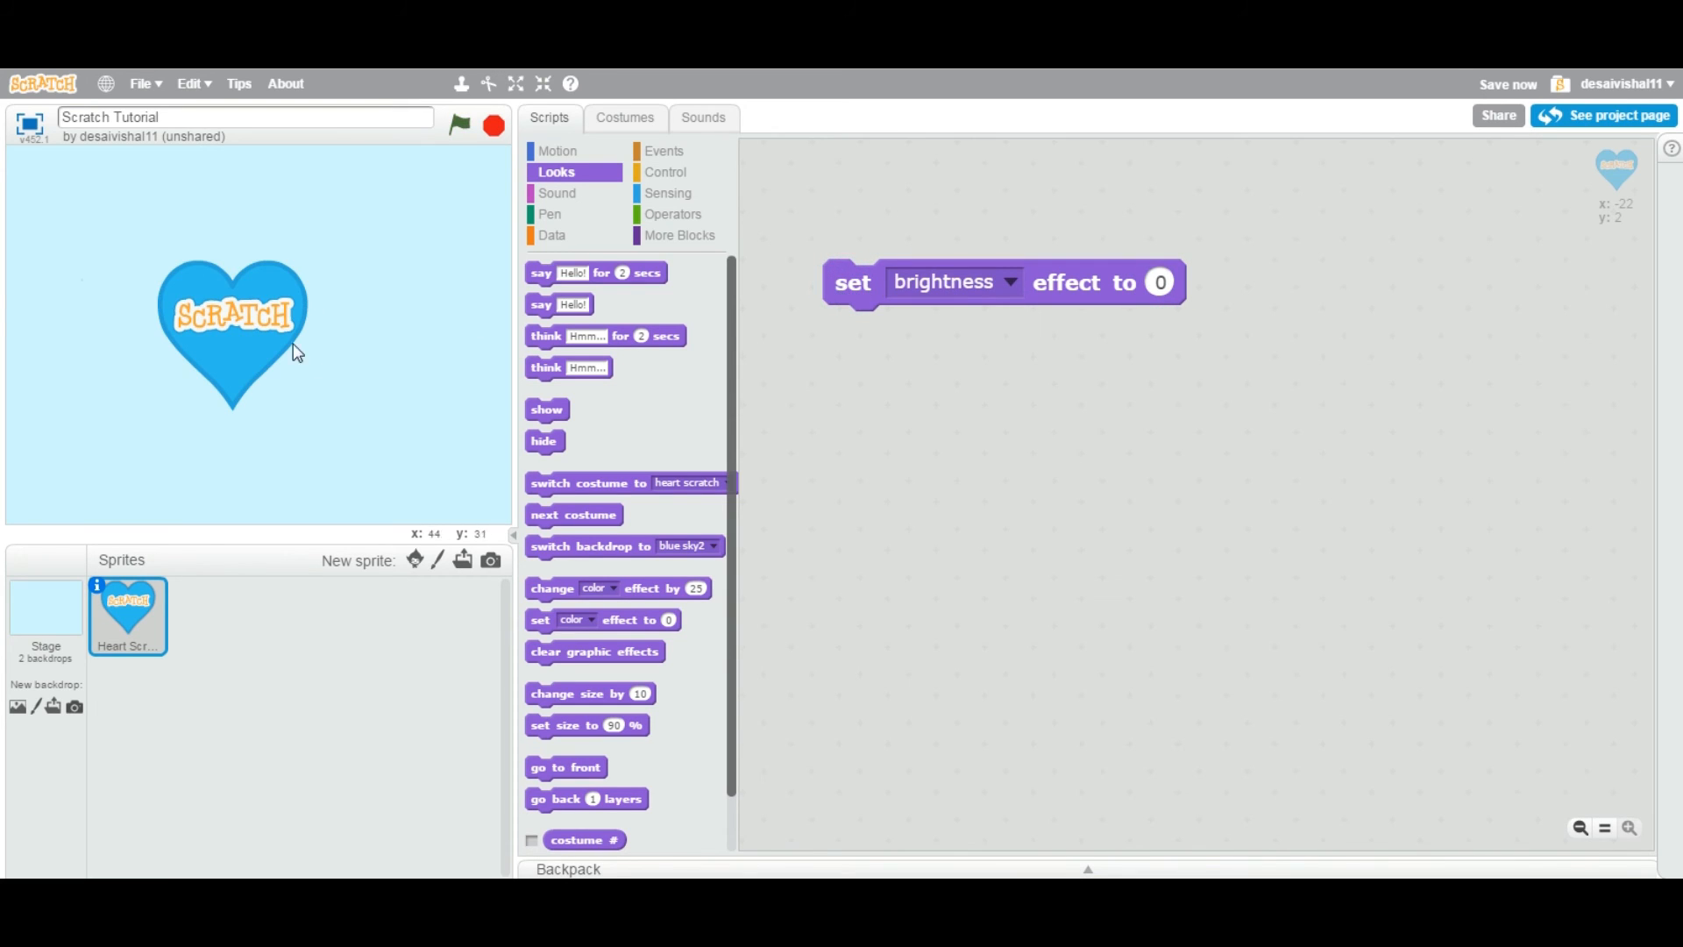
pyautogui.moveTo(102, 327)
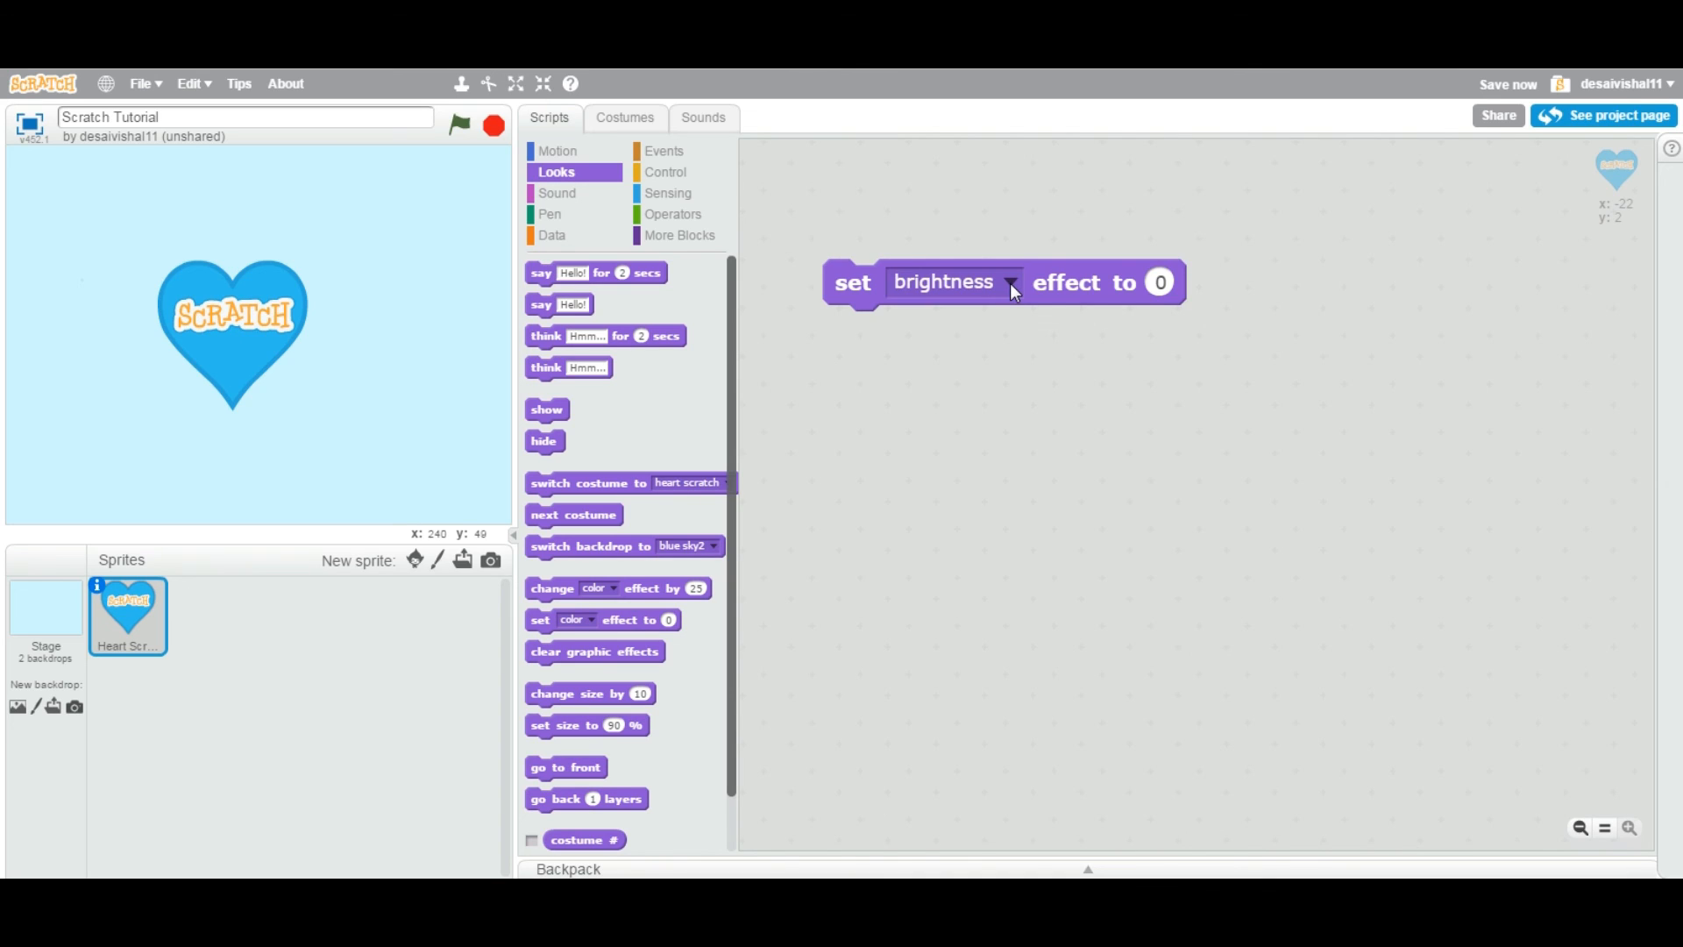
pyautogui.moveTo(171, 162)
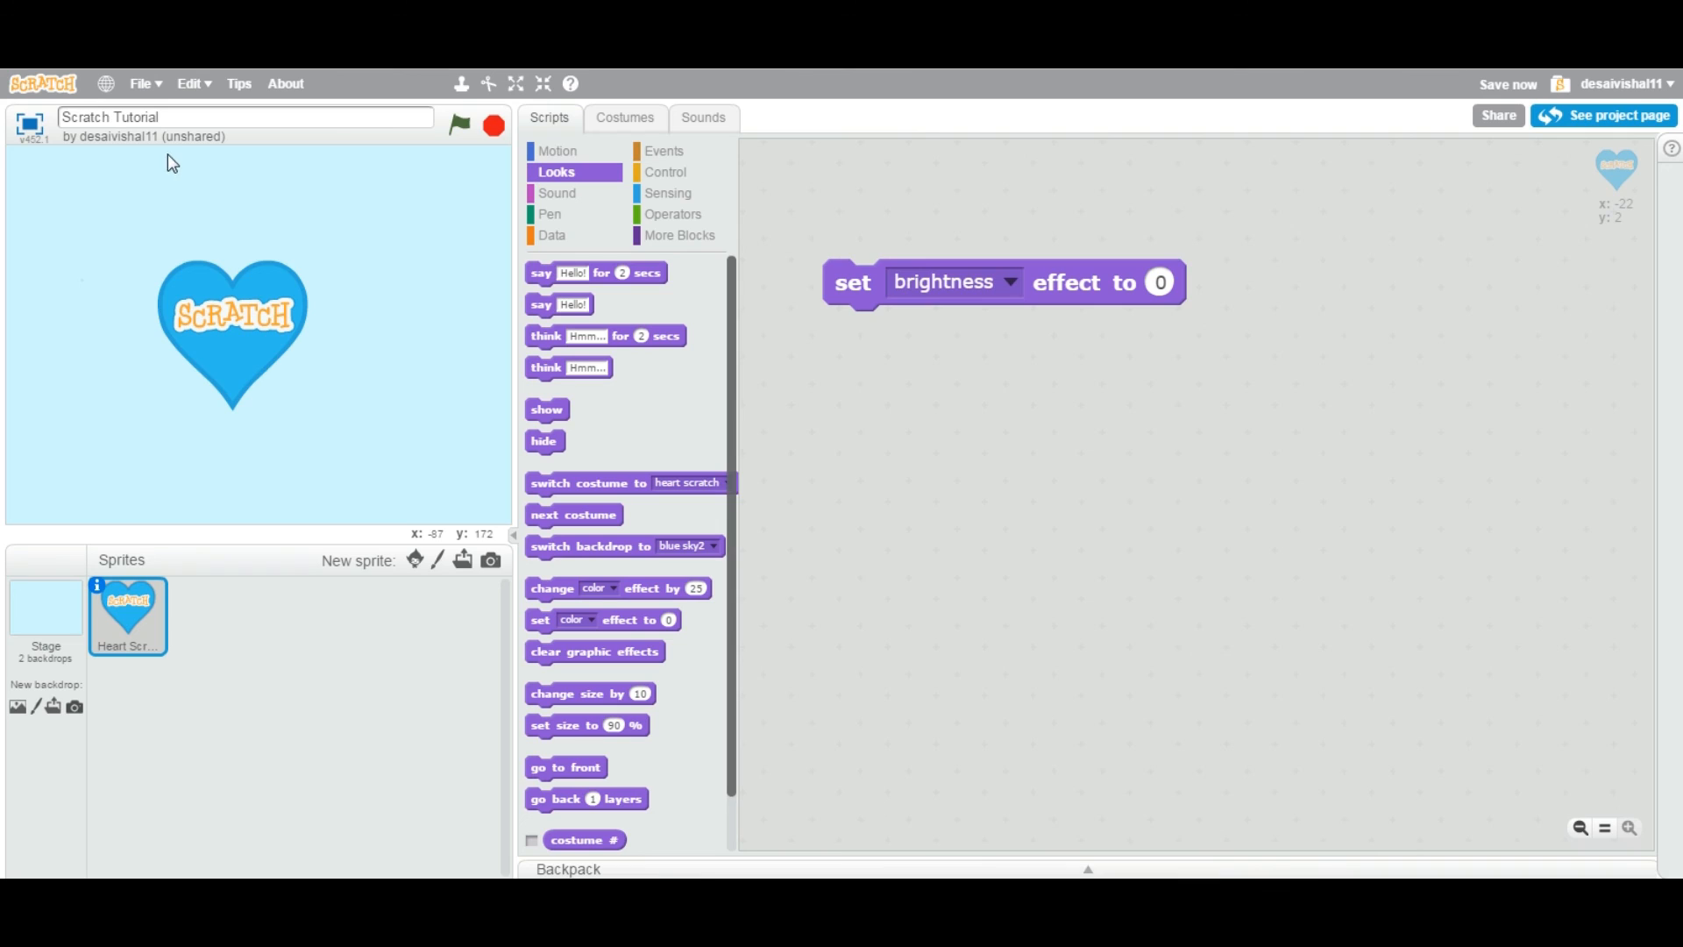